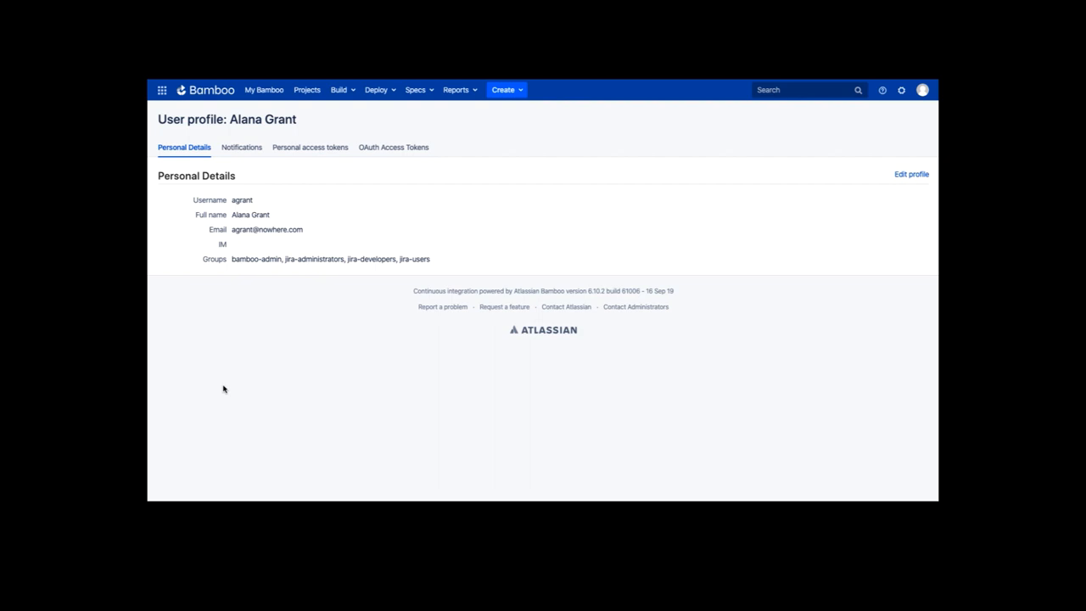
pyautogui.moveTo(241, 370)
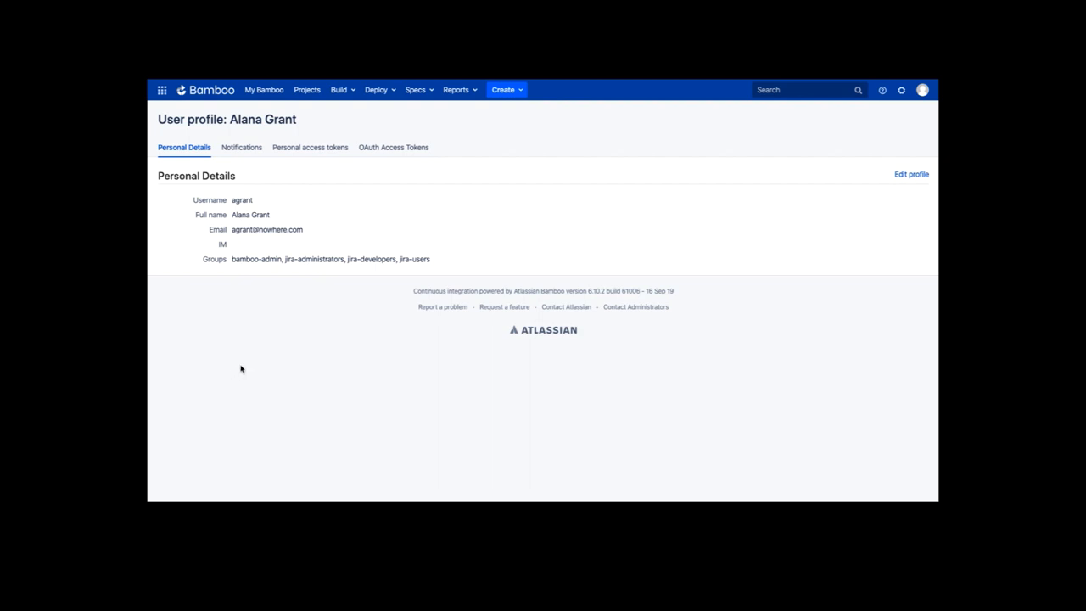
pyautogui.moveTo(464, 218)
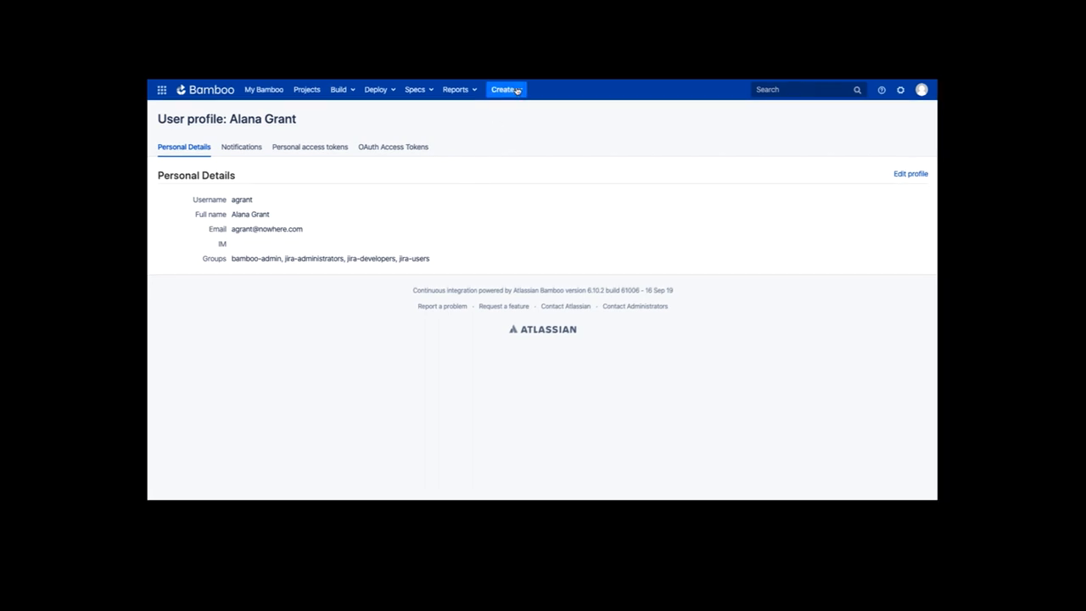
# Step: Start a new project named 'Harveys Team Prj' from the Create menu
pyautogui.click(502, 89)
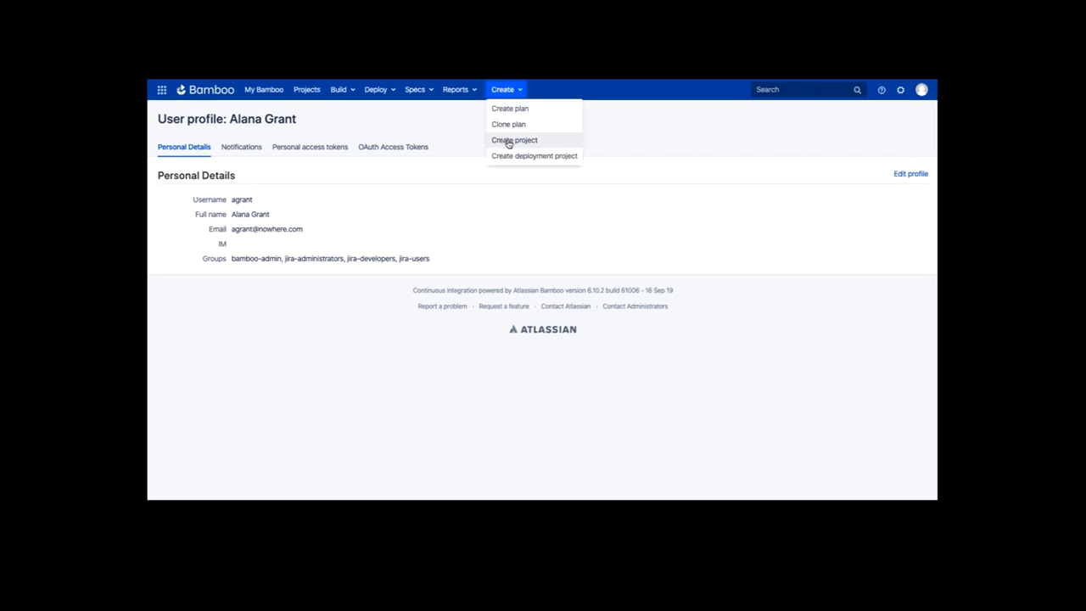
pyautogui.click(512, 139)
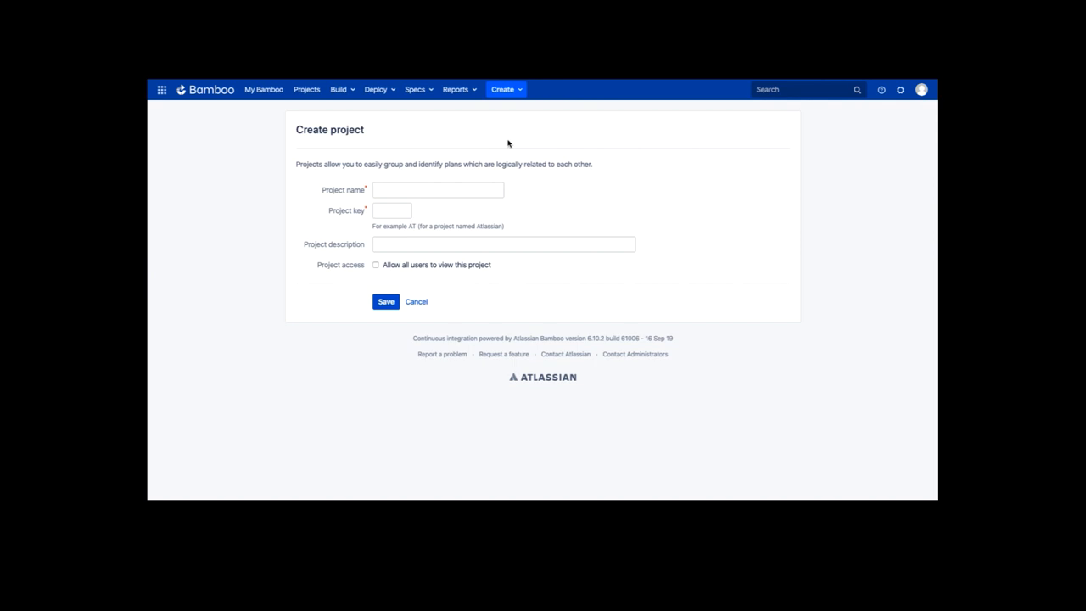
pyautogui.click(438, 190)
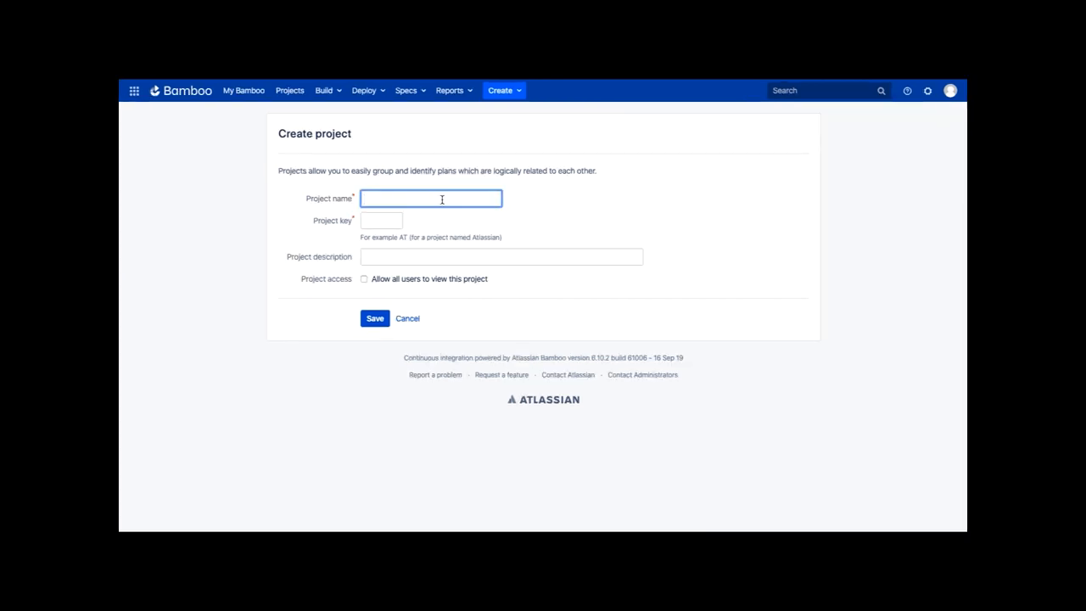
pyautogui.write('Harveys')
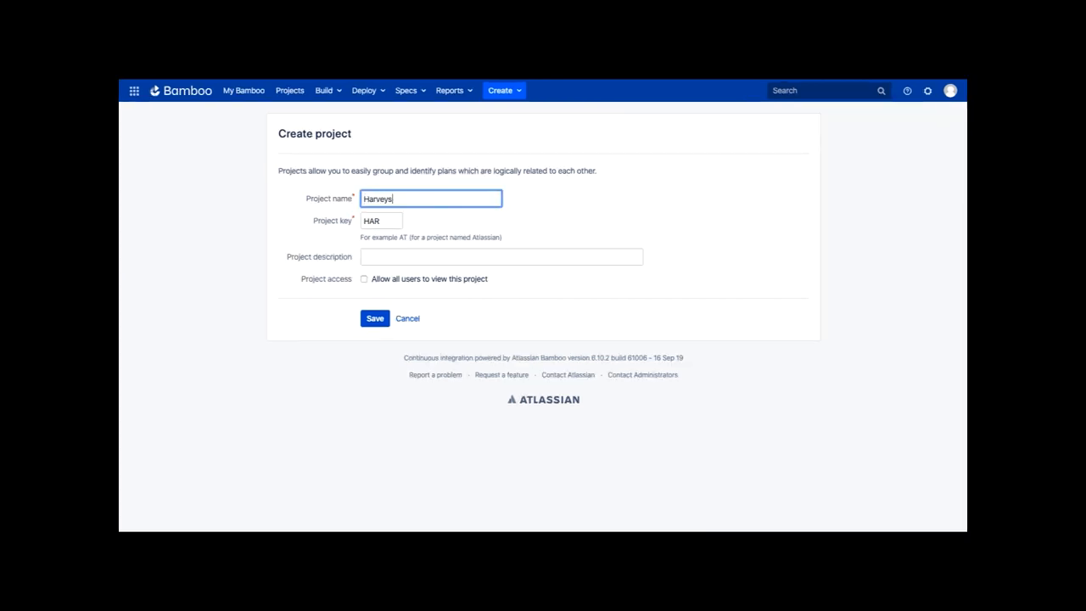
pyautogui.write('Team')
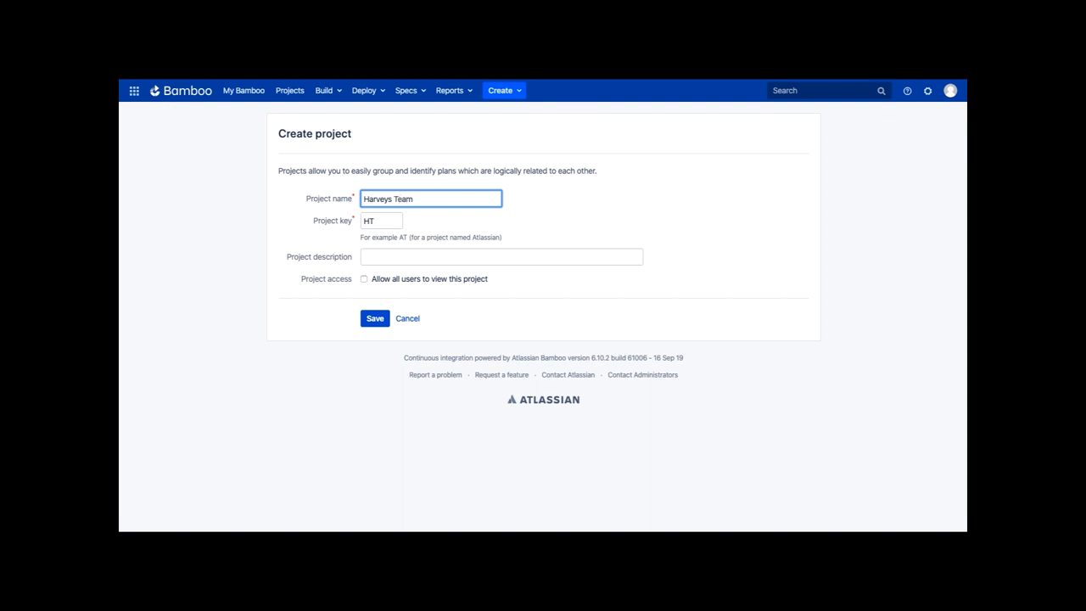
pyautogui.write('Pr')
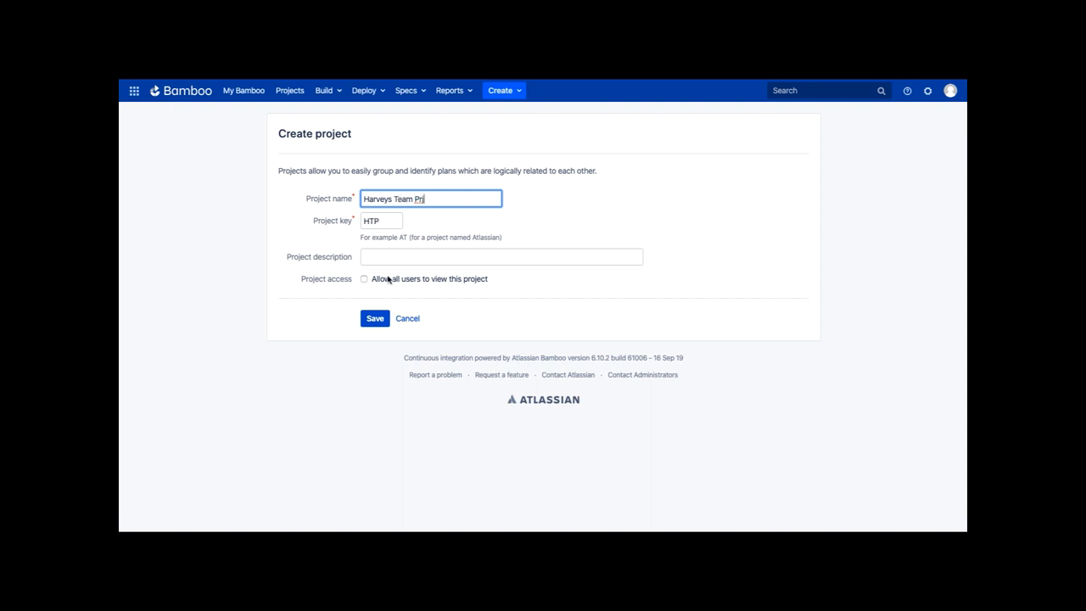
# Step: Allow all users to view the project and save it
pyautogui.click(363, 278)
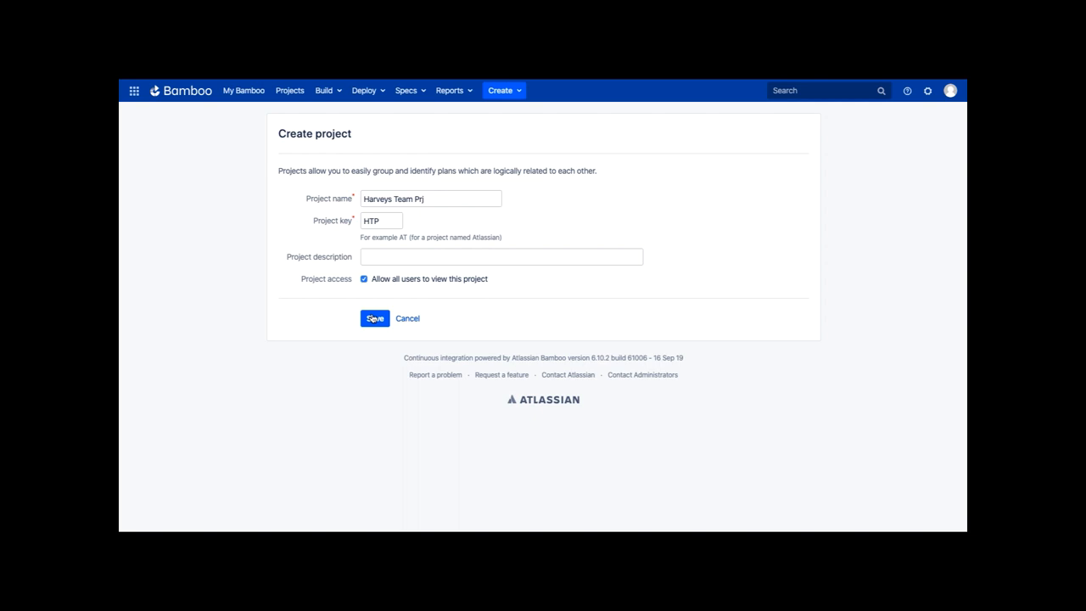
pyautogui.click(373, 319)
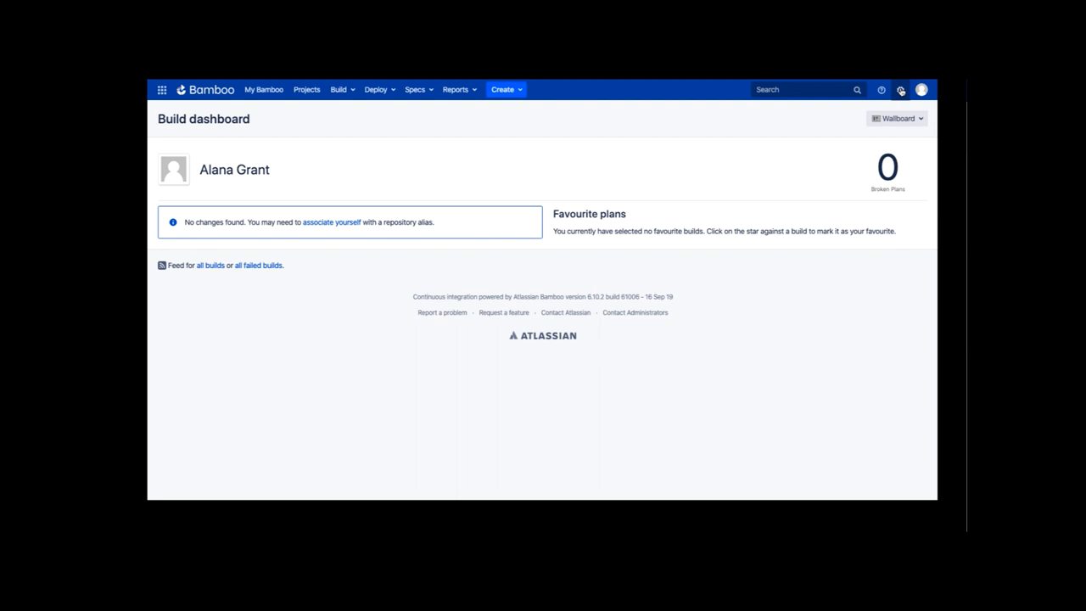
# Step: Go to Linked repositories in administration and start adding a repository, showing the host chooser
pyautogui.click(901, 88)
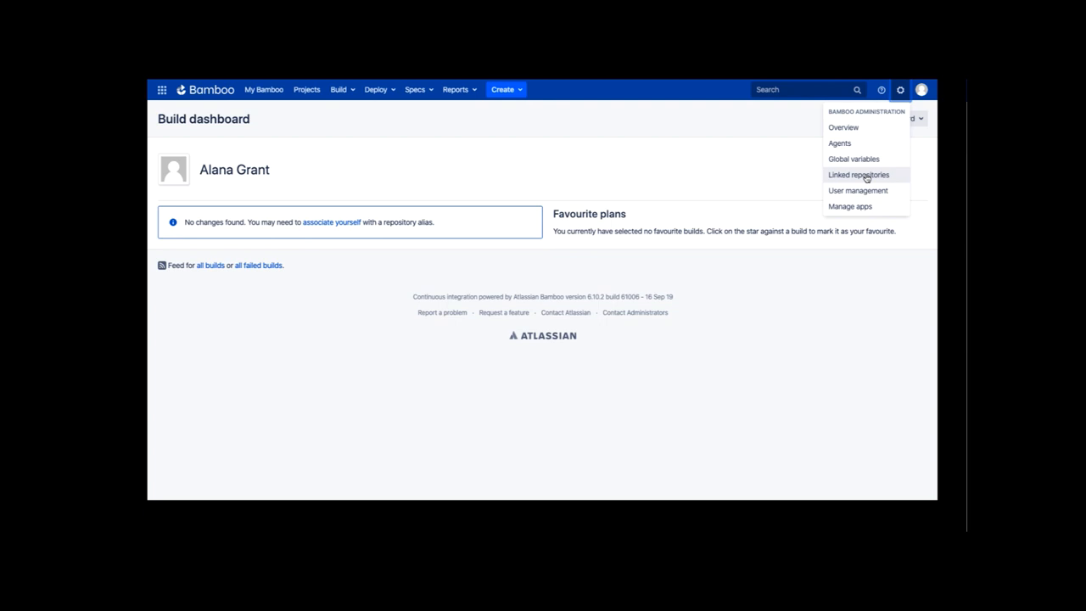
pyautogui.click(859, 174)
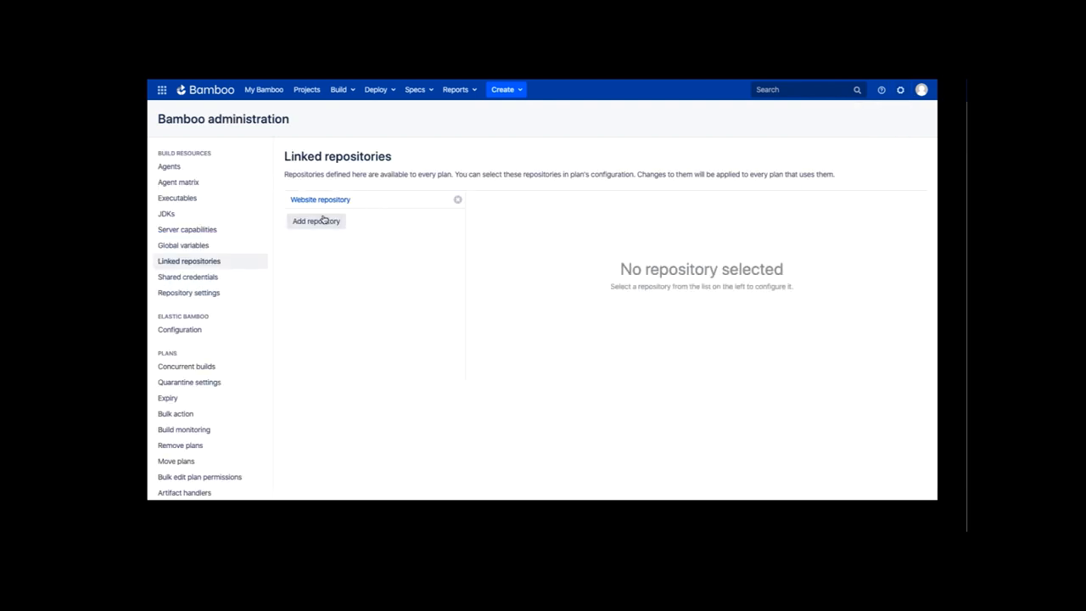
pyautogui.click(316, 221)
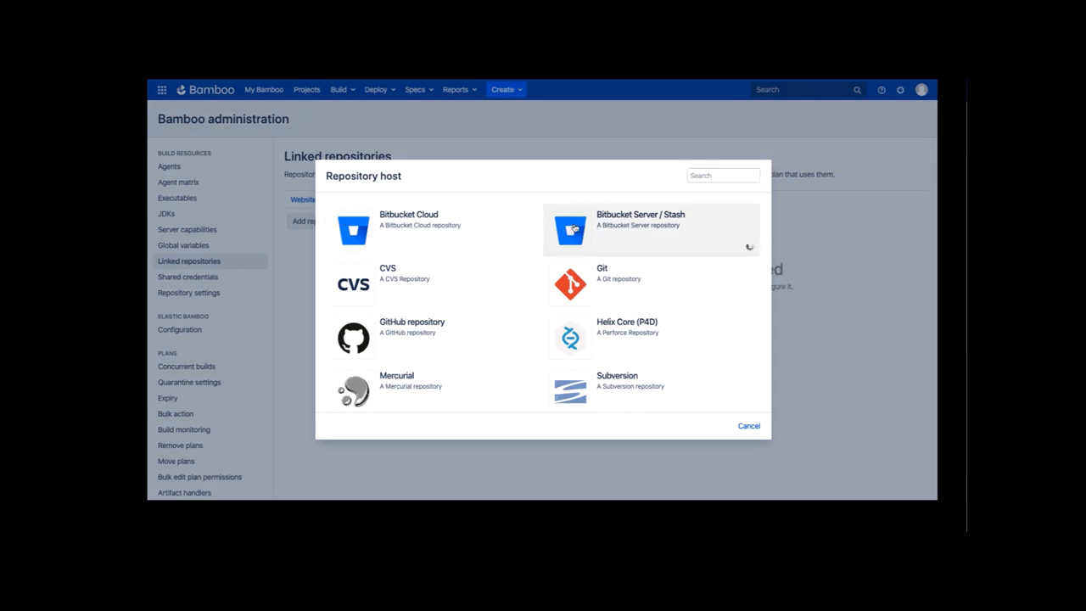
# Step: Choose Bitbucket Server / Stash as host, name it 'TIS Website' and keep server Bitbucket
pyautogui.click(642, 219)
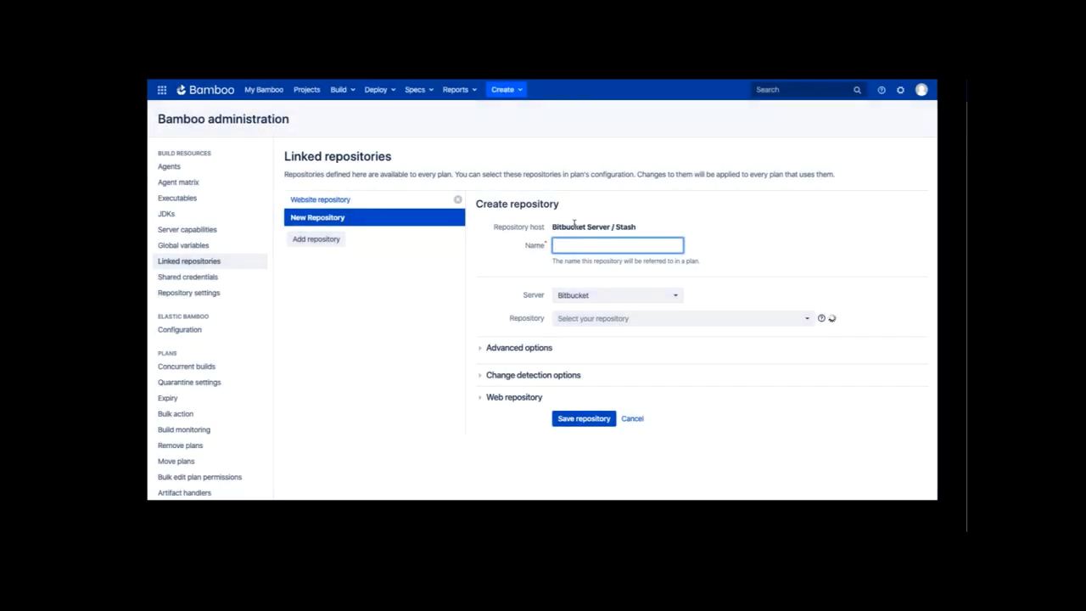
pyautogui.moveTo(509, 255)
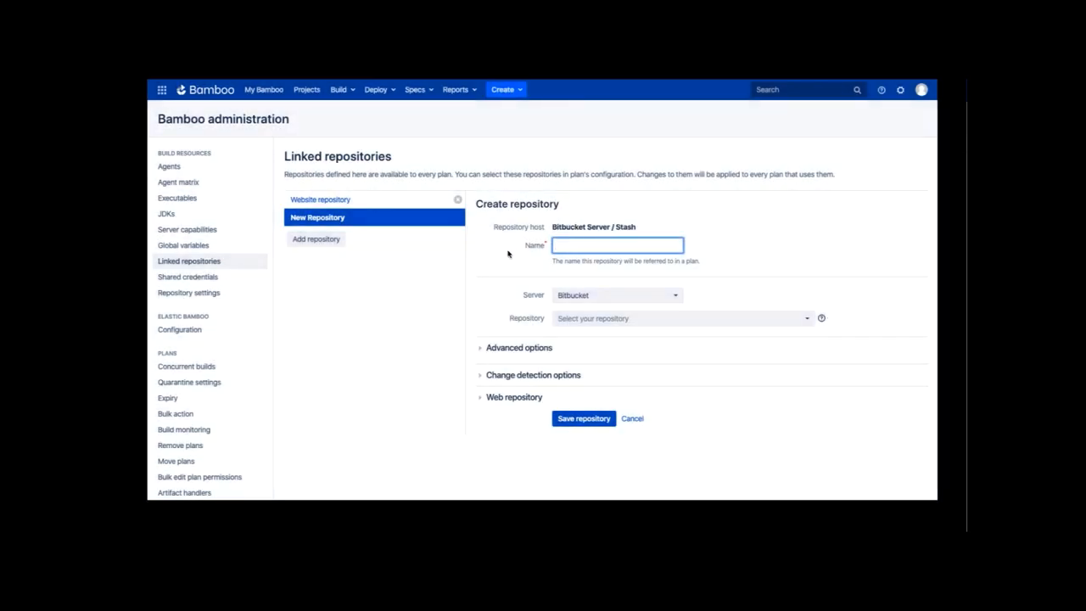
pyautogui.write('TIS Web')
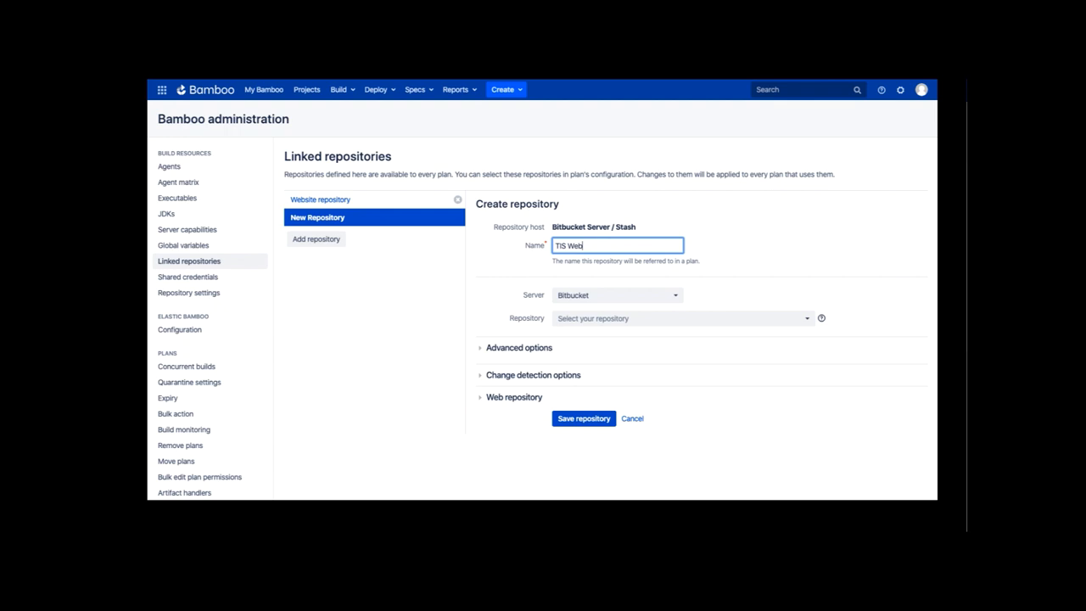
pyautogui.write('site')
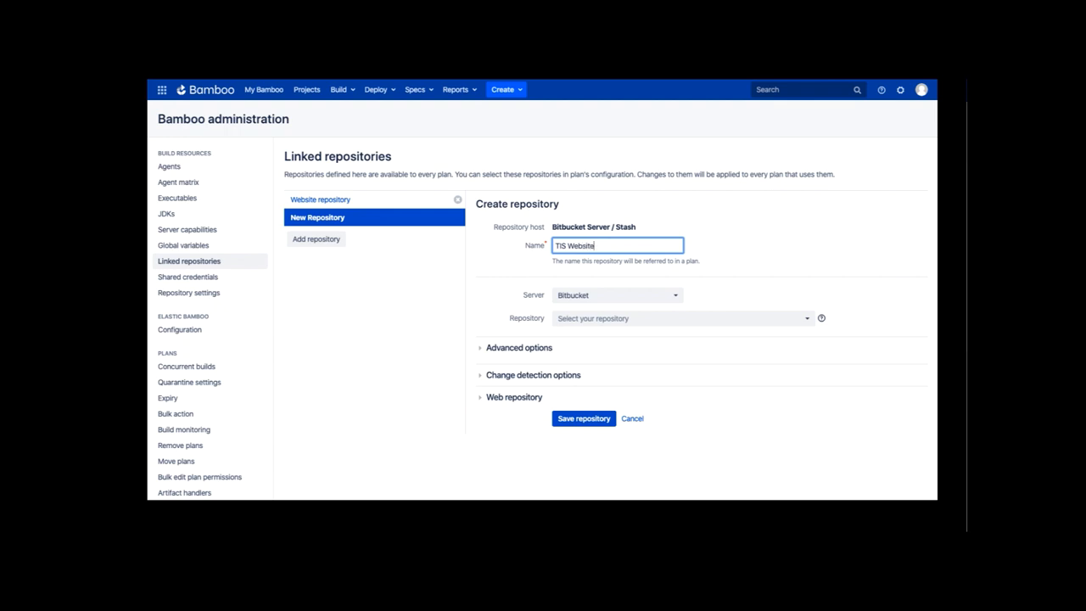
pyautogui.click(618, 295)
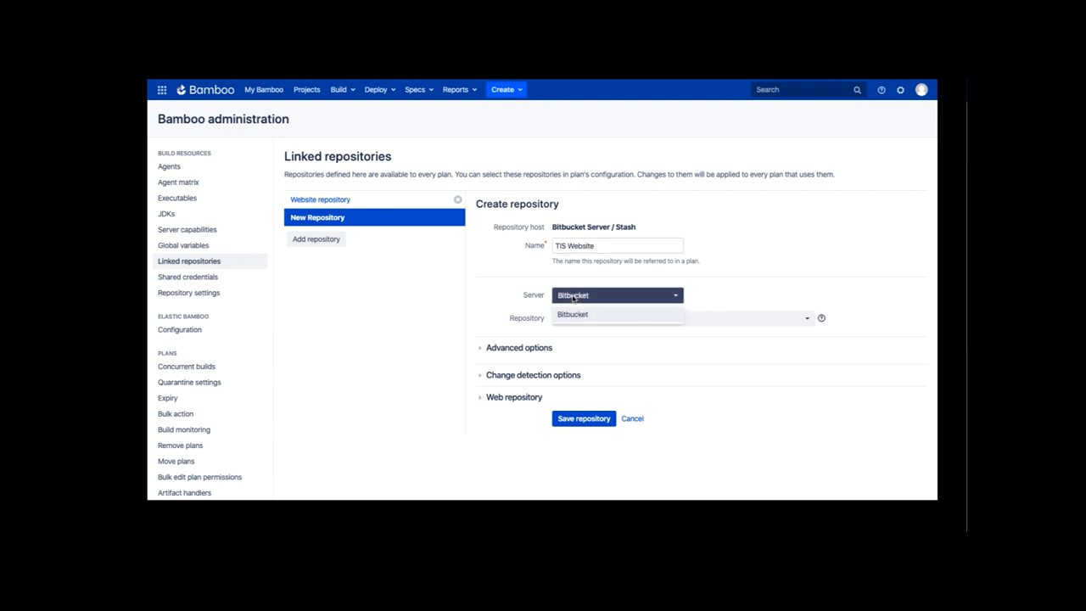
pyautogui.click(572, 314)
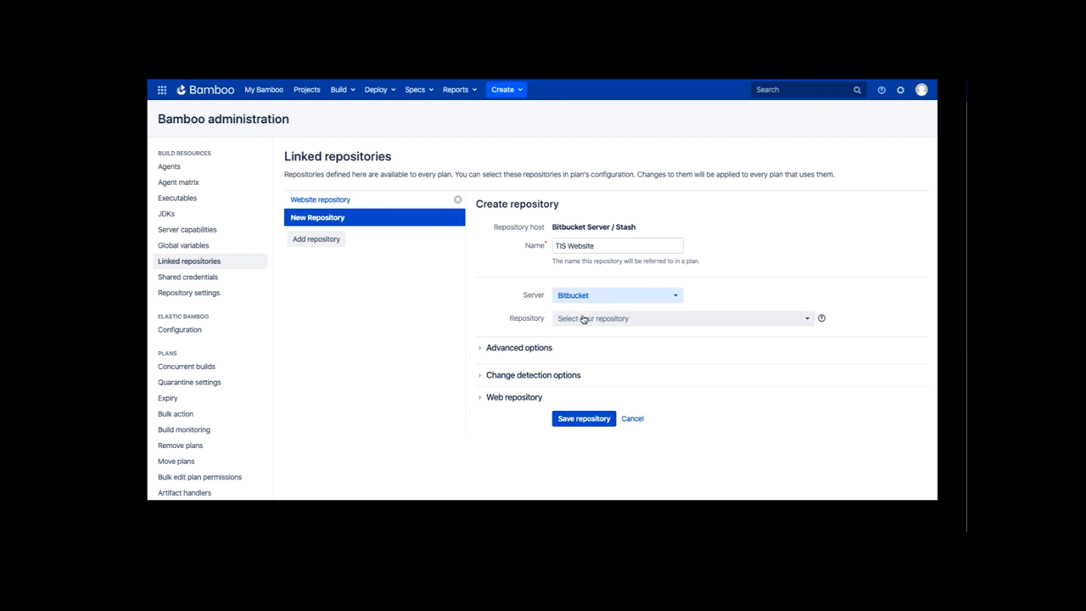
# Step: Select repository Teams in Space / Website on master and save the linked repository
pyautogui.click(678, 319)
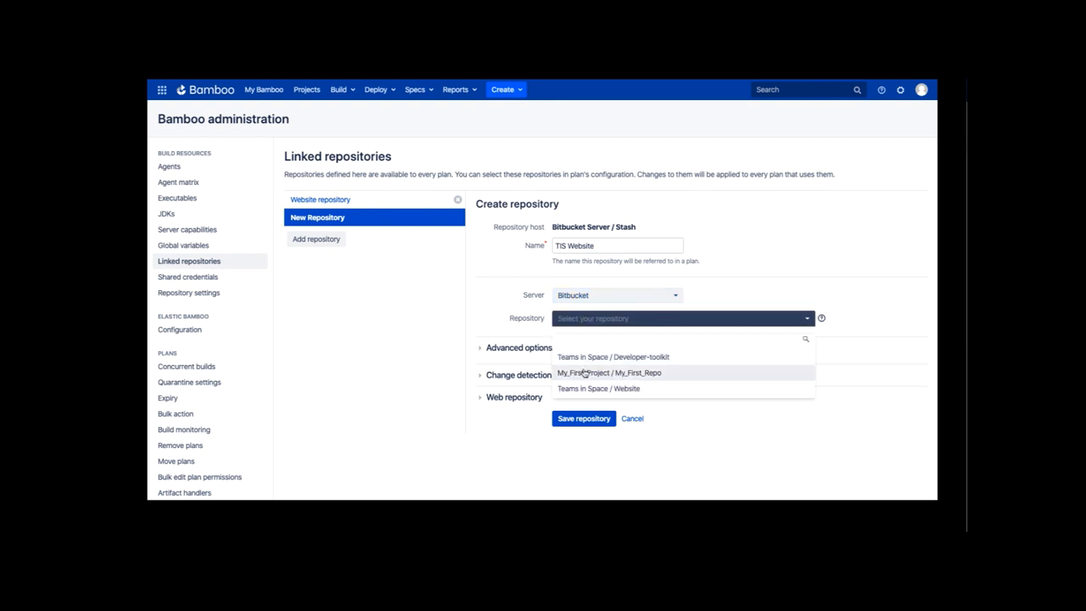
pyautogui.click(597, 388)
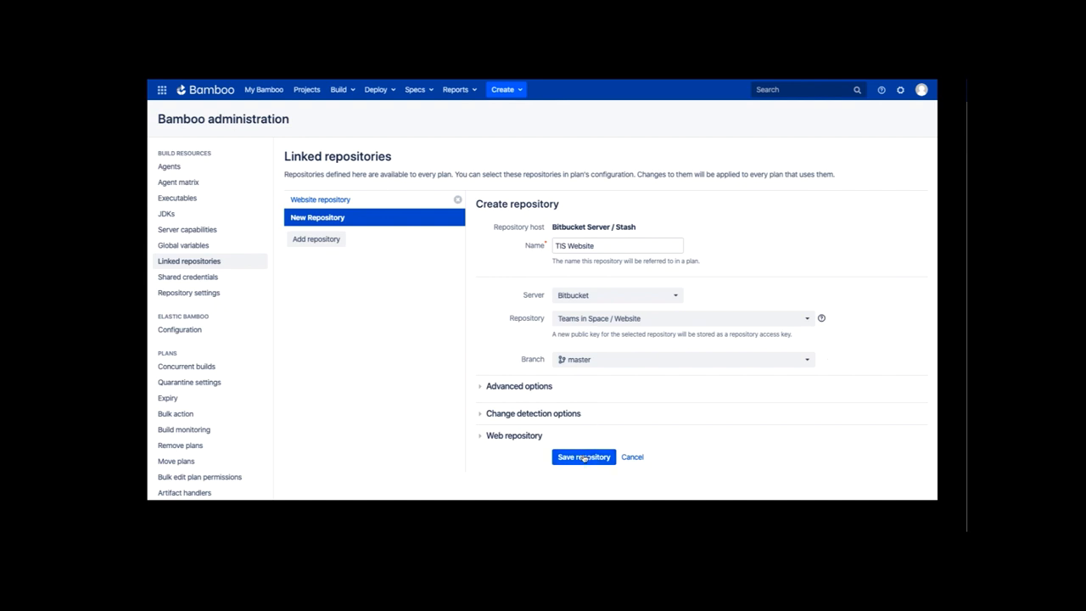
pyautogui.click(584, 457)
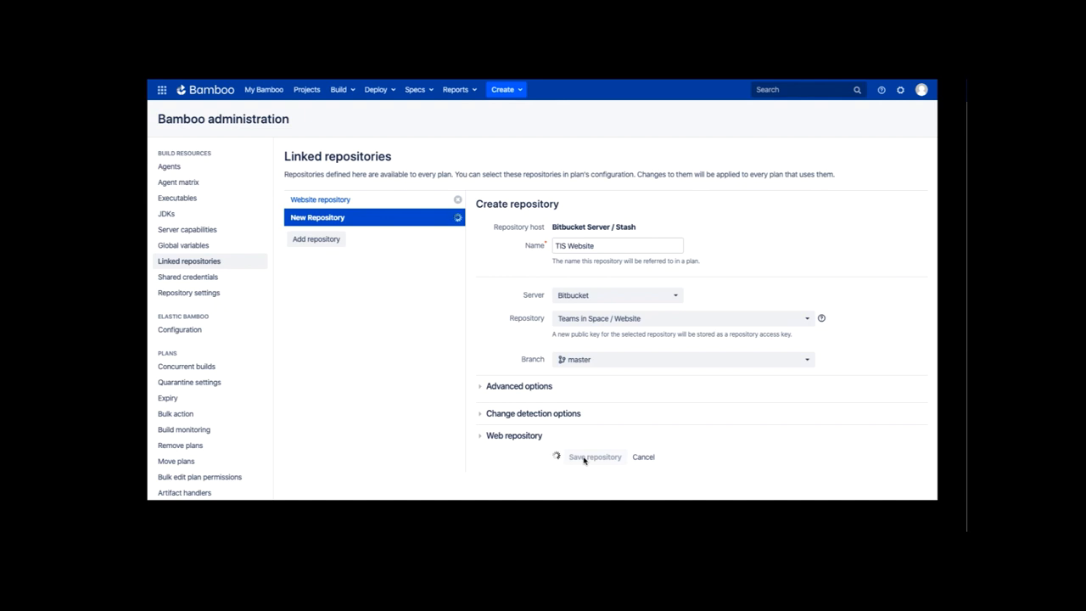
pyautogui.click(594, 456)
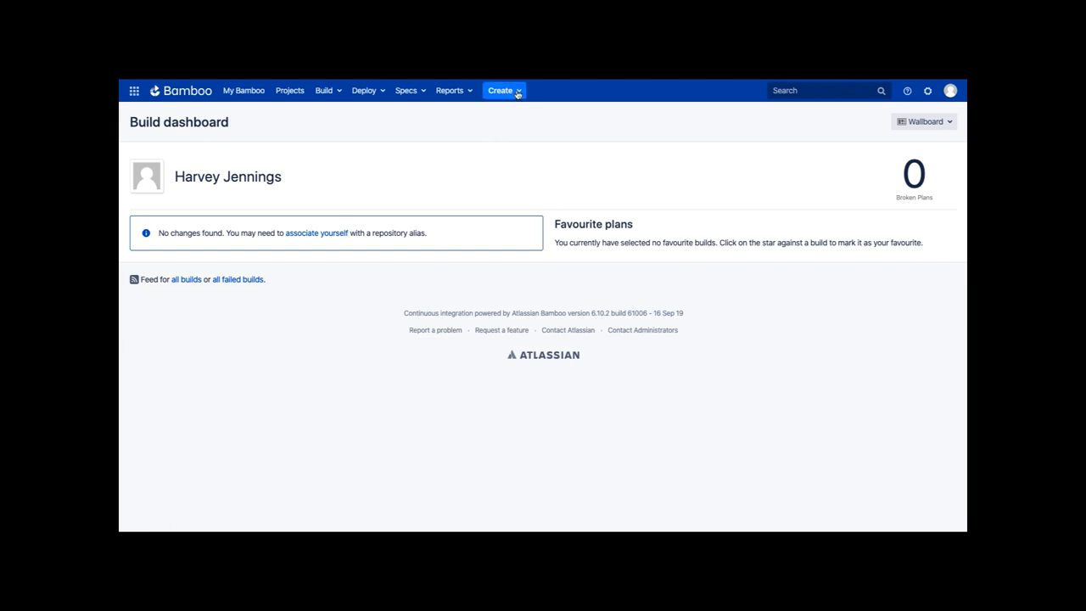
# Step: Start a new plan named 'Harveys Team Plan' that all users can view
pyautogui.click(501, 90)
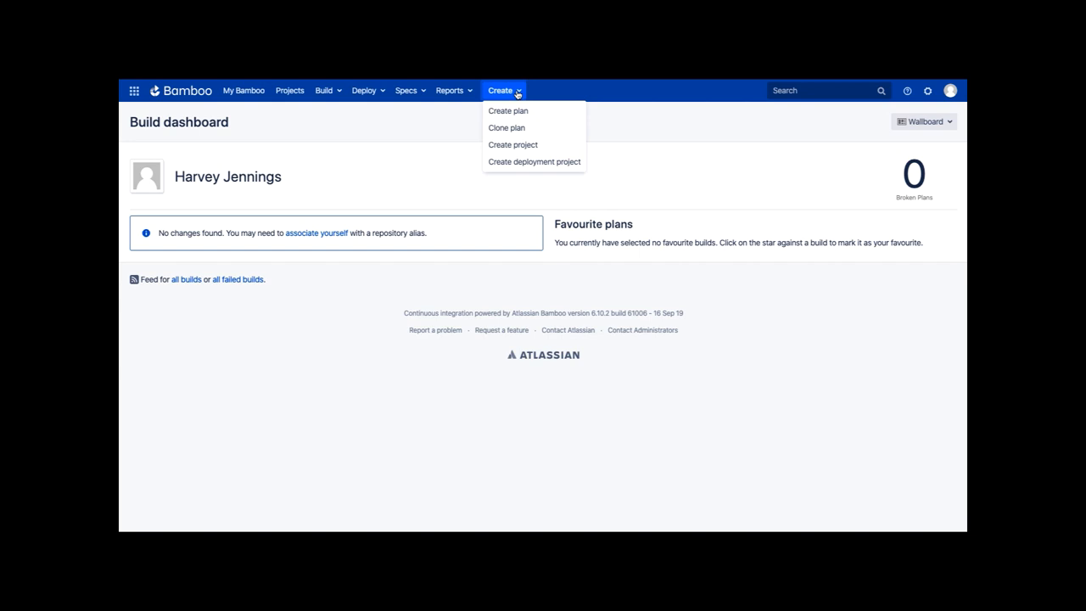
pyautogui.click(508, 110)
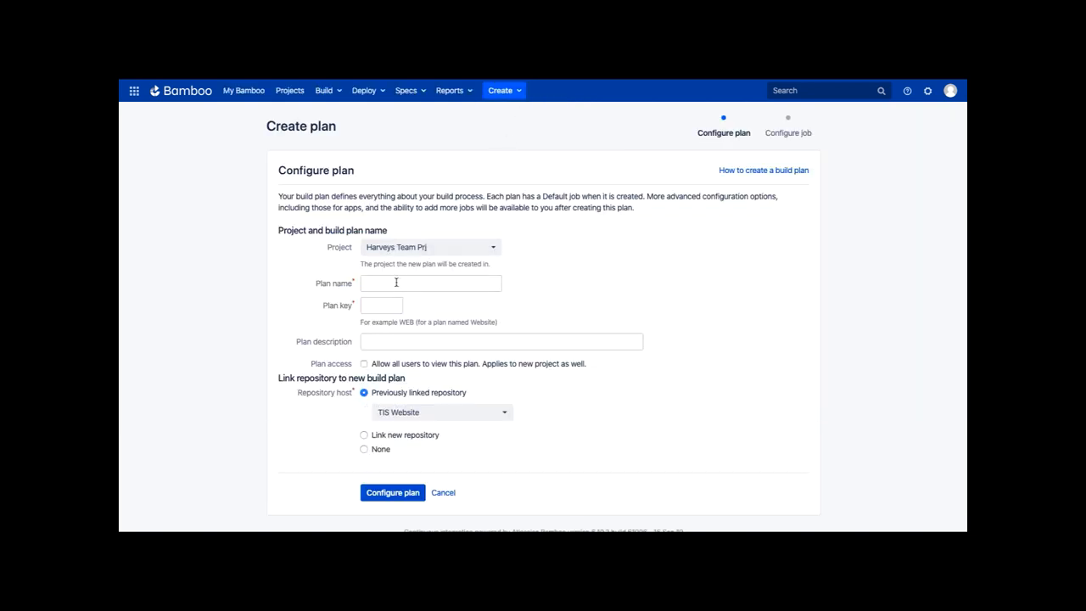
pyautogui.write('Harvey')
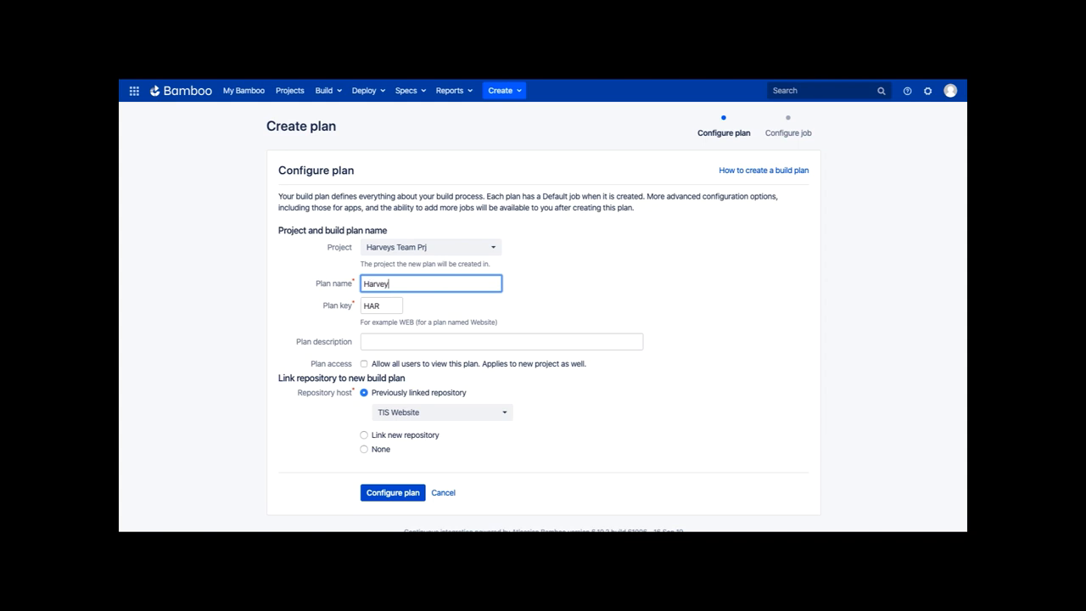
pyautogui.write('s Team Plan')
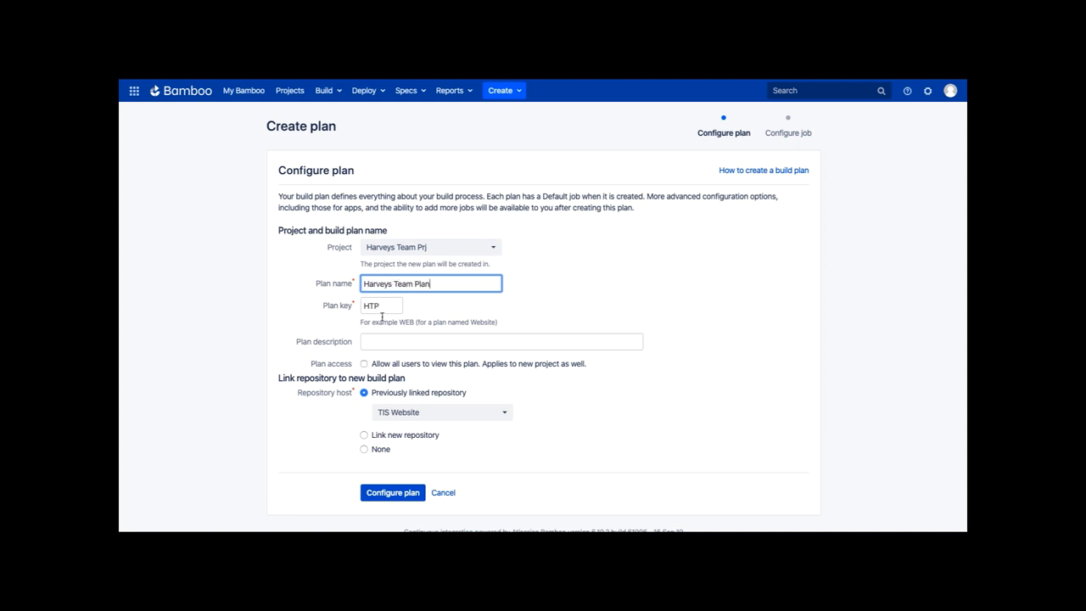
pyautogui.click(363, 363)
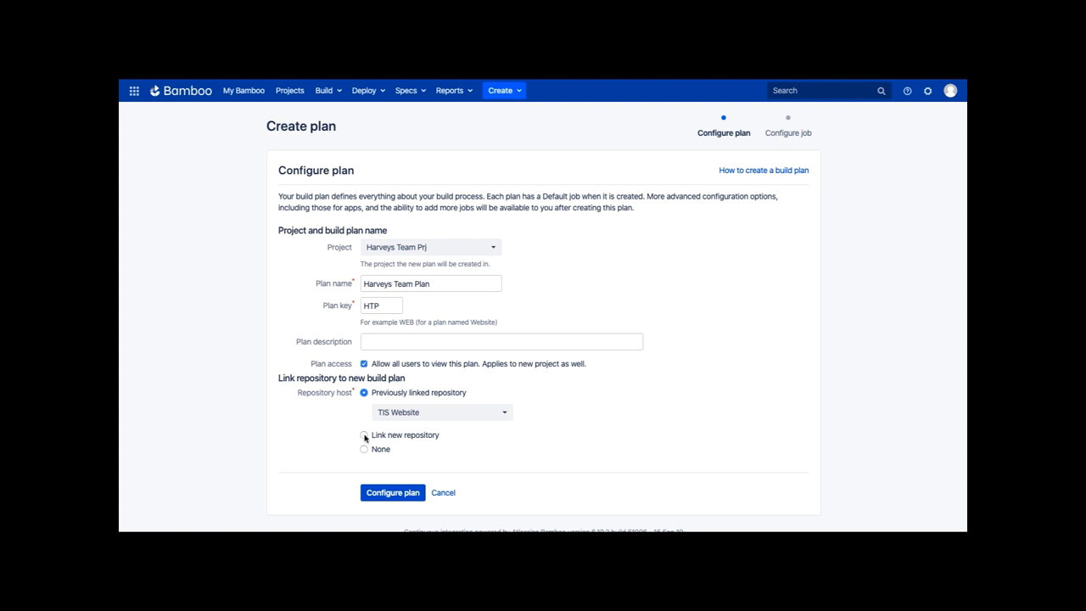
# Step: Link the plan to the previously linked TIS Website repository and continue to Configure plan
pyautogui.click(363, 392)
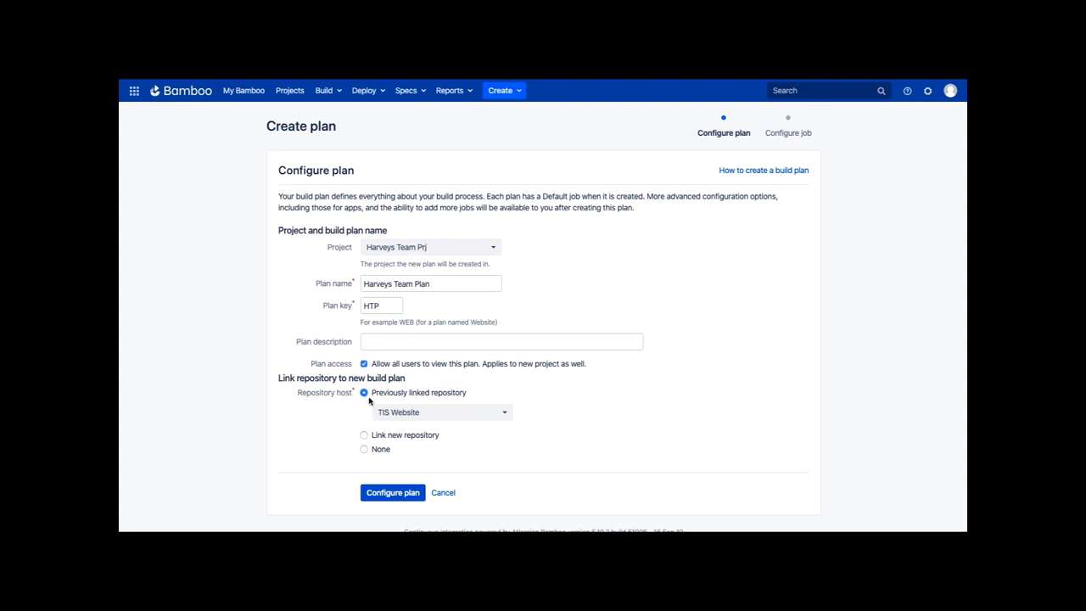
pyautogui.click(437, 412)
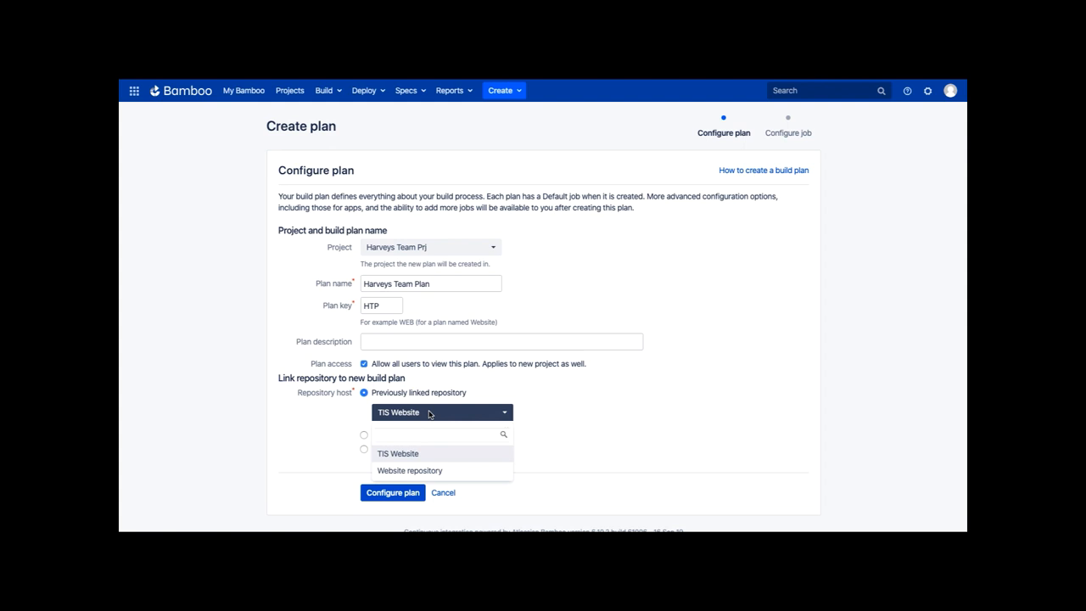
pyautogui.moveTo(417, 455)
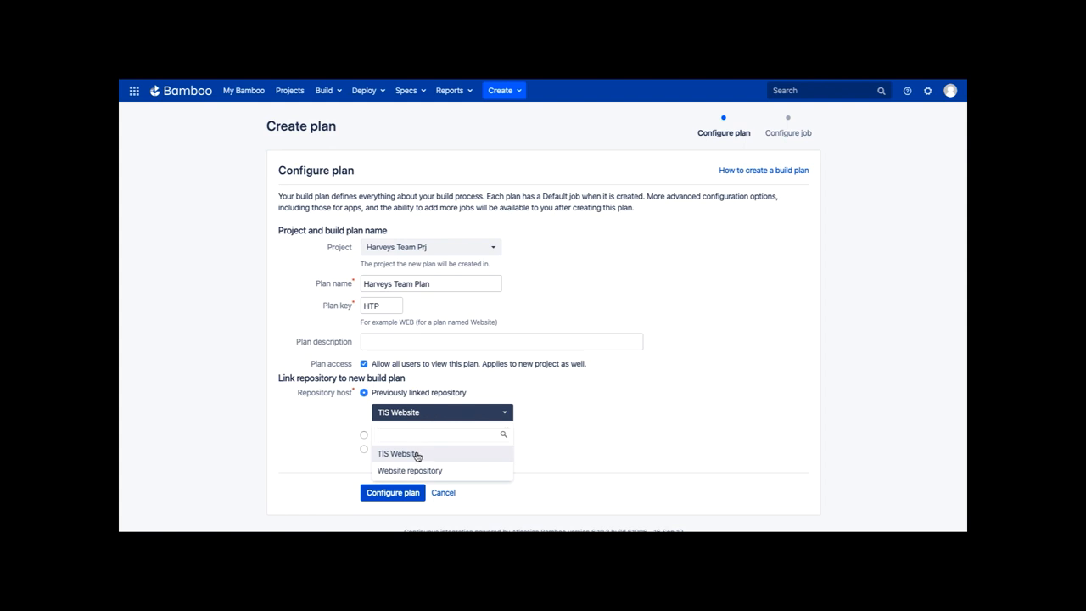
pyautogui.click(399, 453)
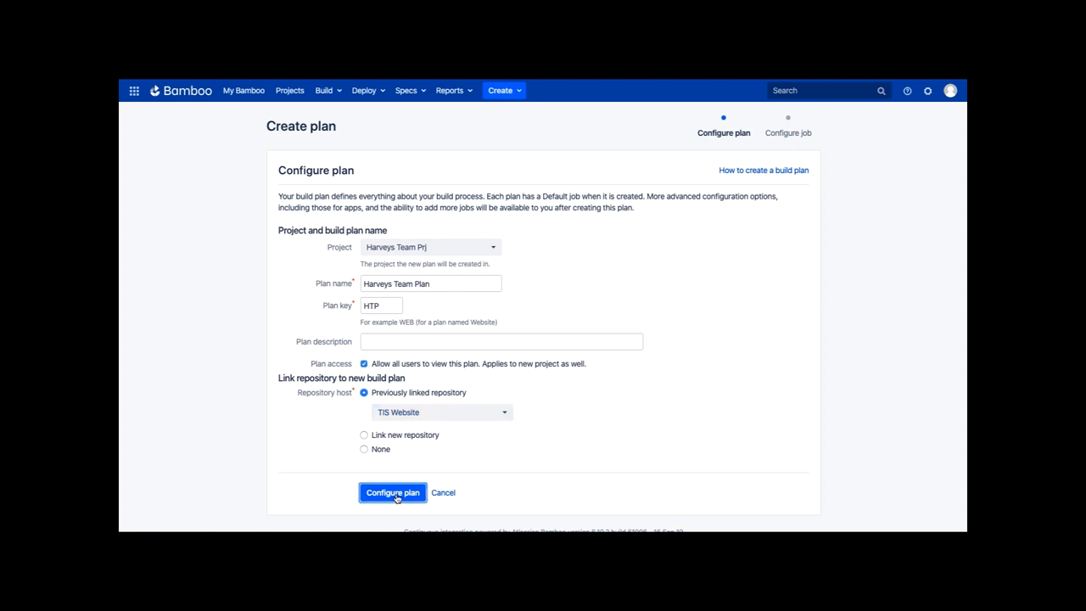
pyautogui.click(392, 492)
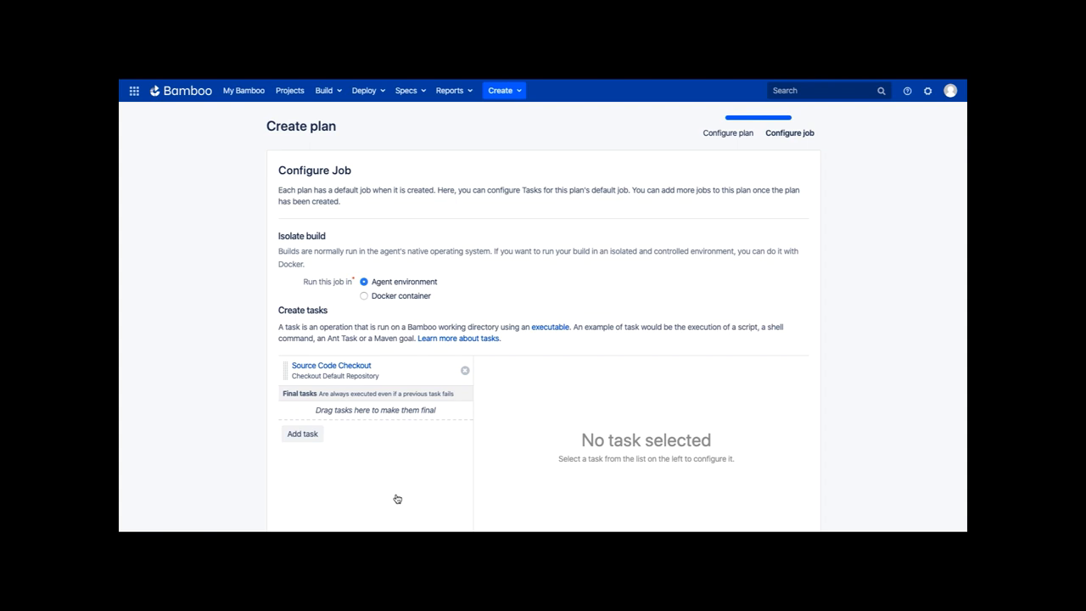
# Step: Create the plan keeping its default job with the Source Code Checkout task
pyautogui.scroll(-3)
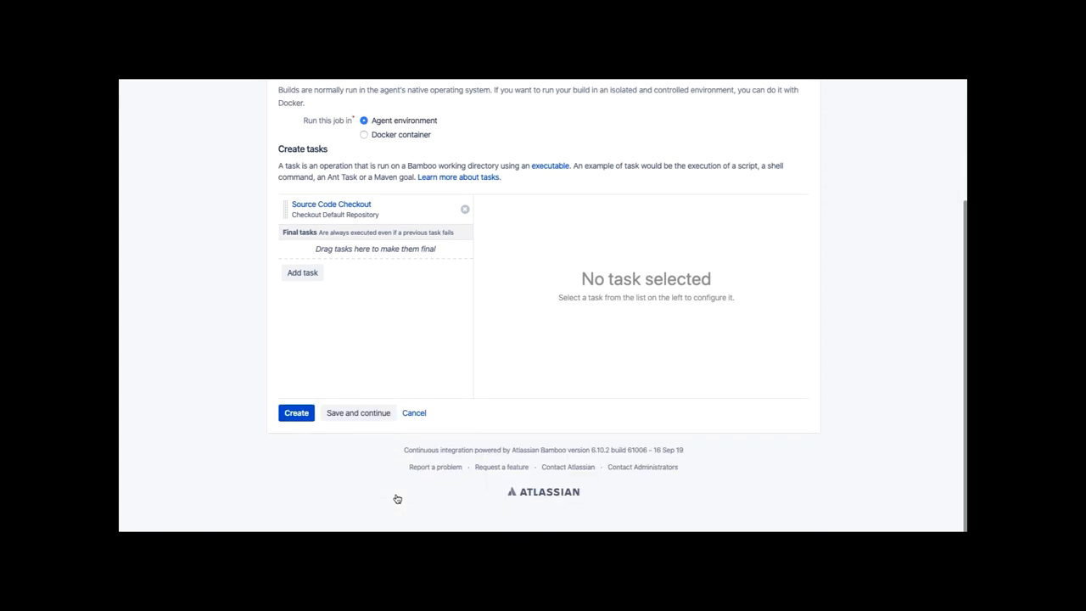
pyautogui.moveTo(296, 414)
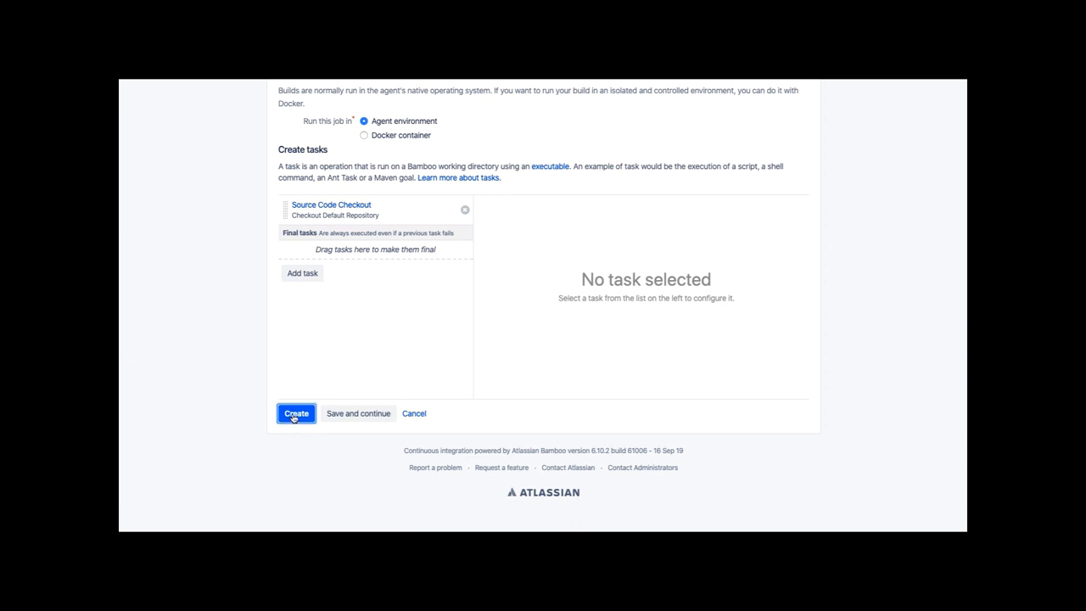
pyautogui.click(295, 414)
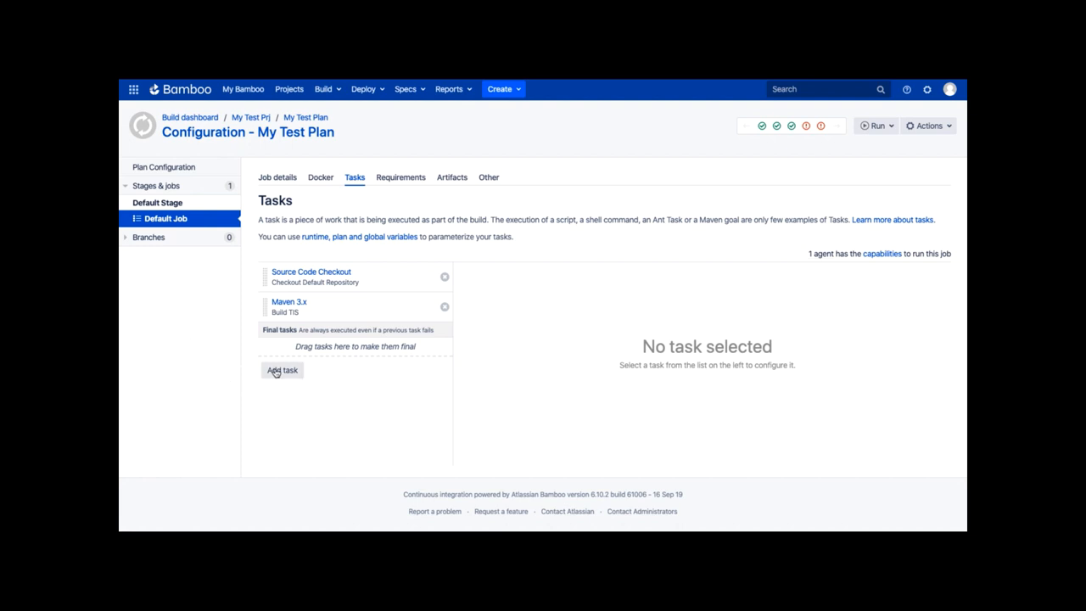
# Step: Start adding a task to the default job, bringing up the Task types catalogue
pyautogui.click(282, 370)
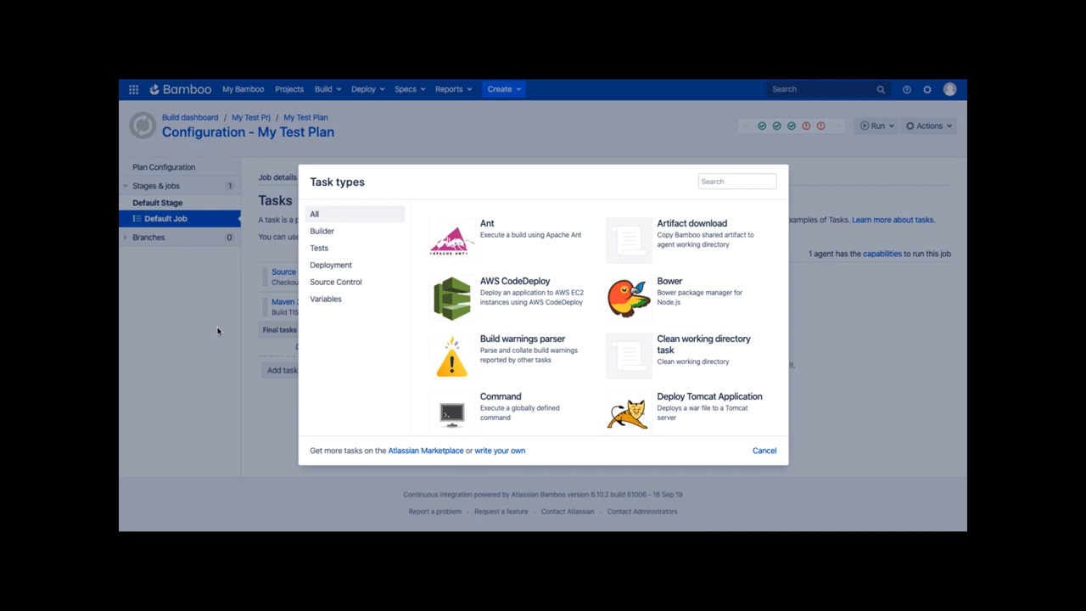
pyautogui.moveTo(325, 253)
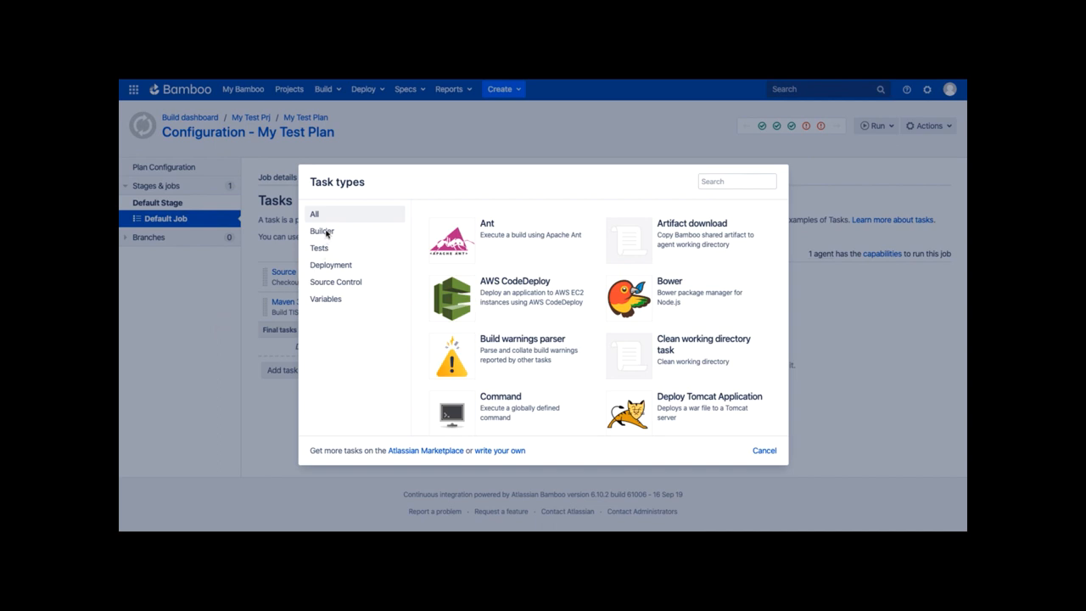
# Step: Filter the task types to Builder and look through the list
pyautogui.click(316, 214)
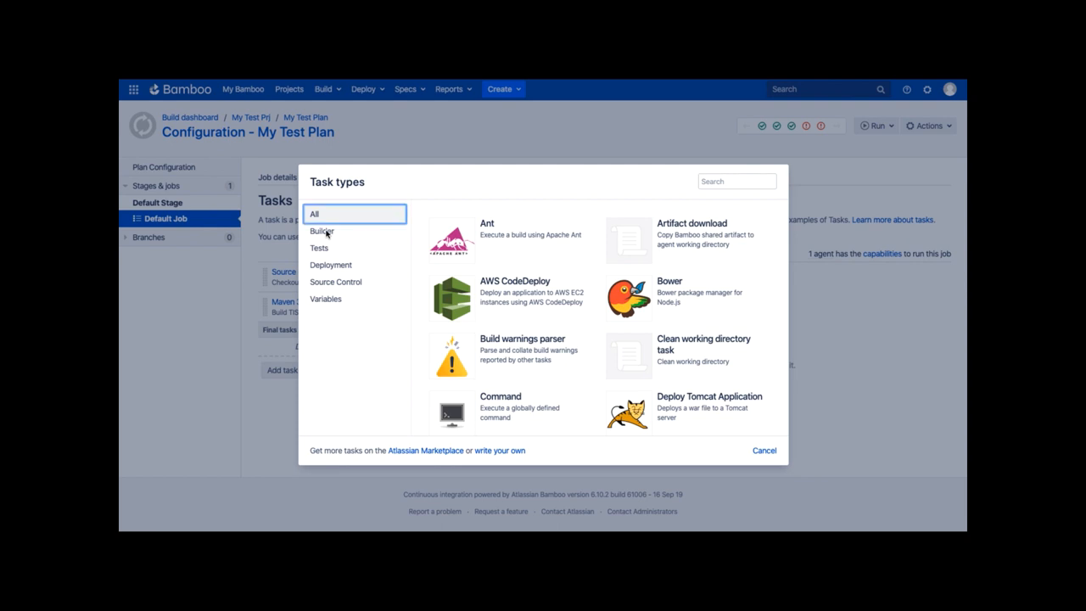
pyautogui.click(323, 230)
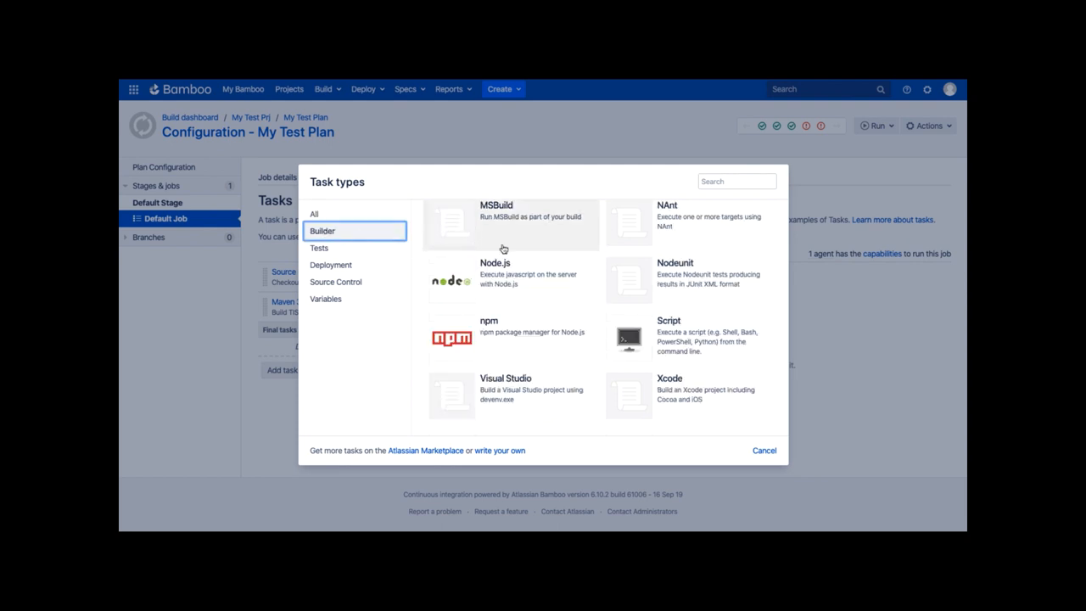
pyautogui.scroll(-3)
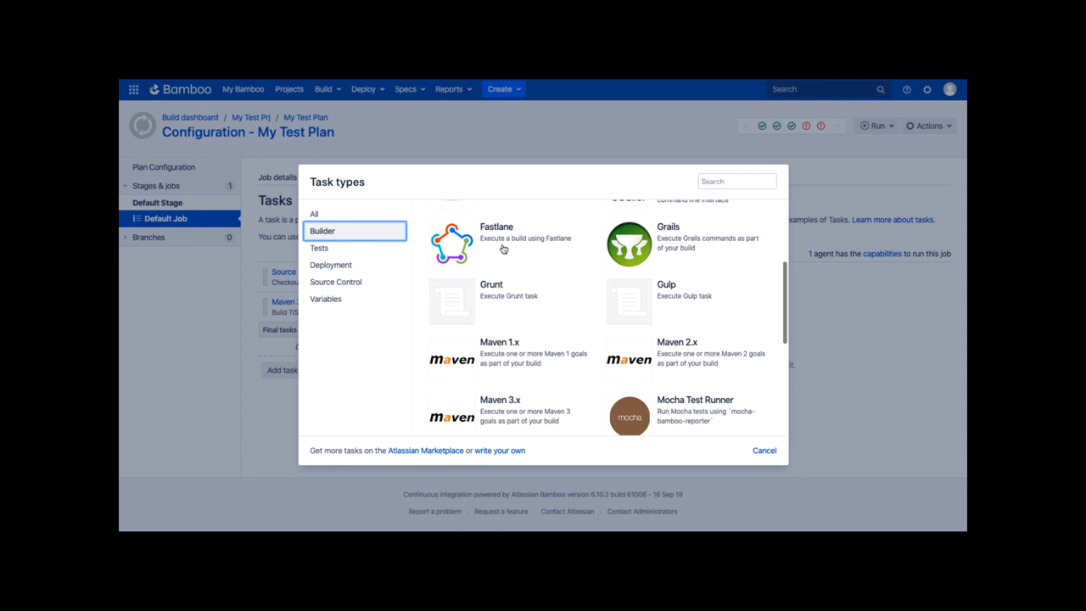
pyautogui.scroll(3)
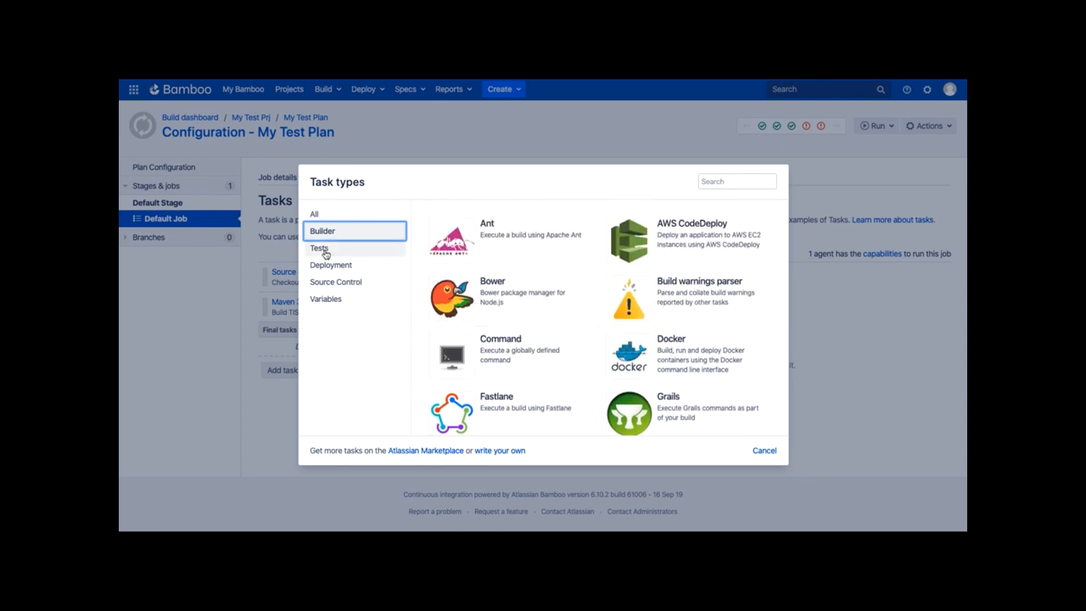
# Step: Show the Tests task types such as JUnit Parser and Mocha Test Runner
pyautogui.click(319, 248)
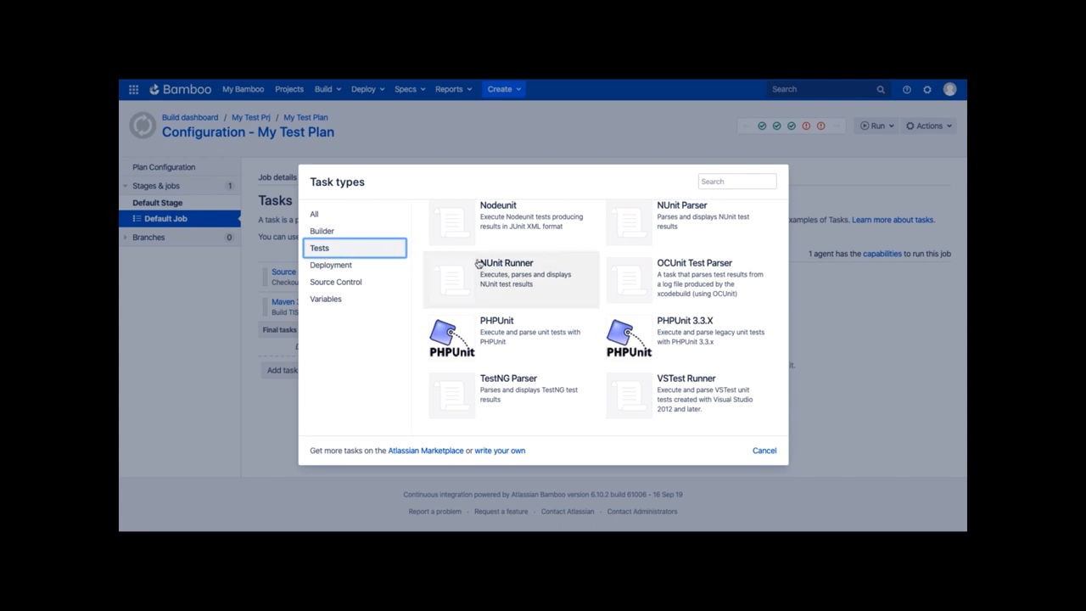
pyautogui.scroll(3)
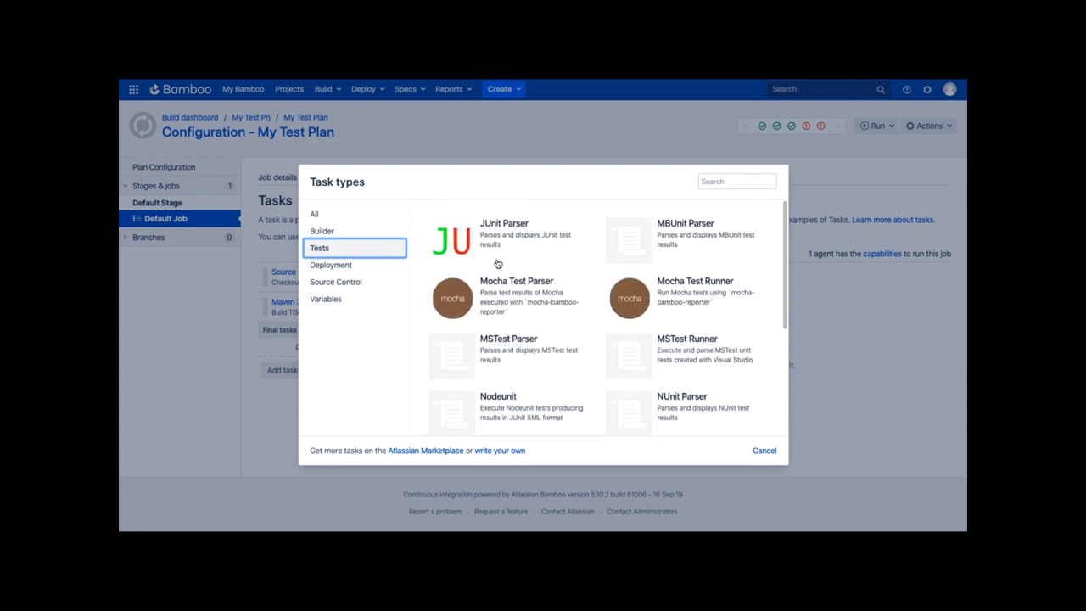
pyautogui.moveTo(339, 265)
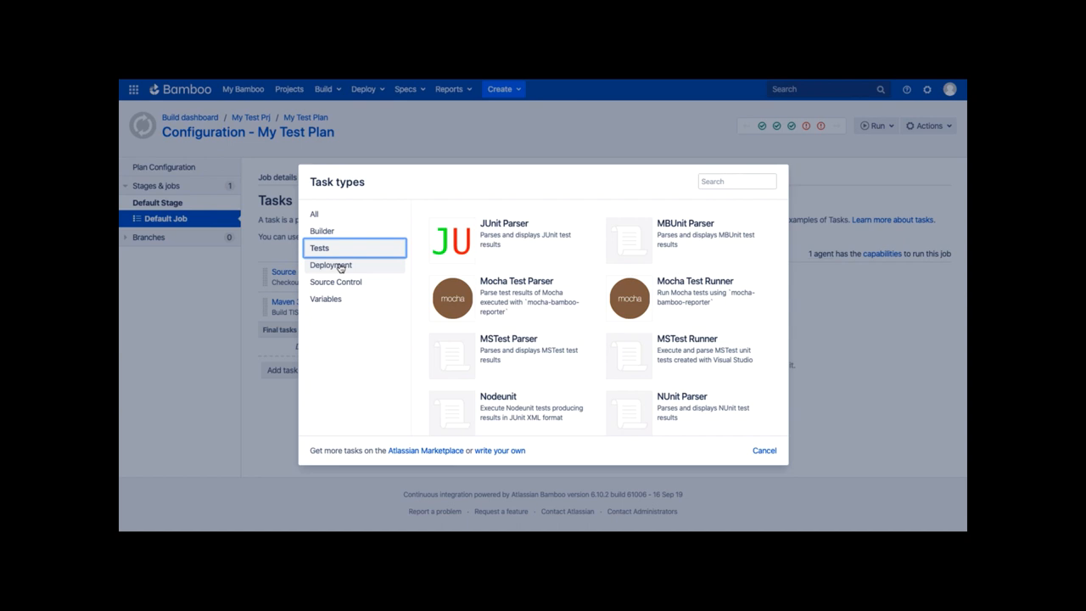
# Step: Browse the Deployment, Source Control and Variables task types in turn
pyautogui.click(331, 265)
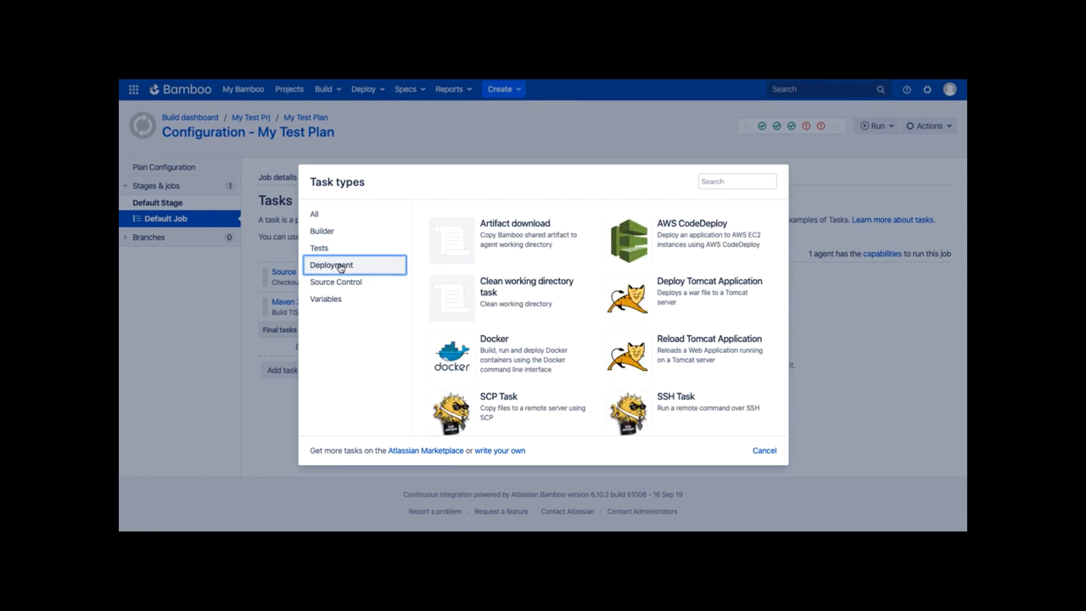
pyautogui.scroll(-3)
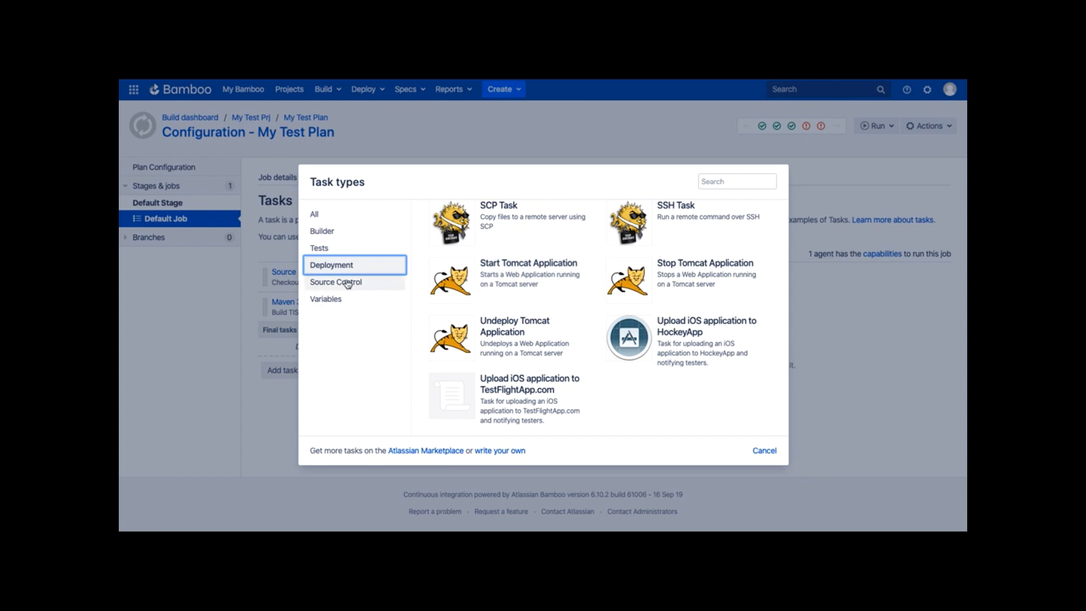
pyautogui.click(336, 281)
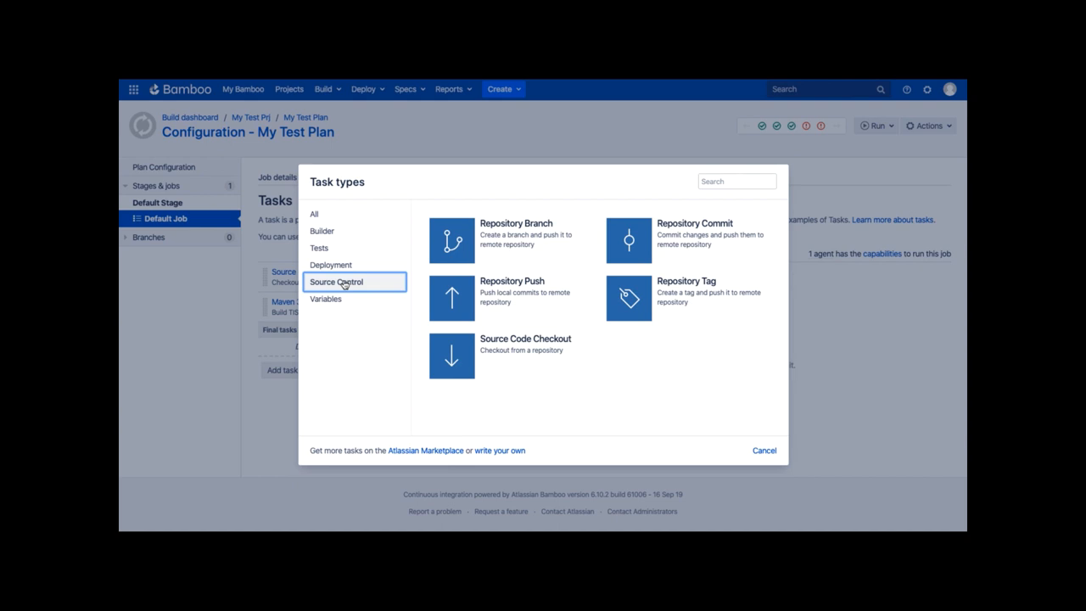
pyautogui.moveTo(332, 305)
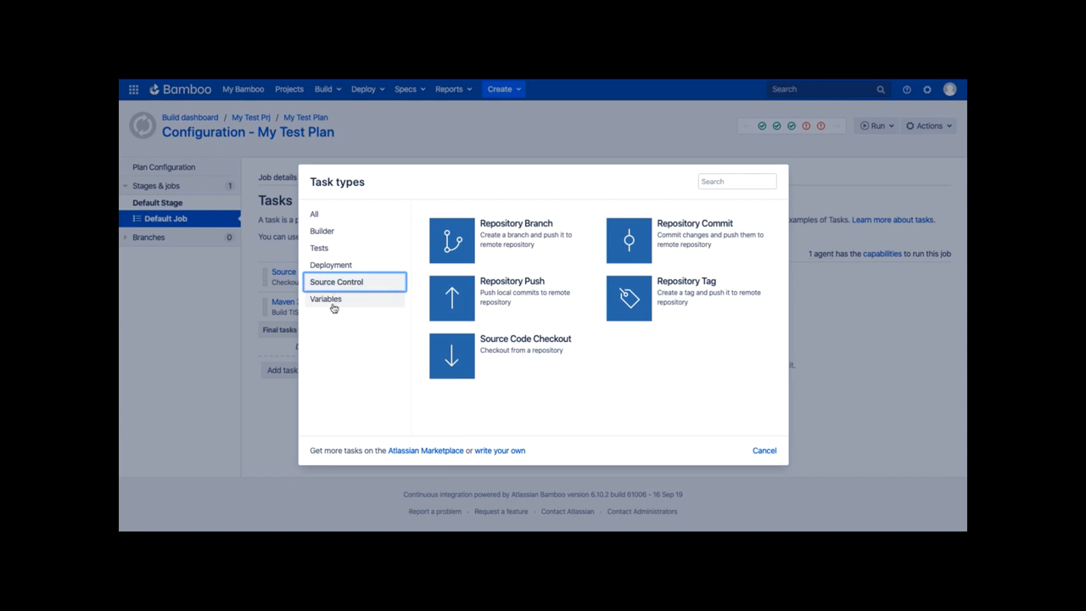
pyautogui.click(325, 299)
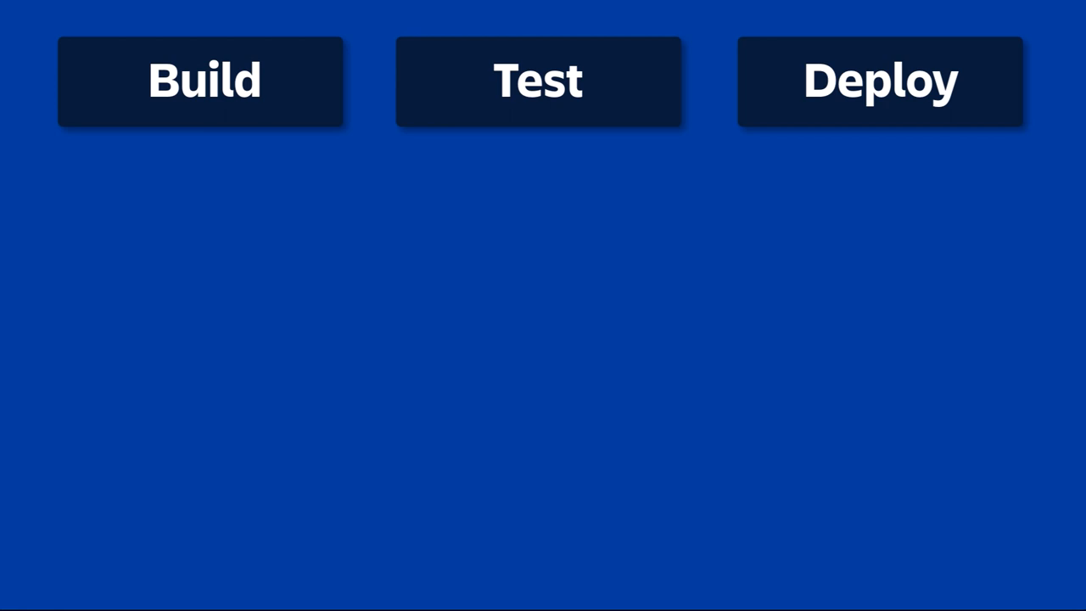
# Step: Advance the presentation to the Build / Test / Deploy stages slide
pyautogui.click(200, 81)
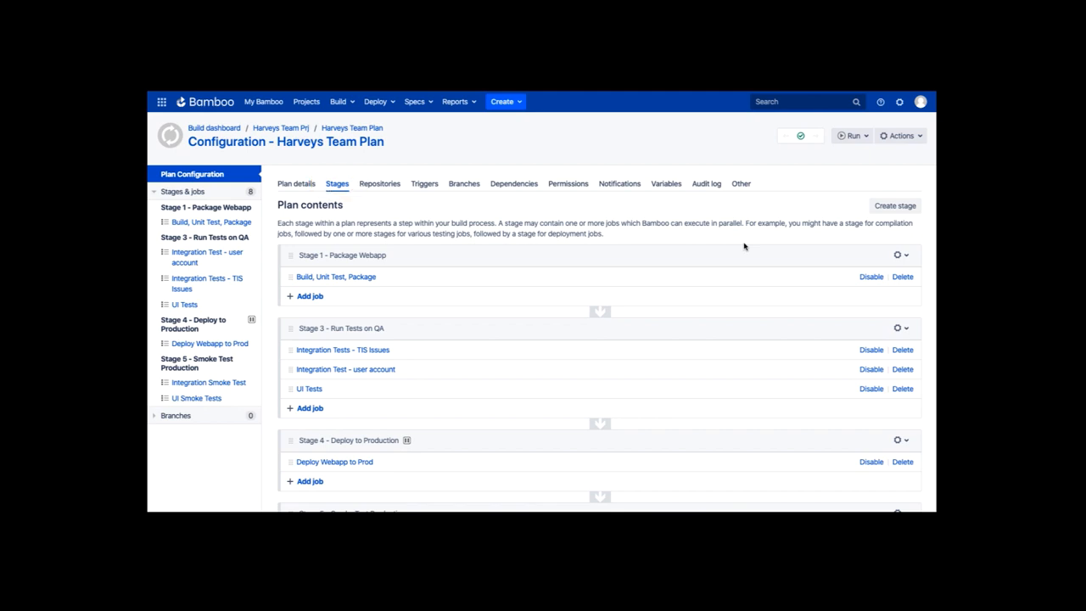
# Step: Create a new stage named 'Stage 2 - Deploy to QA' at the end of the plan
pyautogui.click(894, 205)
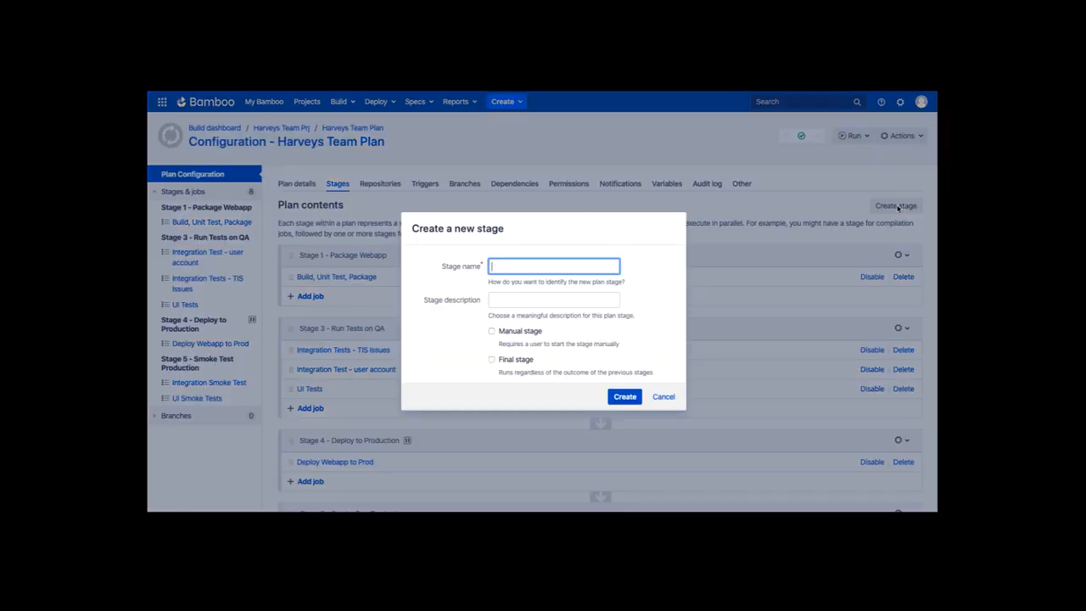
pyautogui.write('Stage 2')
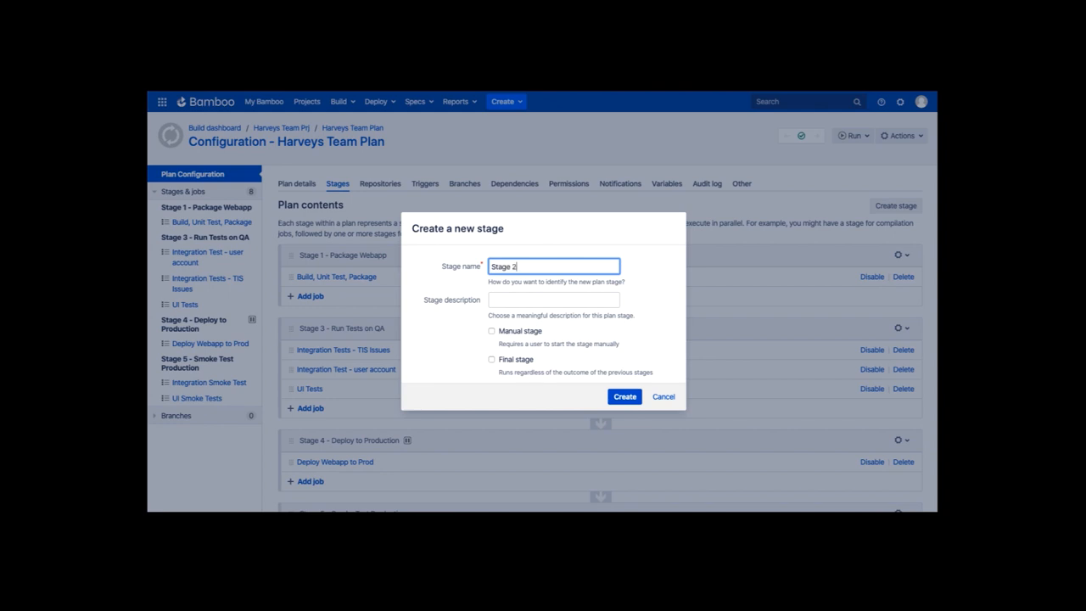
pyautogui.write('- Deploy')
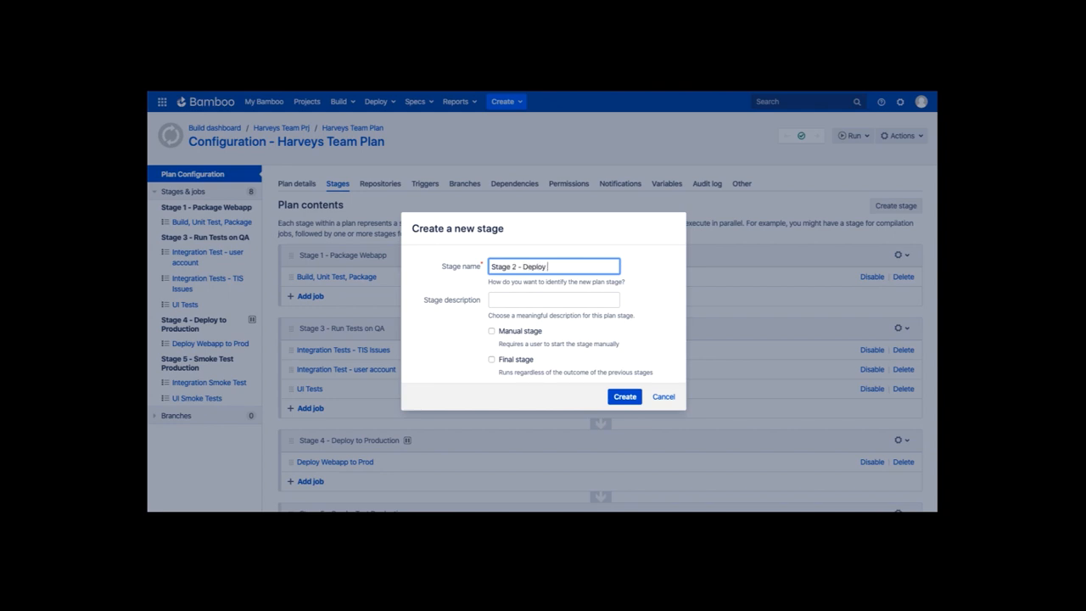
pyautogui.write('to QA')
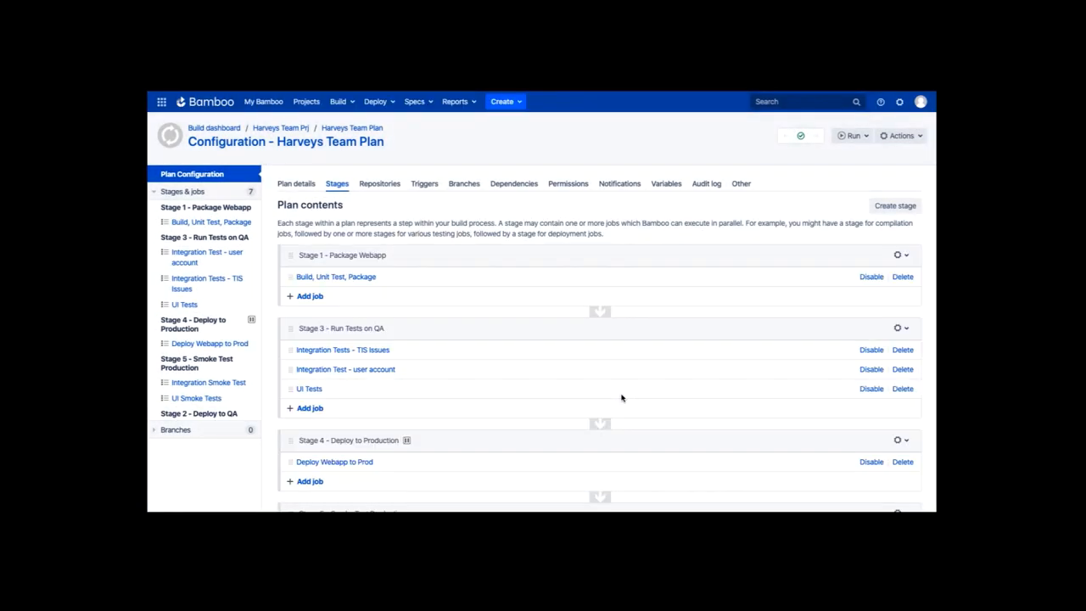
pyautogui.scroll(-3)
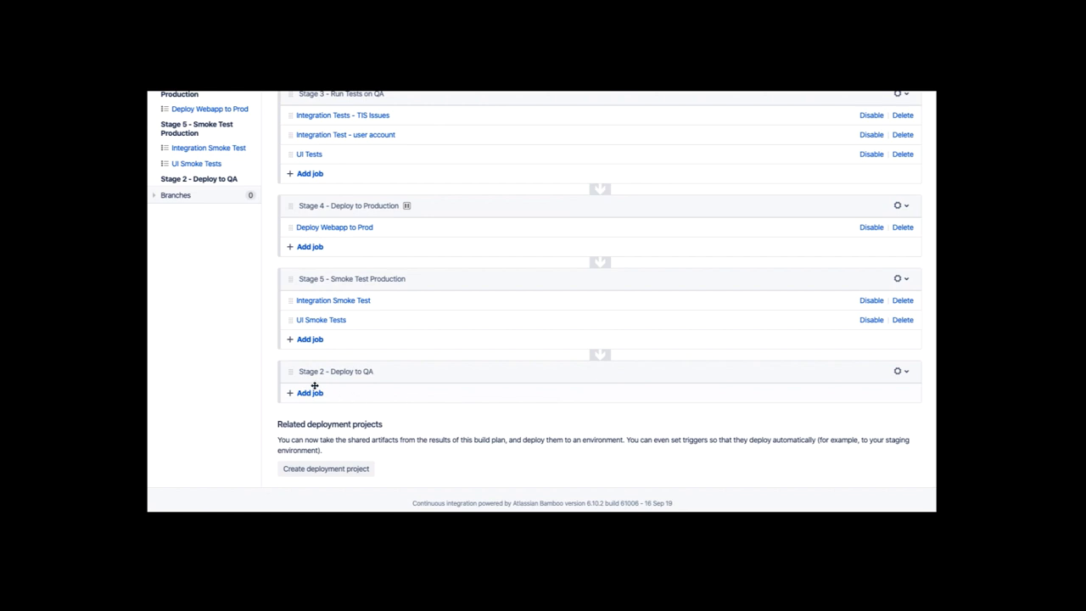
pyautogui.moveTo(282, 370)
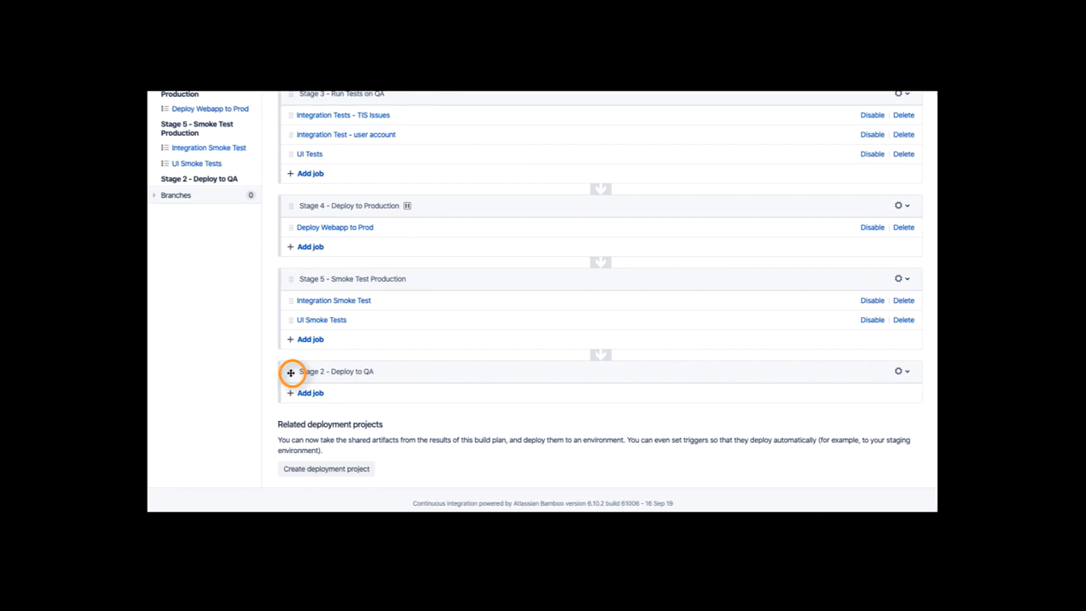
pyautogui.moveTo(292, 365)
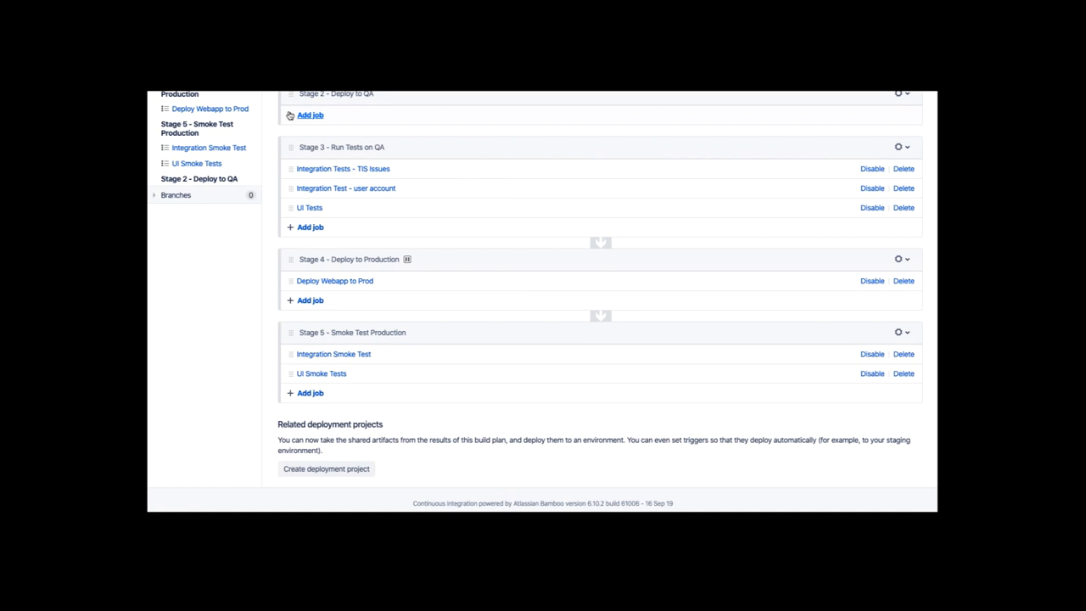
pyautogui.scroll(3)
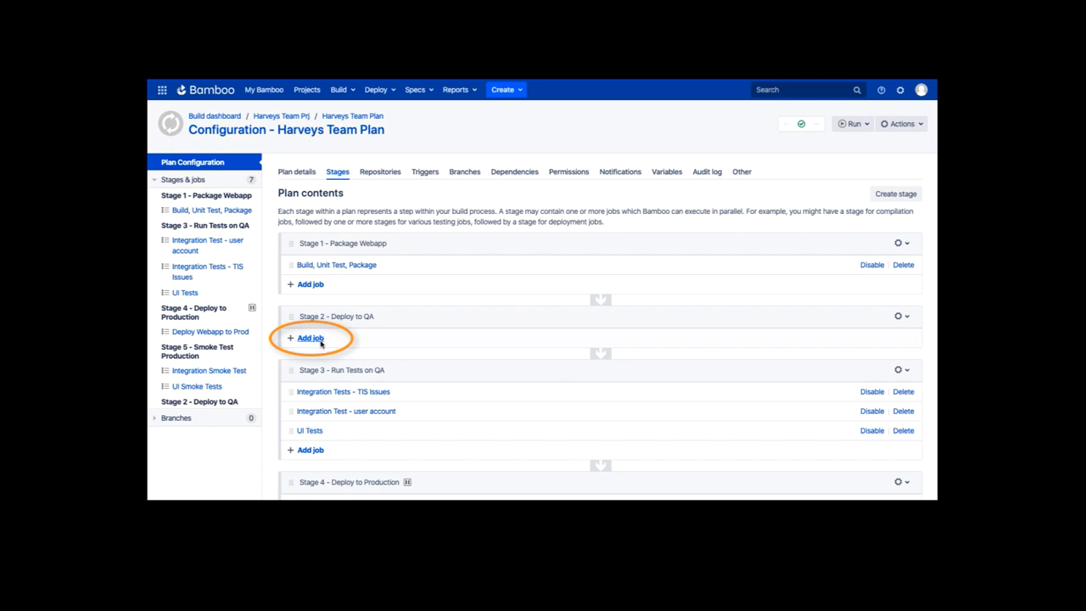
pyautogui.moveTo(424, 346)
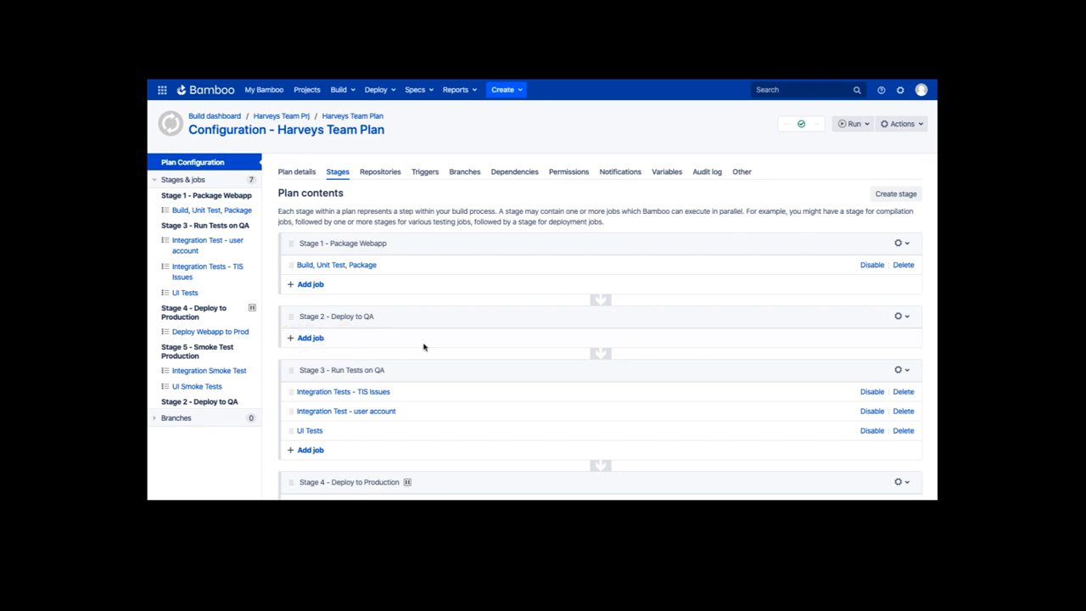
pyautogui.moveTo(309, 338)
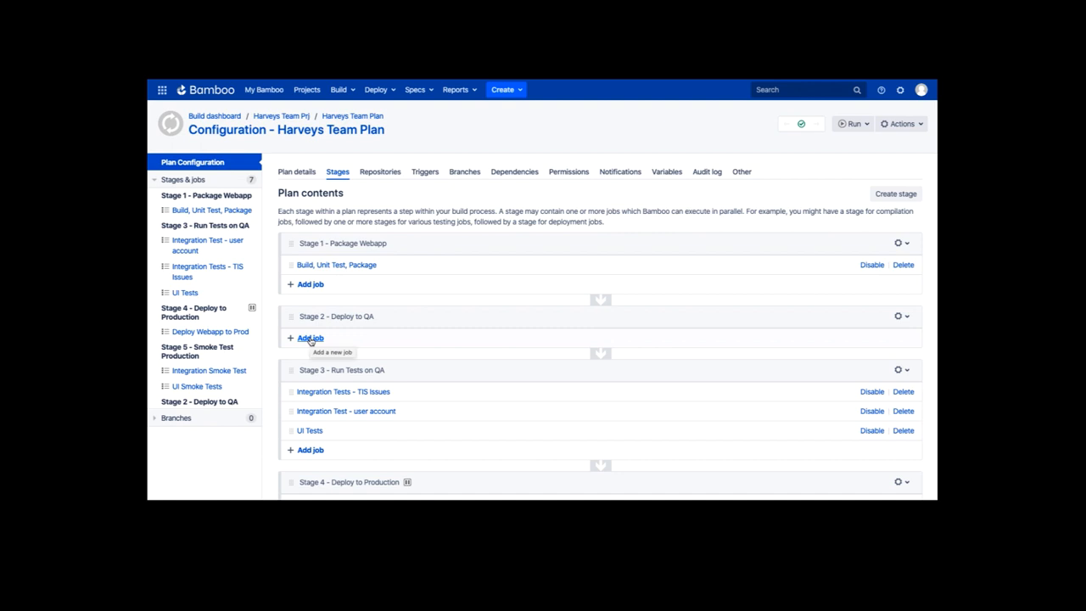
# Step: Add a new job 'Deploy Webapp to QA' to Stage 2 - Deploy to QA
pyautogui.click(309, 338)
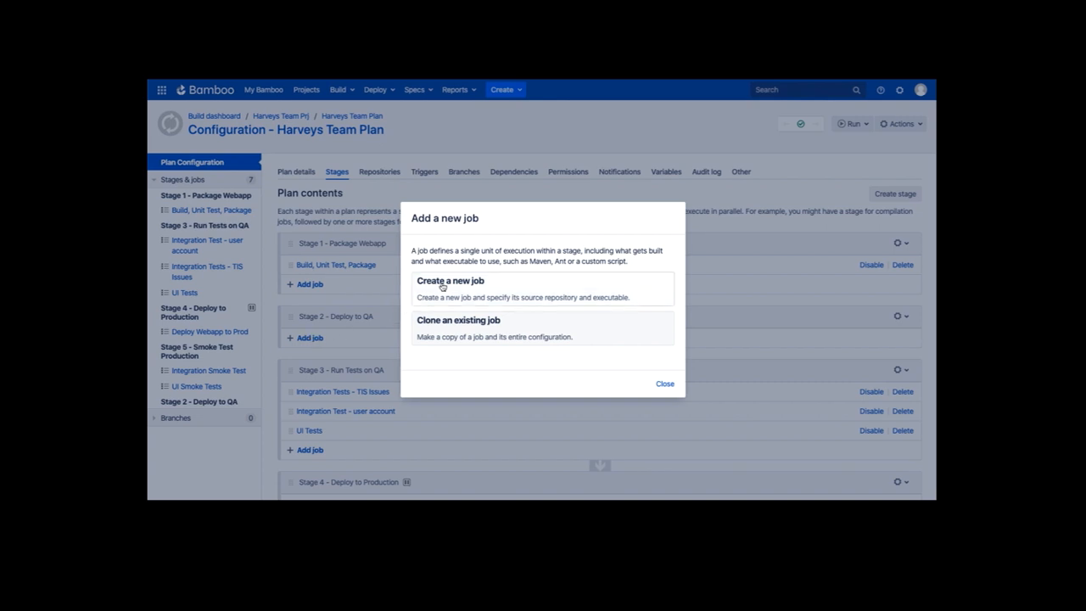
pyautogui.click(450, 289)
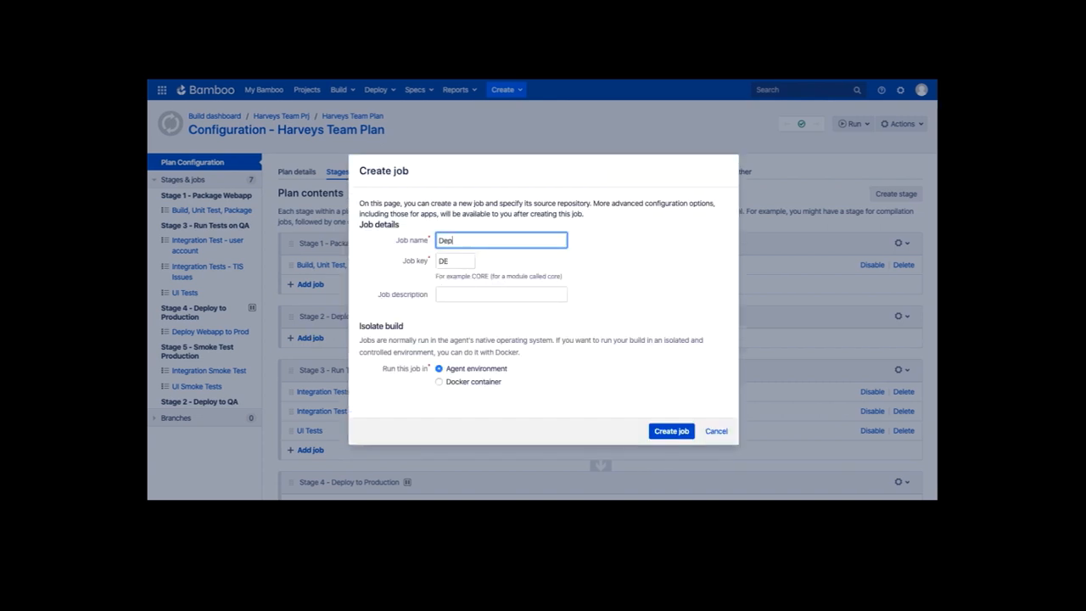
pyautogui.write('Deploy Wel')
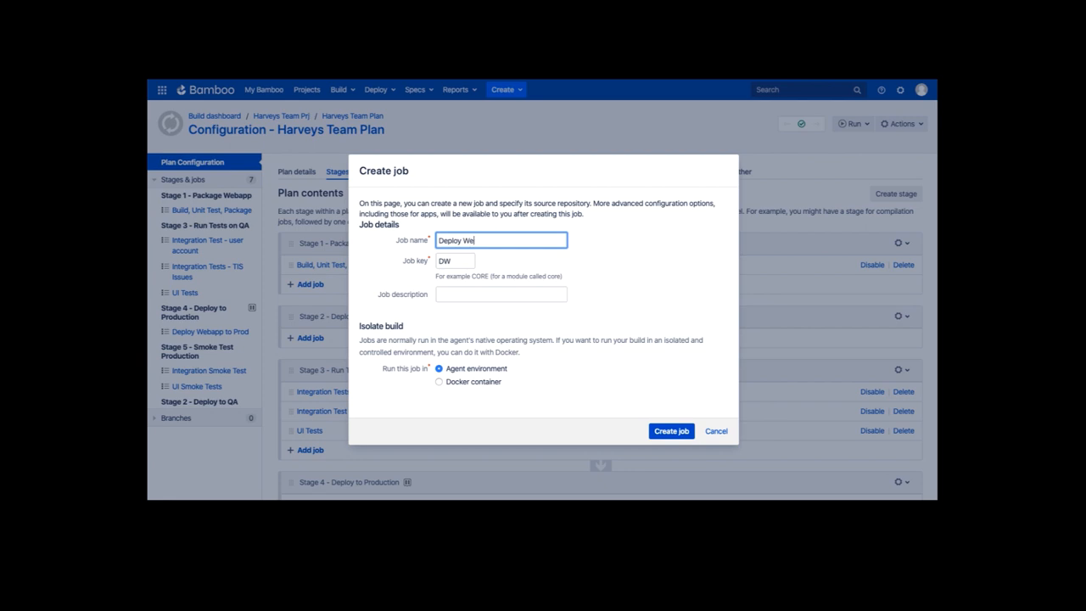
pyautogui.write('bapp to')
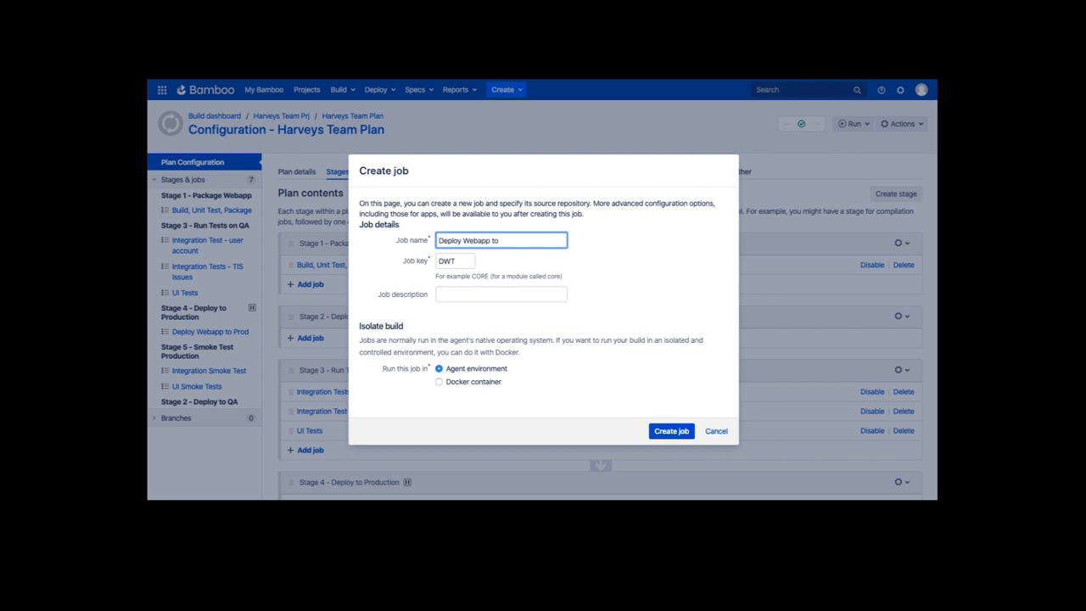
pyautogui.write('QA')
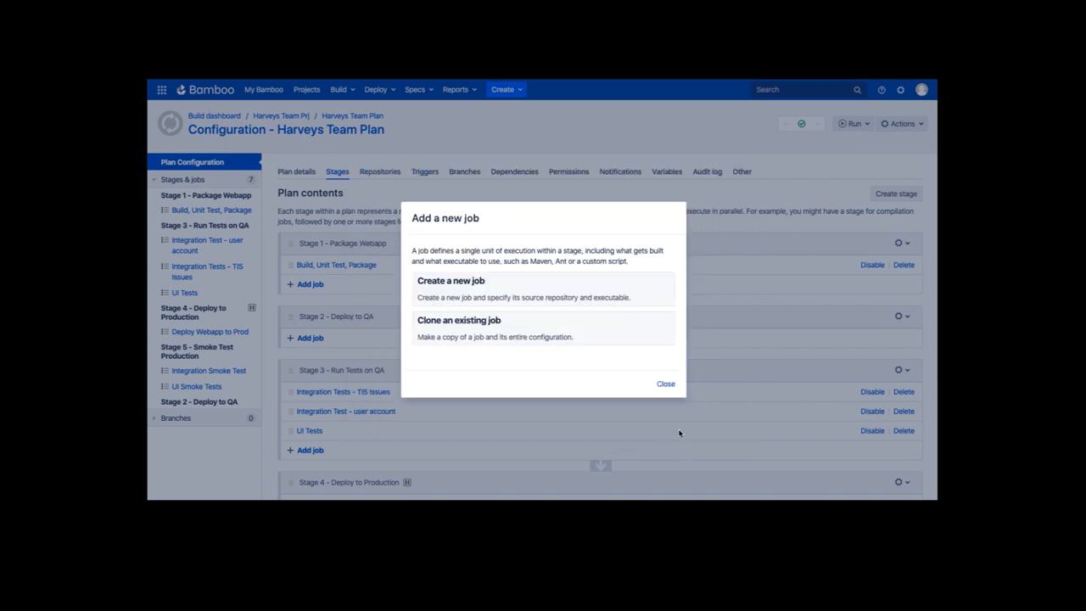
pyautogui.click(665, 383)
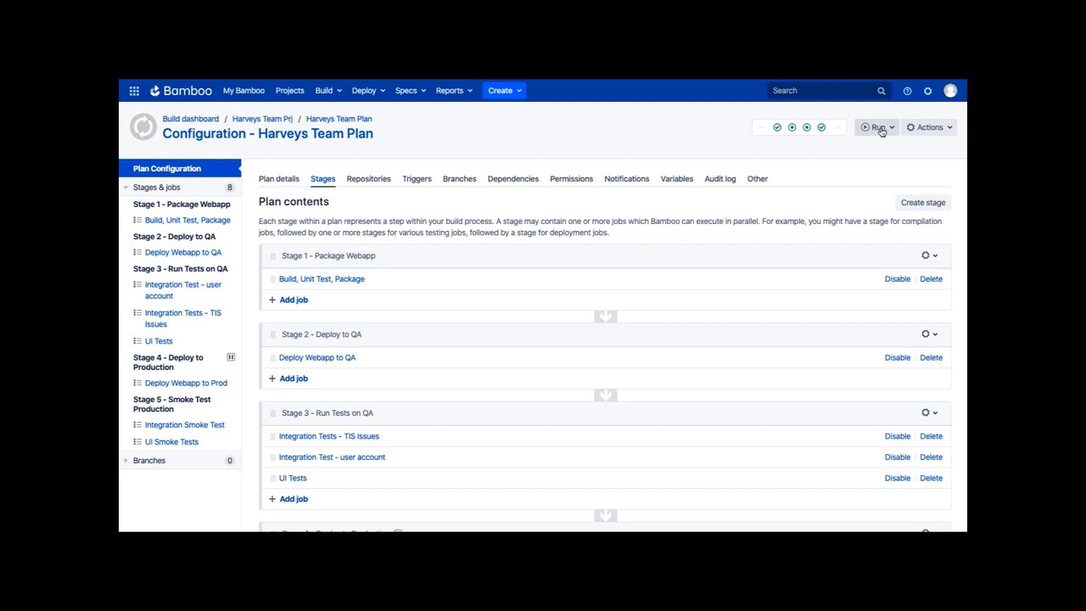
# Step: Run the plan as build #5, then trigger Stage 4 - Deploy to Production
pyautogui.click(879, 127)
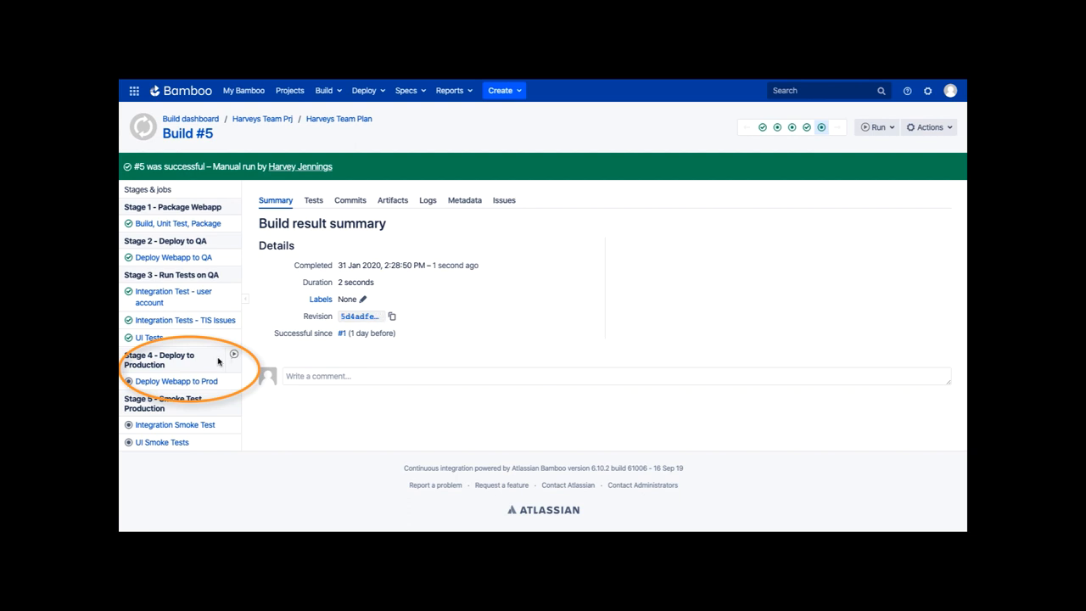
pyautogui.moveTo(236, 355)
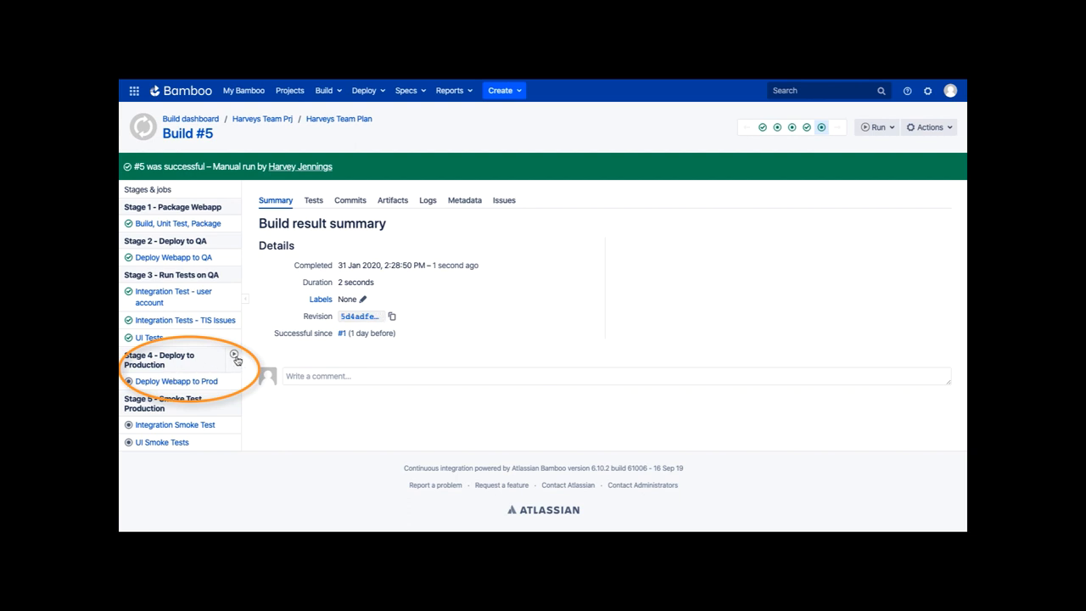
pyautogui.moveTo(236, 356)
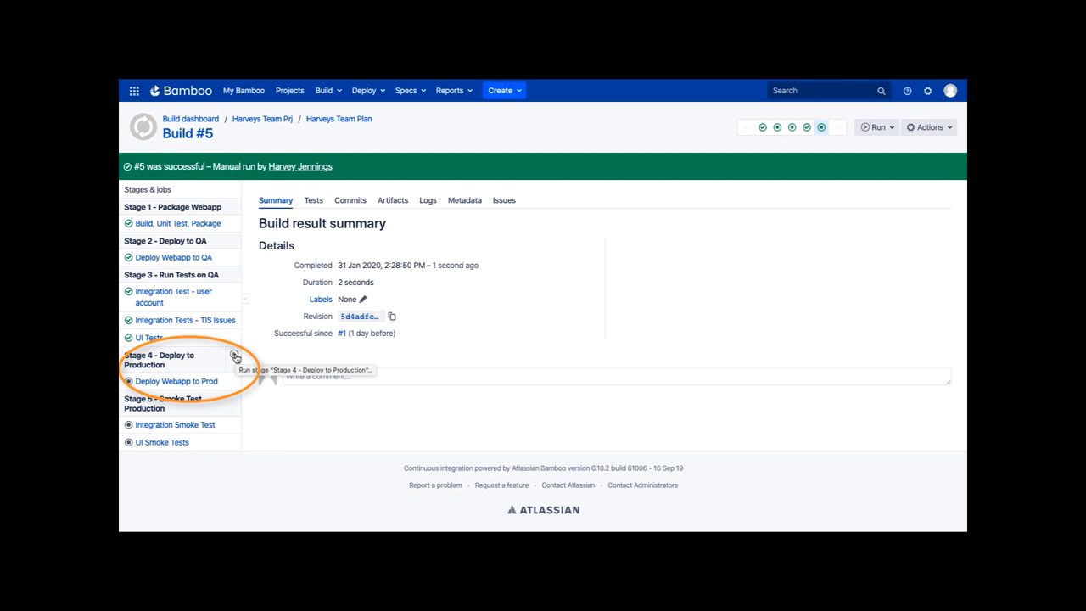
pyautogui.click(234, 356)
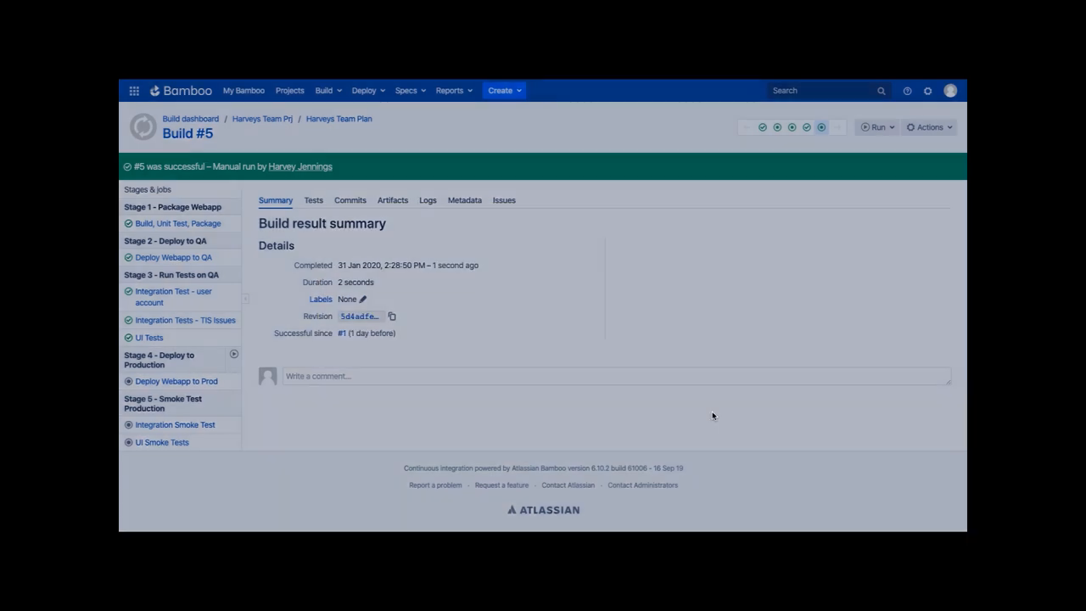
# Step: Confirm running the manual production deployment stage
pyautogui.click(875, 125)
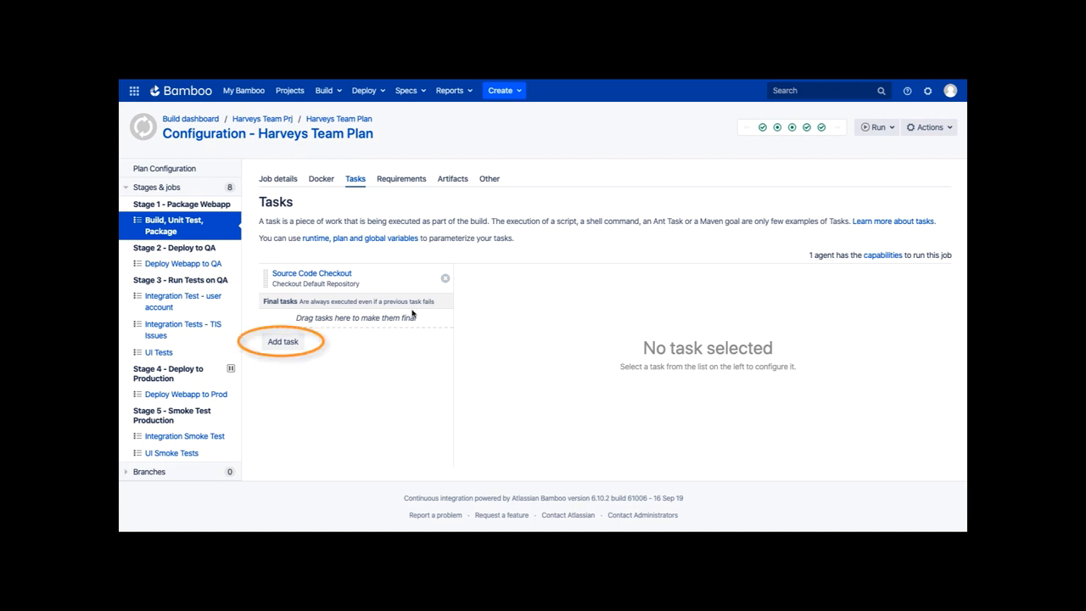
# Step: Add an AWS CodeDeploy task from the Builder category and review its configuration form
pyautogui.click(281, 341)
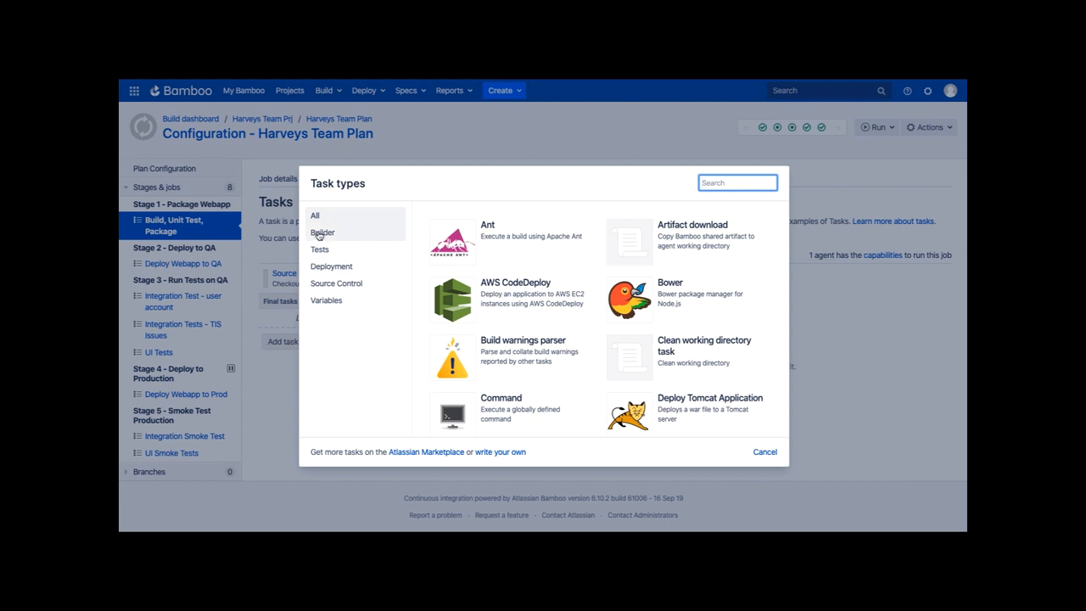
pyautogui.click(322, 232)
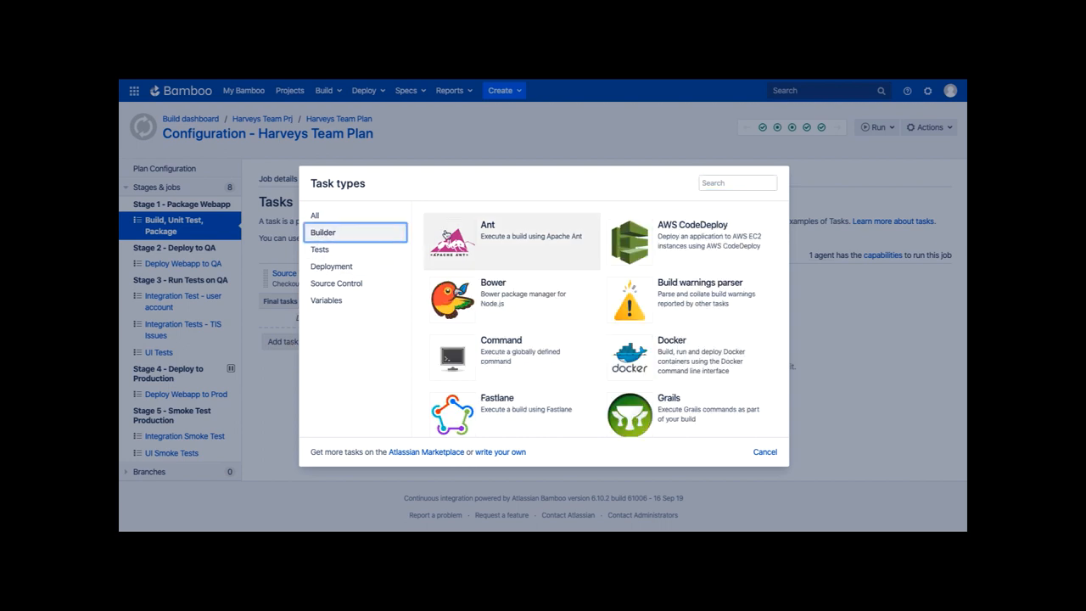
pyautogui.moveTo(624, 247)
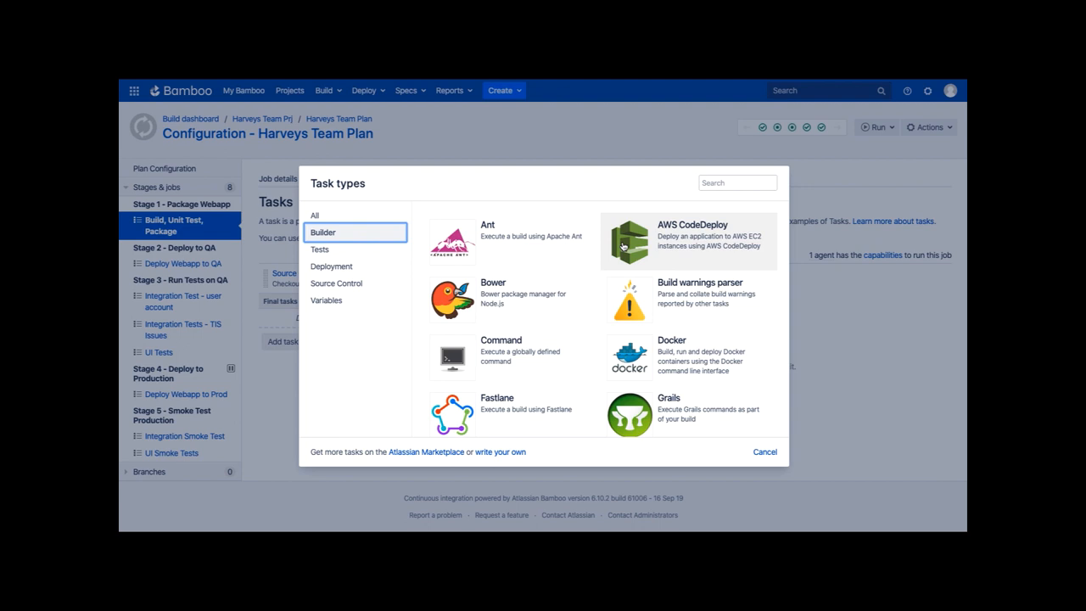
pyautogui.click(687, 241)
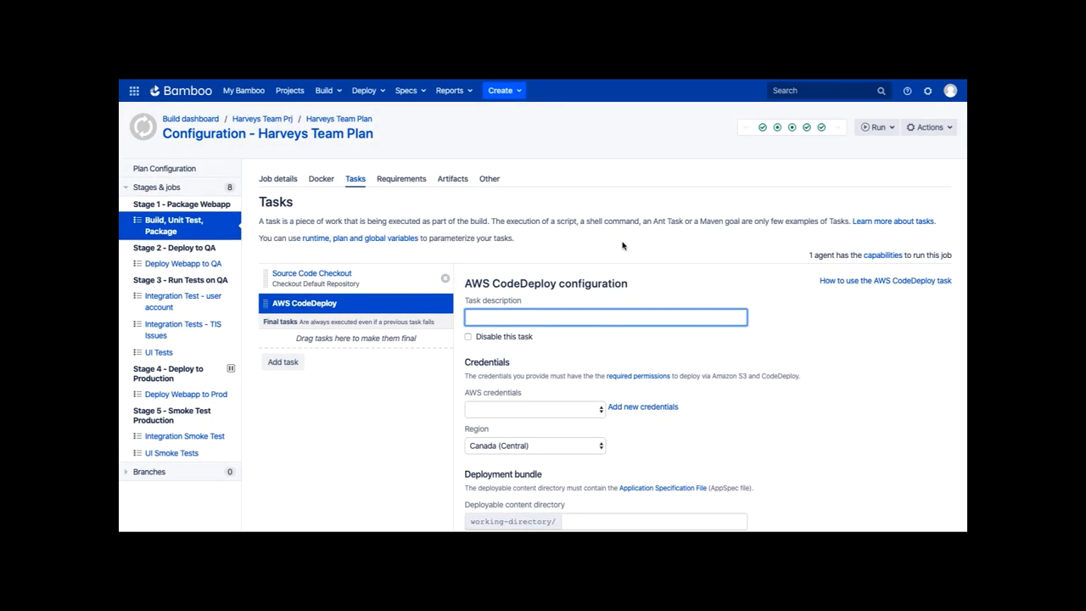
pyautogui.moveTo(733, 365)
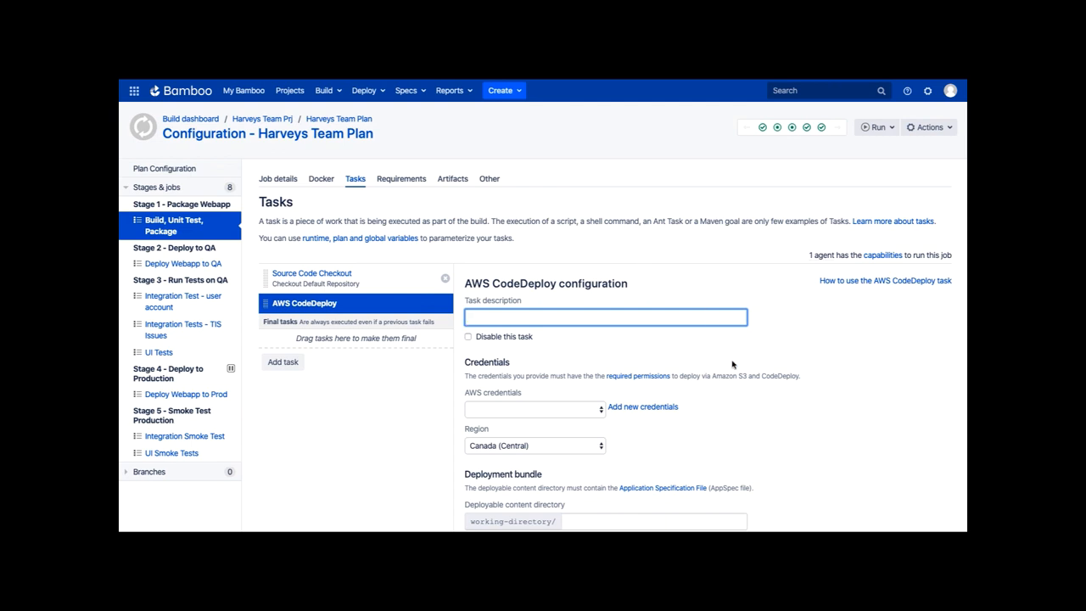
pyautogui.scroll(-3)
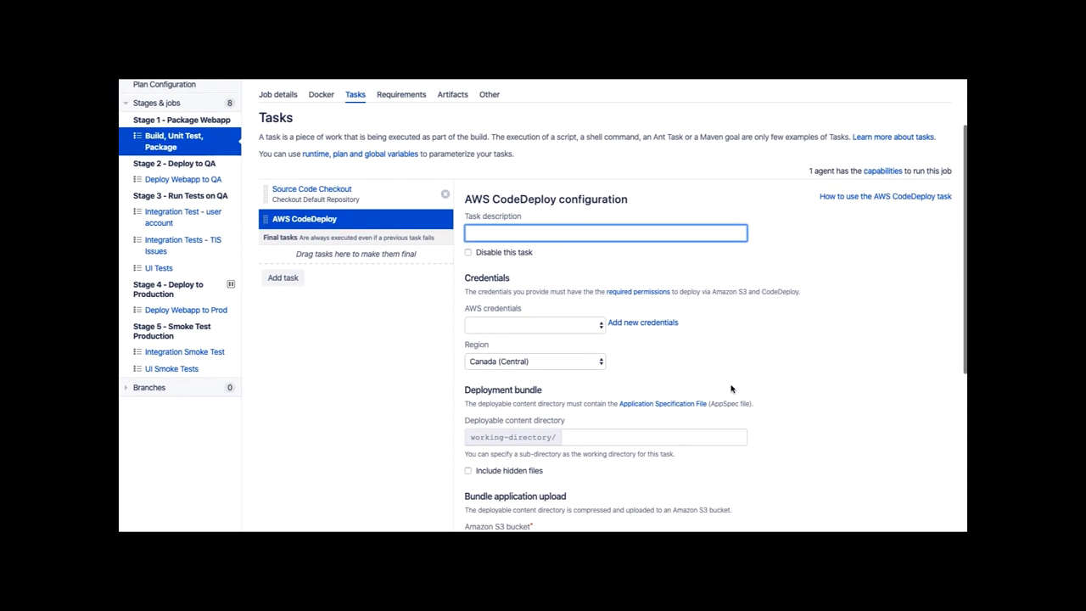
pyautogui.scroll(-3)
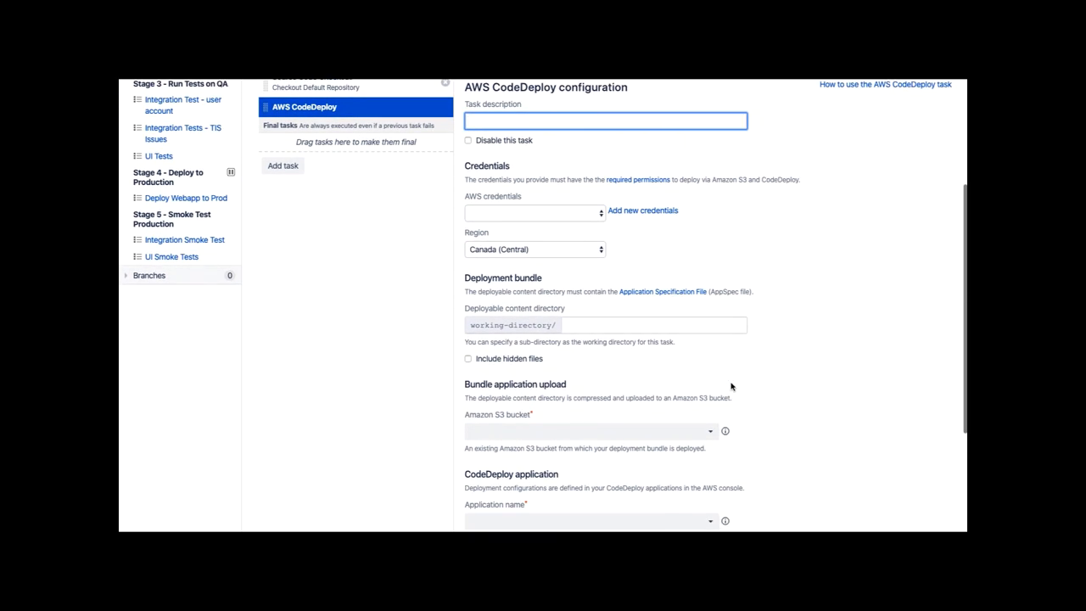
pyautogui.scroll(-3)
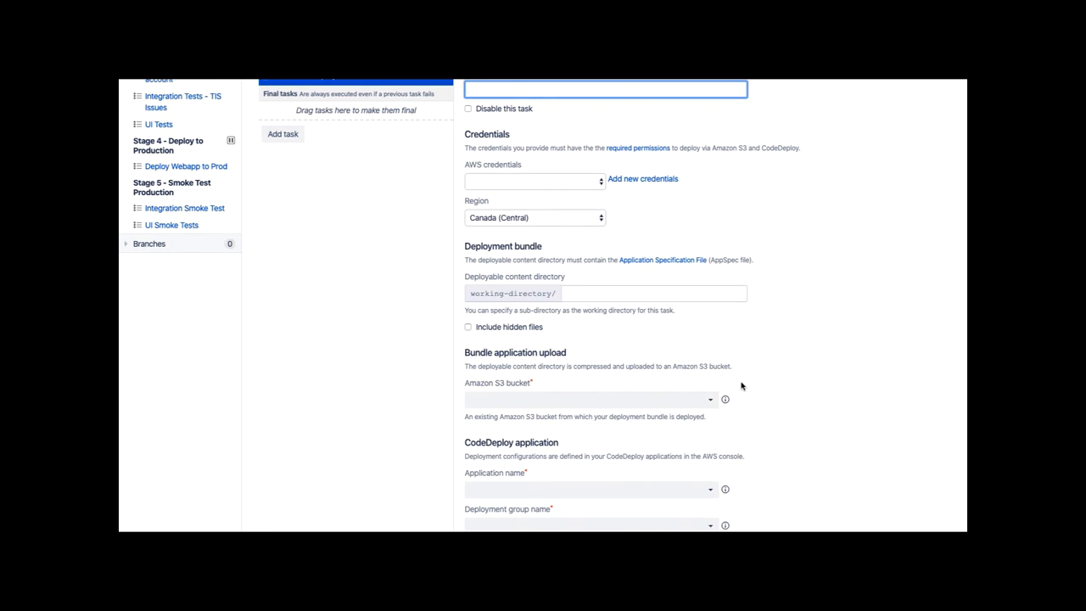
pyautogui.scroll(-3)
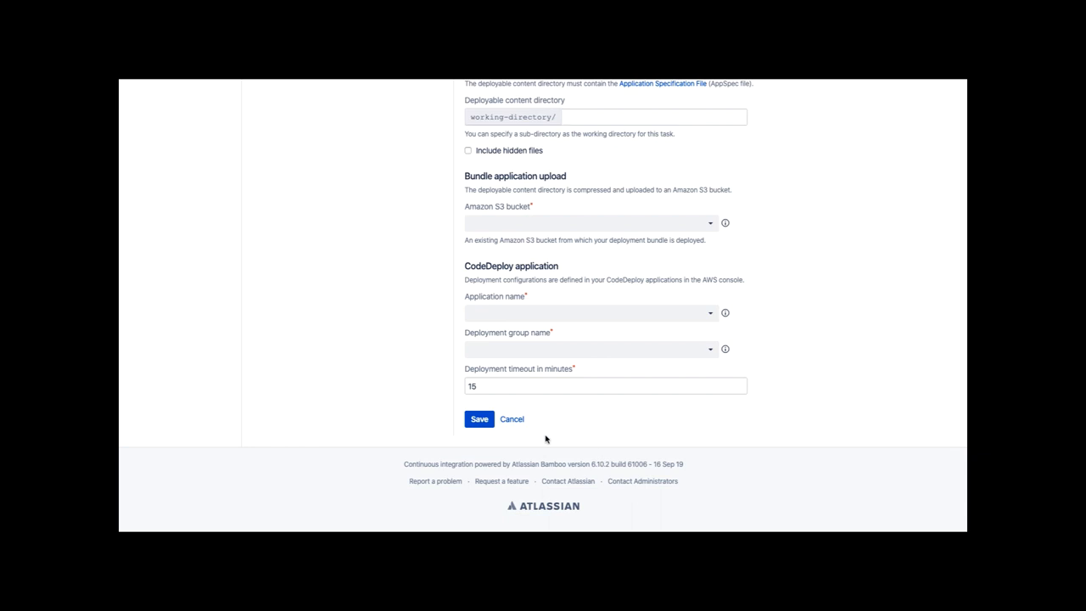
# Step: Discard the CodeDeploy task, review a Deploy Tomcat Application task form, then cancel it too
pyautogui.click(513, 417)
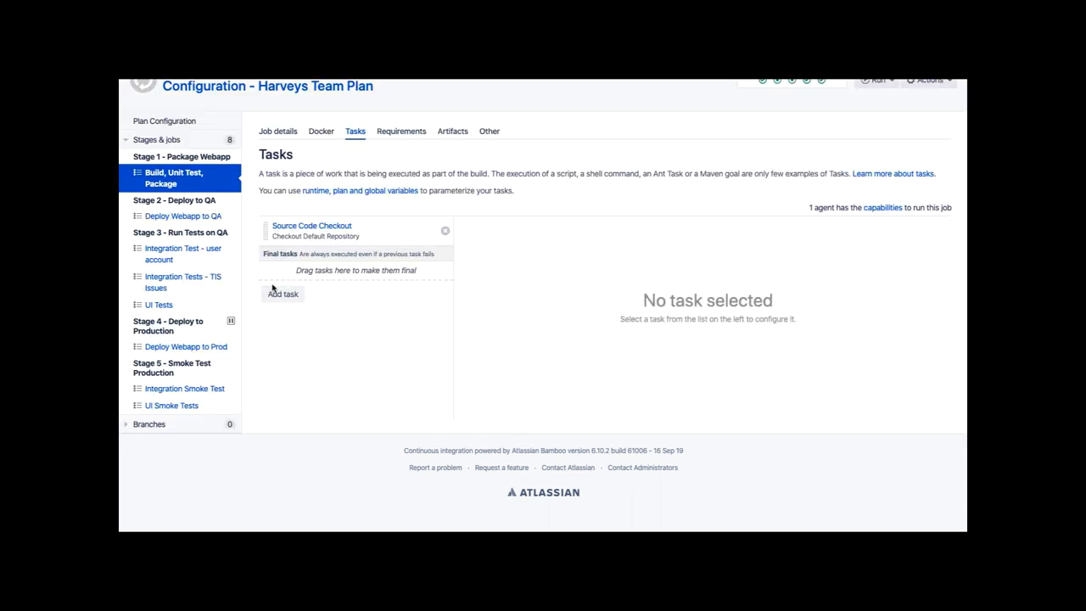
pyautogui.click(282, 293)
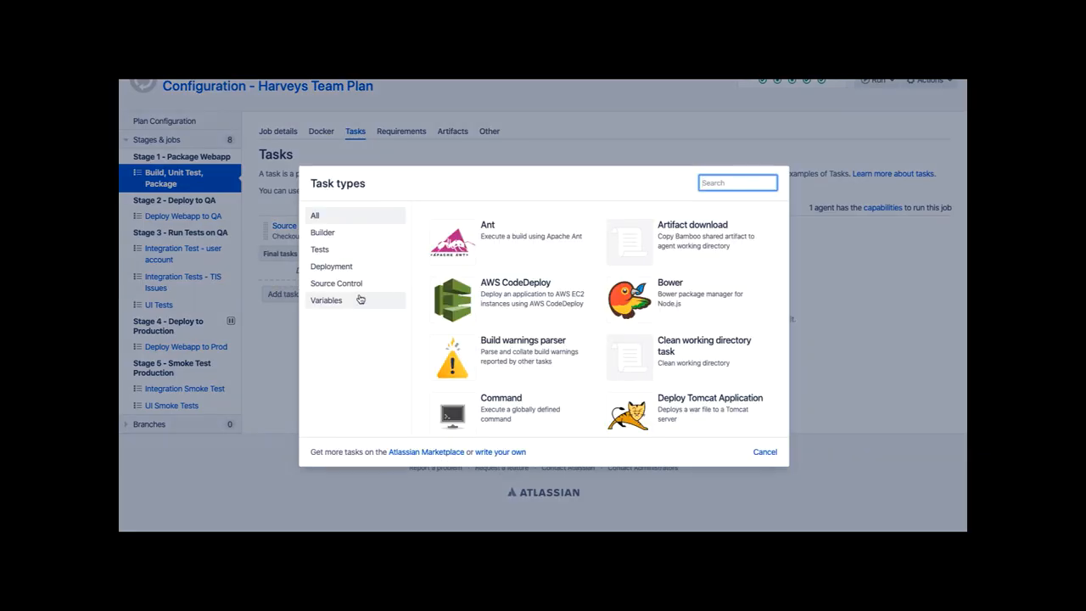
pyautogui.scroll(-3)
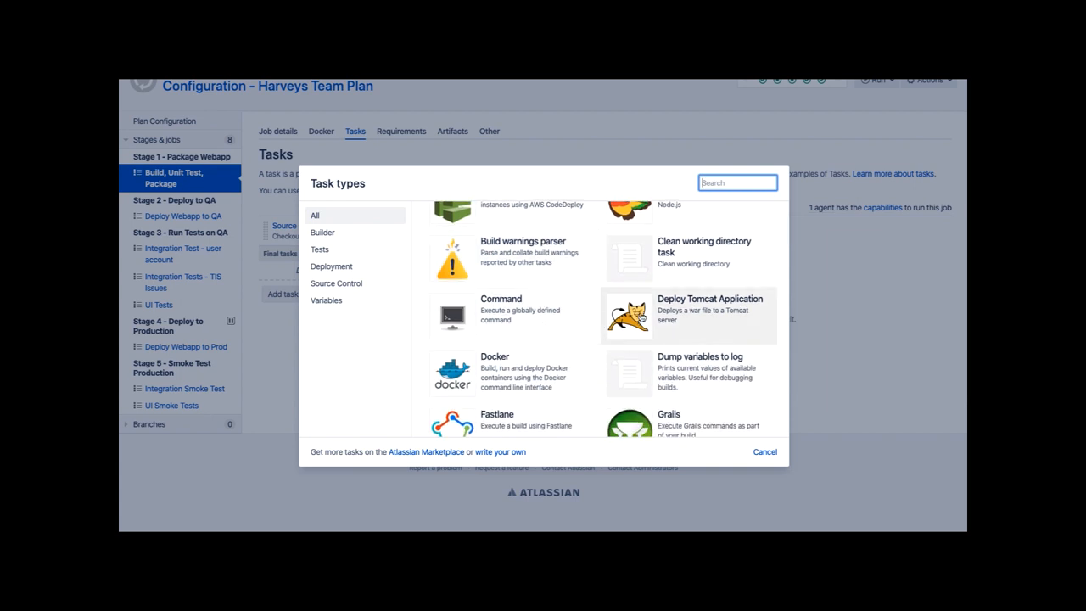
pyautogui.click(689, 314)
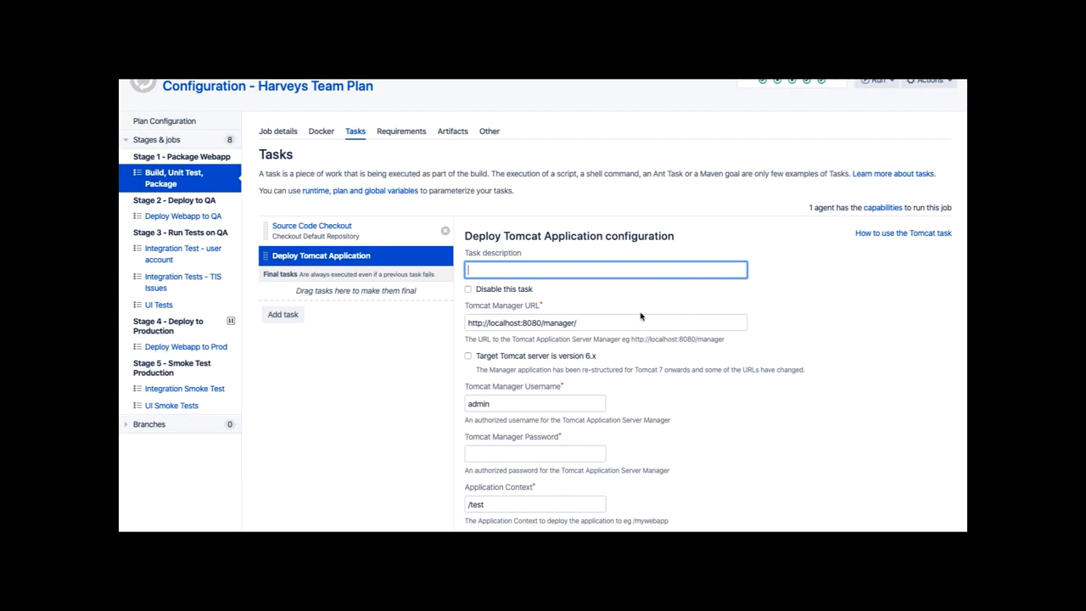
pyautogui.moveTo(723, 421)
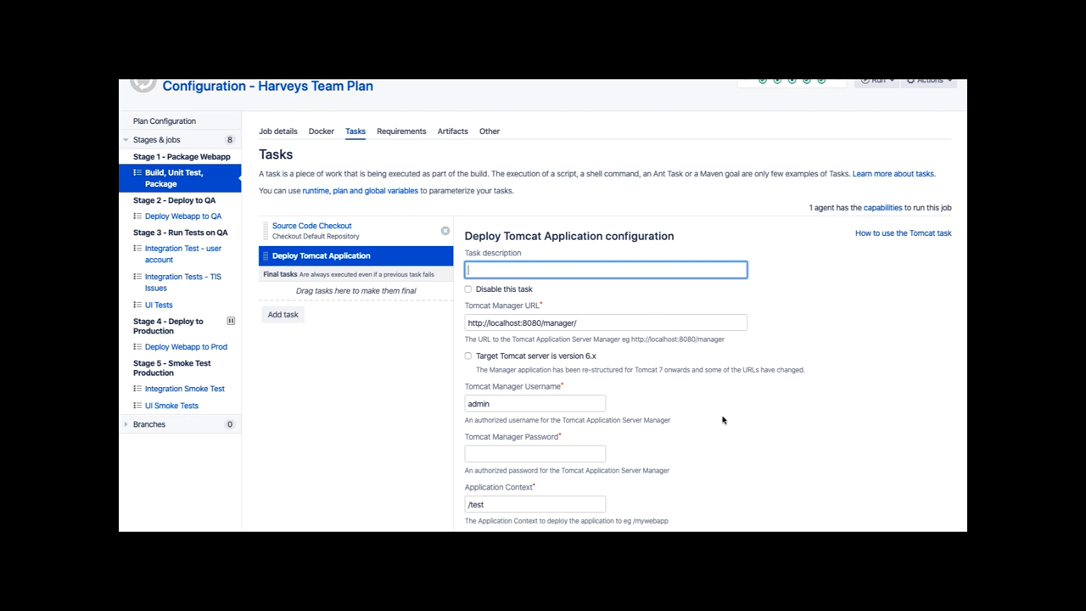
pyautogui.scroll(-3)
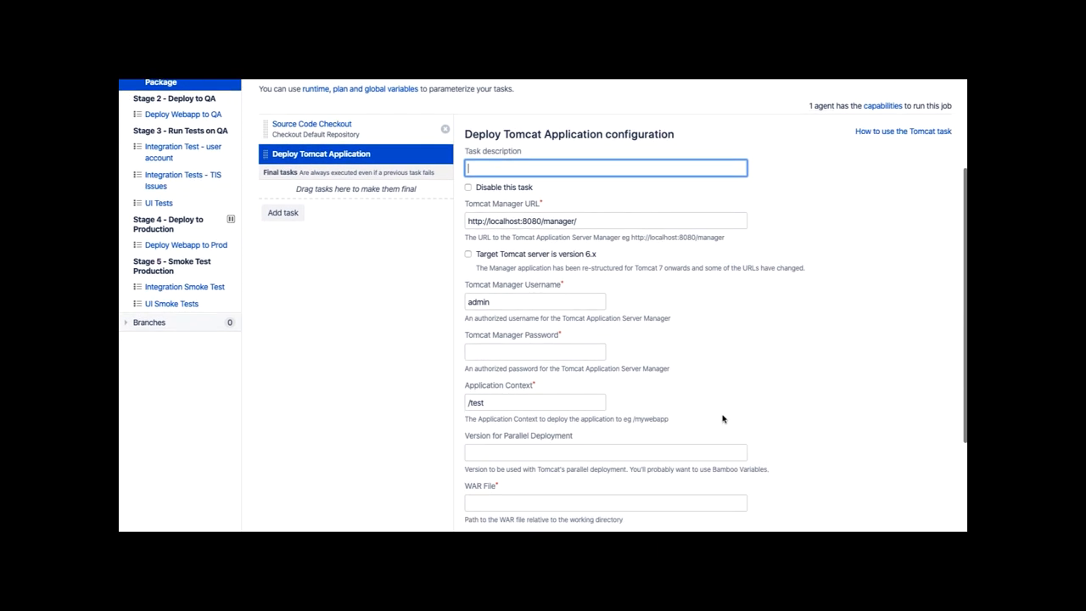
pyautogui.scroll(-3)
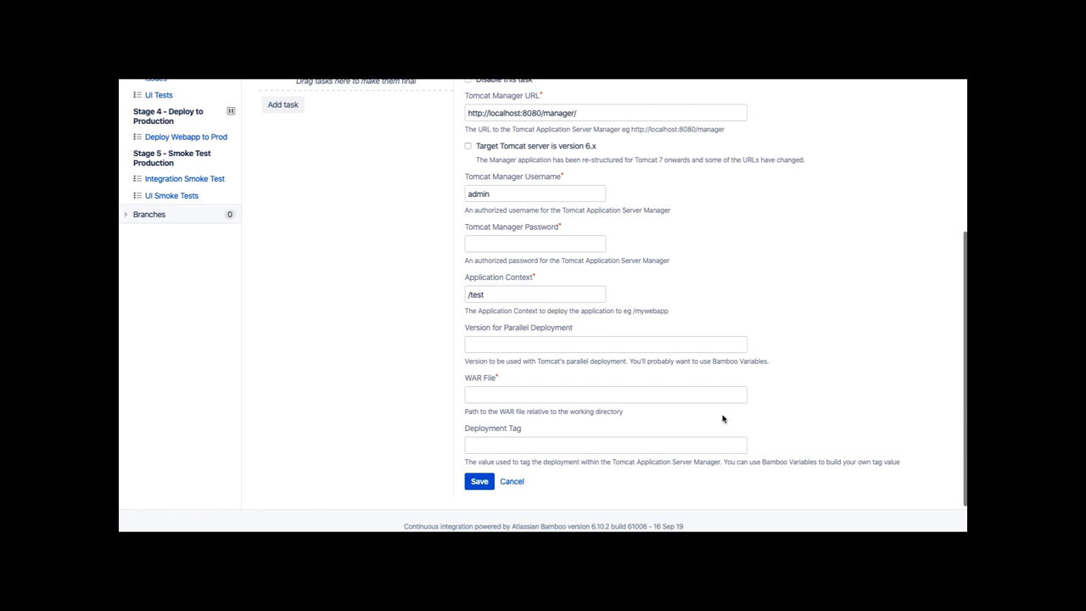
pyautogui.scroll(-3)
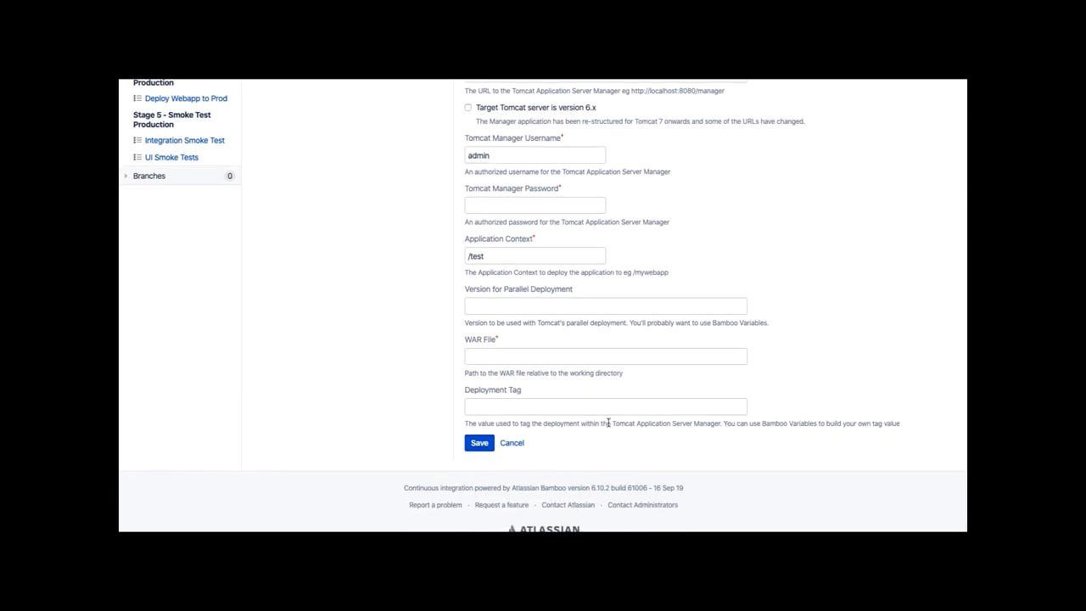
pyautogui.moveTo(512, 442)
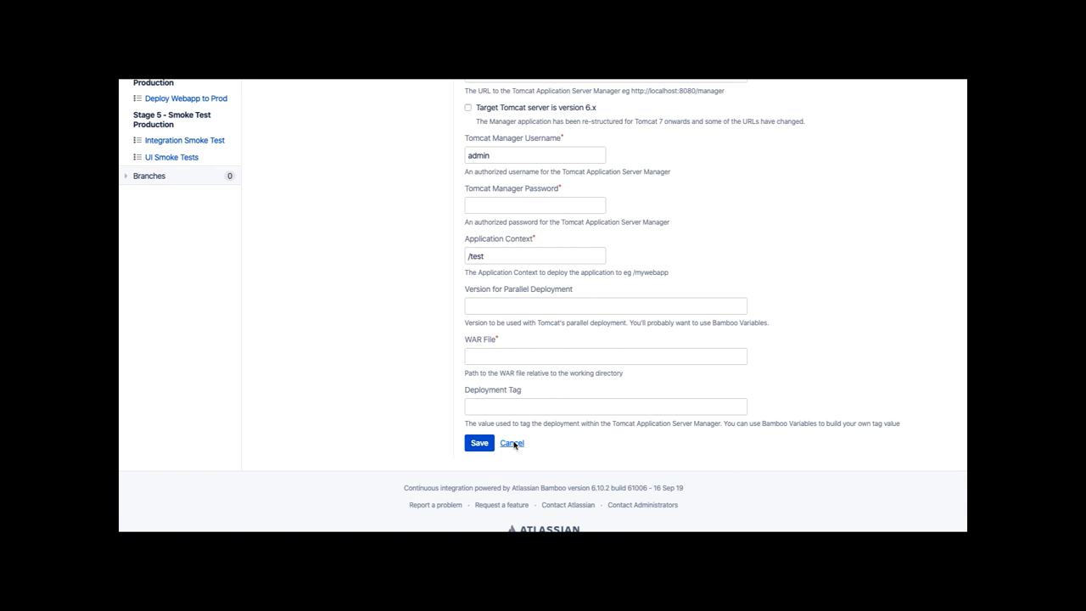
pyautogui.click(512, 443)
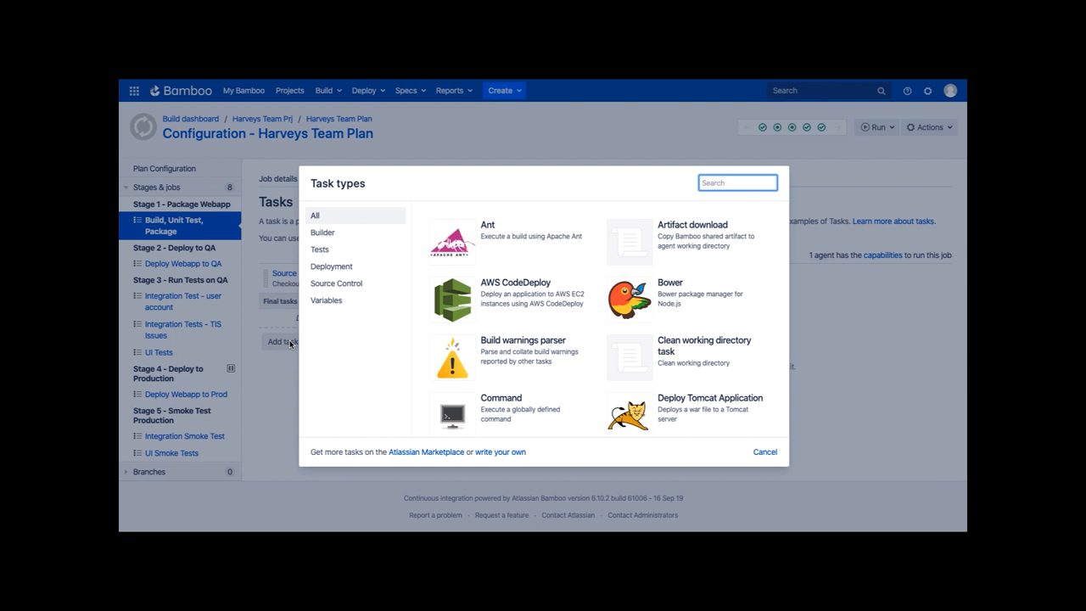
# Step: Return to the Harveys Team Plan configuration Stages overview
pyautogui.click(763, 451)
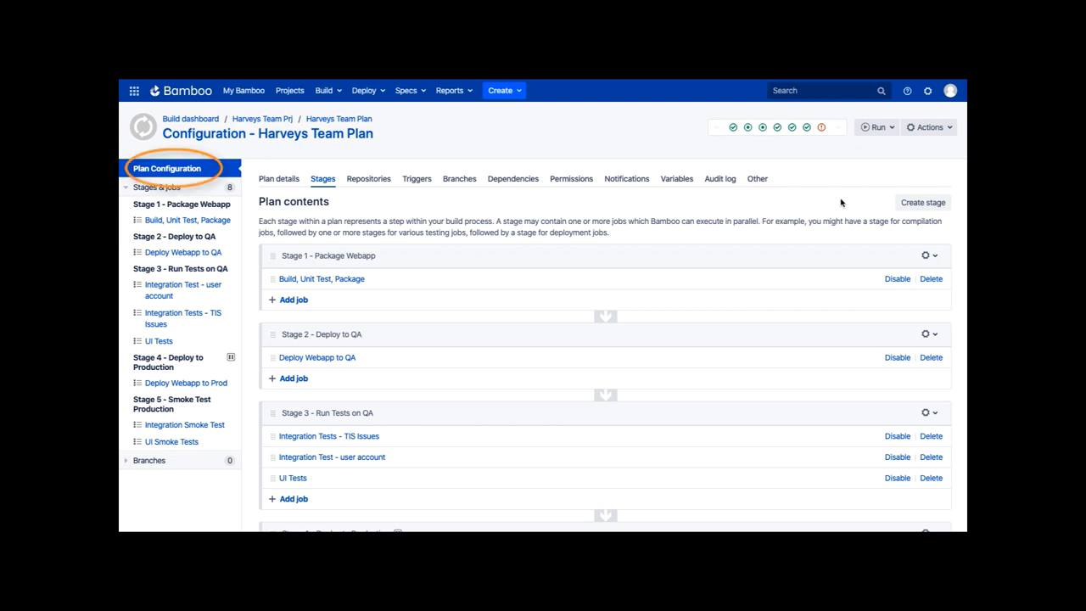
pyautogui.moveTo(879, 127)
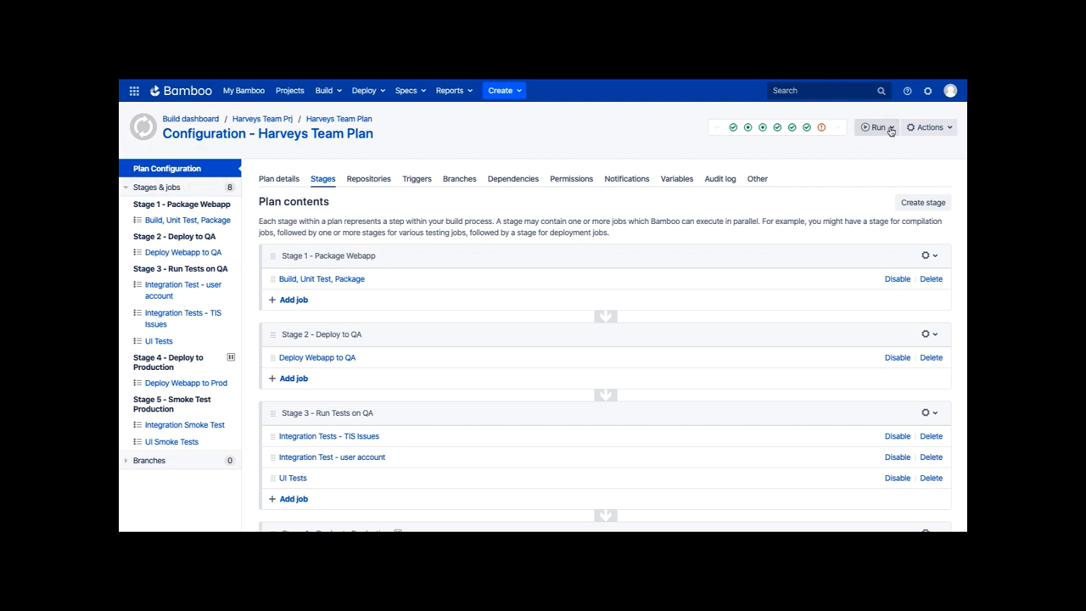
# Step: Start a manual run of Harveys Team Plan, producing build #8
pyautogui.click(877, 128)
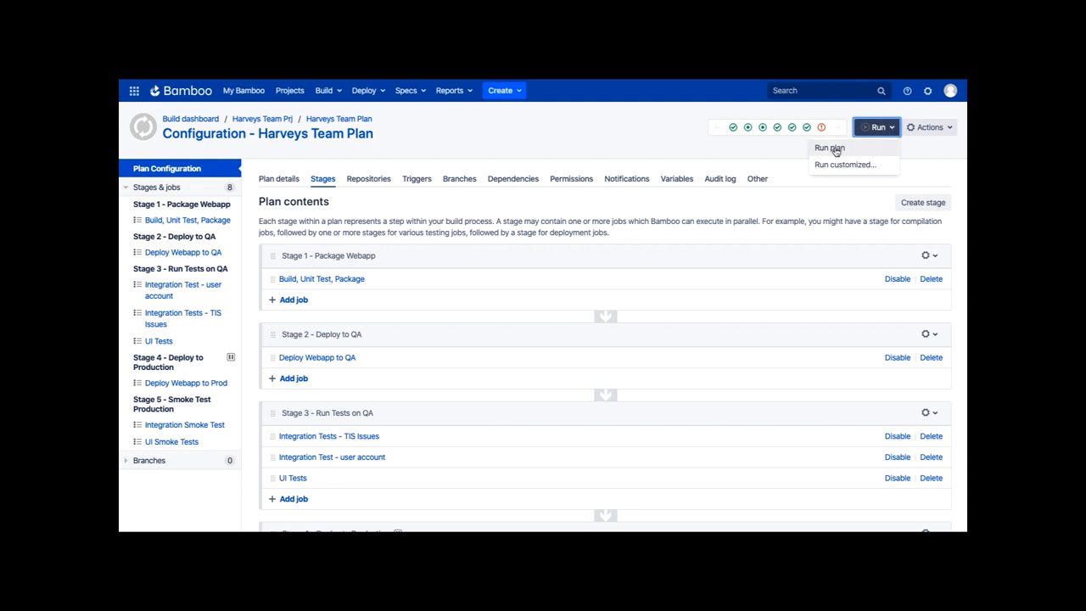
pyautogui.click(828, 148)
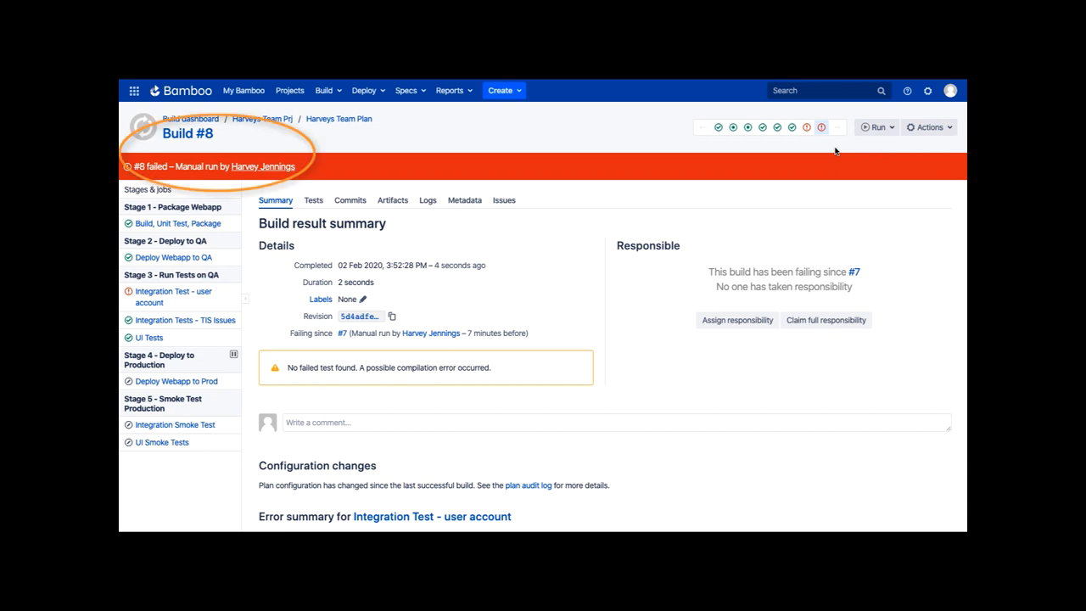
pyautogui.moveTo(645, 423)
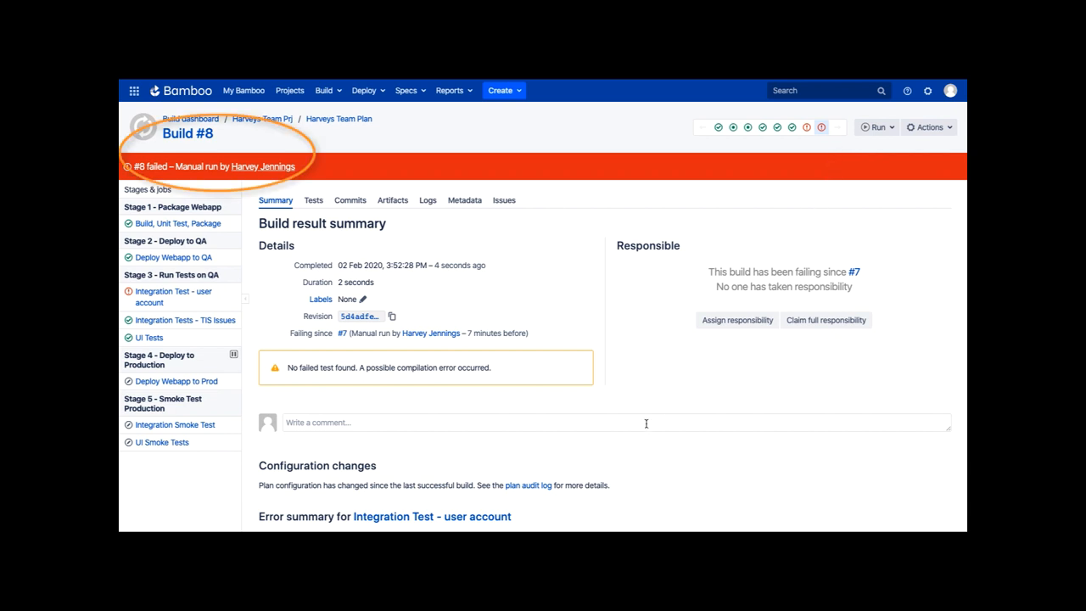
pyautogui.moveTo(560, 450)
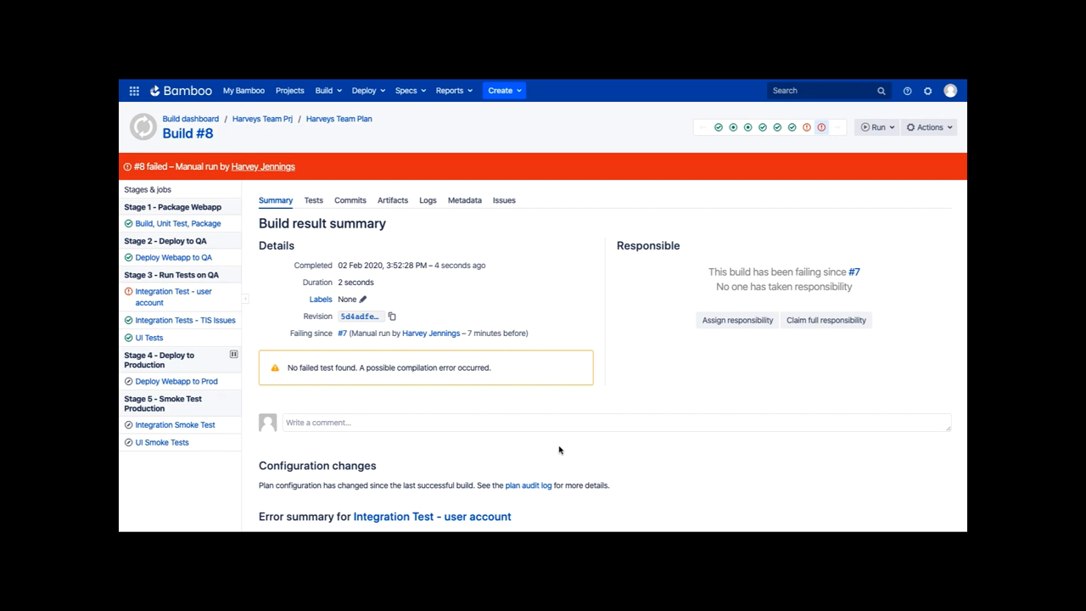
pyautogui.scroll(-3)
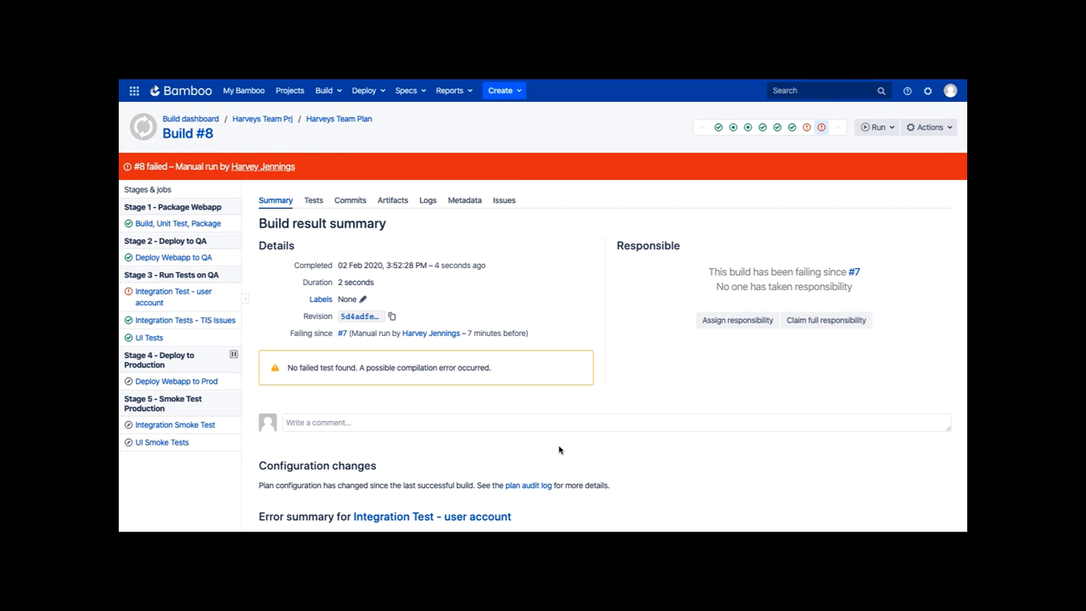
pyautogui.scroll(-3)
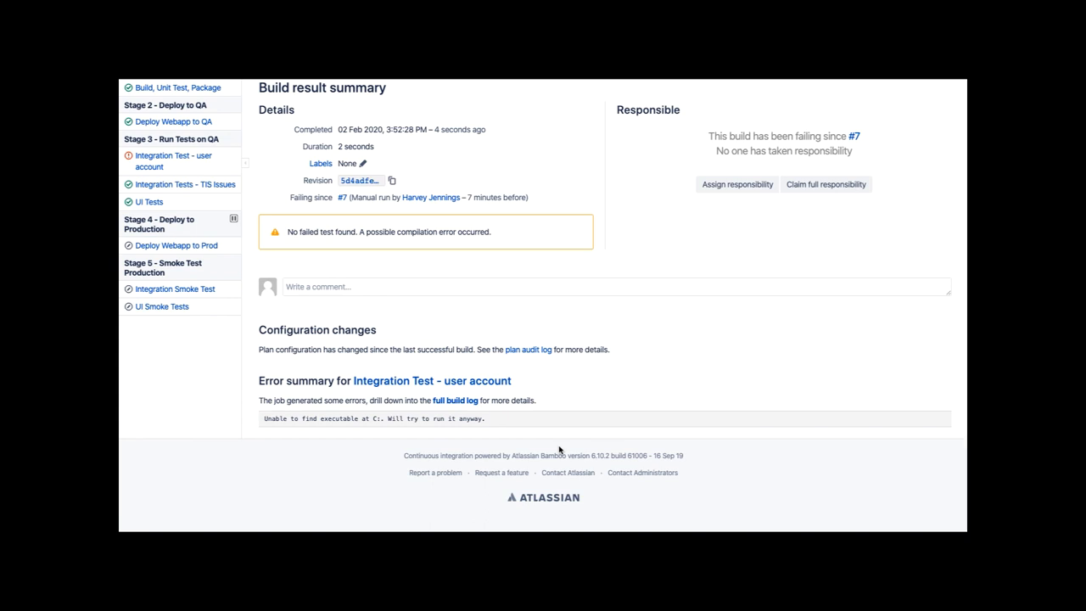
# Step: Scroll back up the build #8 summary to its job list
pyautogui.scroll(3)
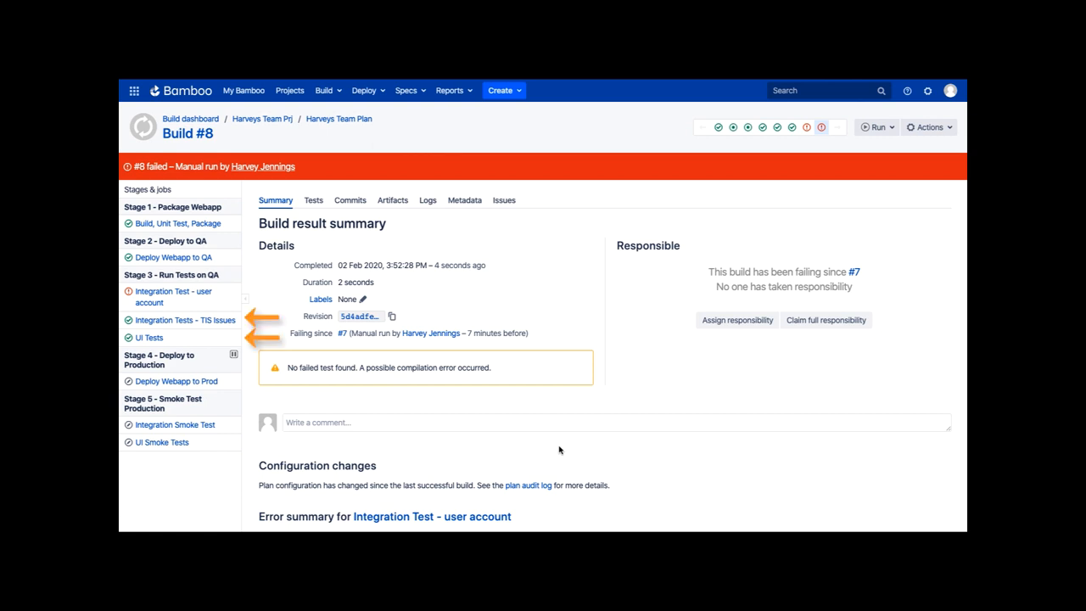
pyautogui.moveTo(798, 394)
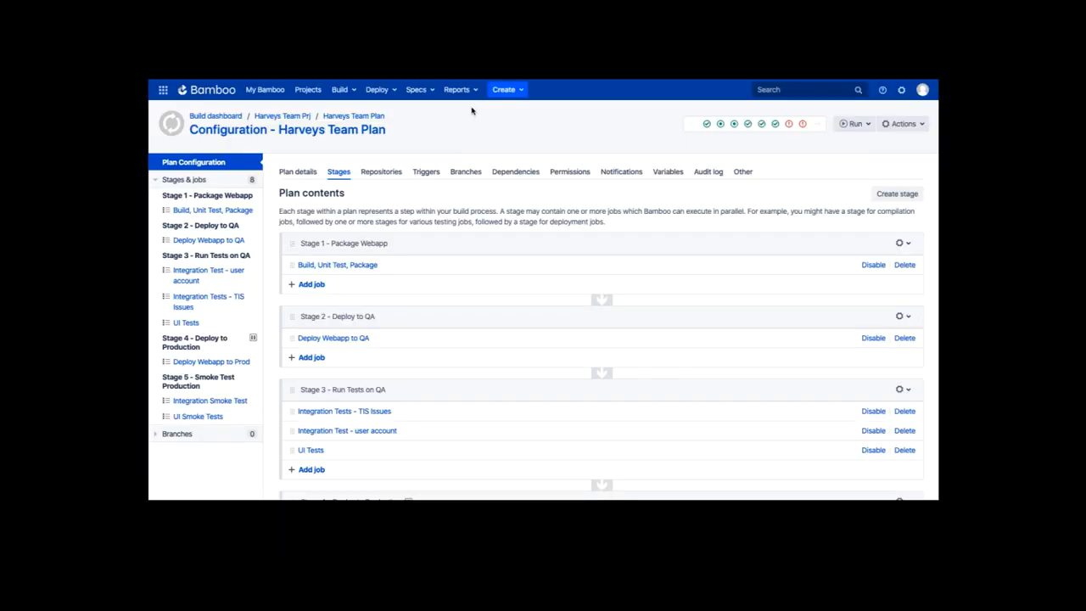
# Step: Generate the Build Activity custom report for Harveys Team Plan
pyautogui.click(457, 88)
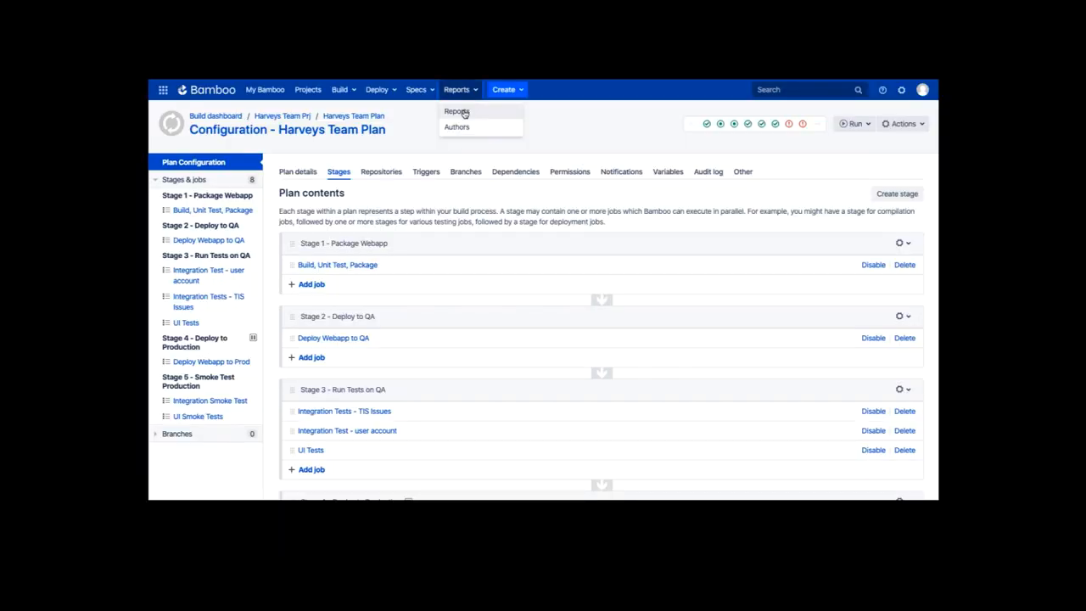
pyautogui.click(456, 112)
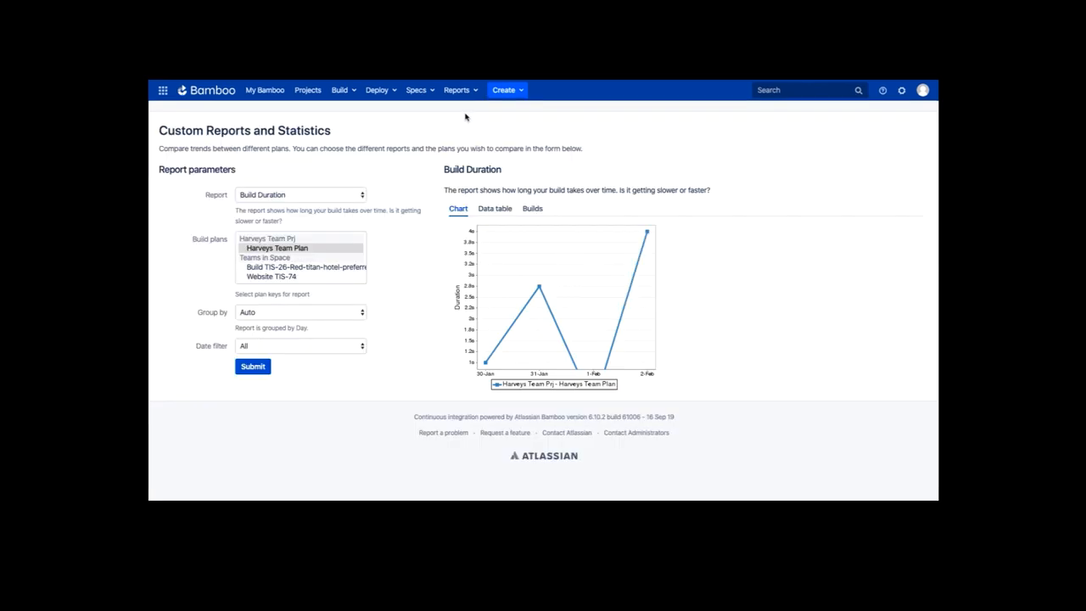
pyautogui.click(302, 194)
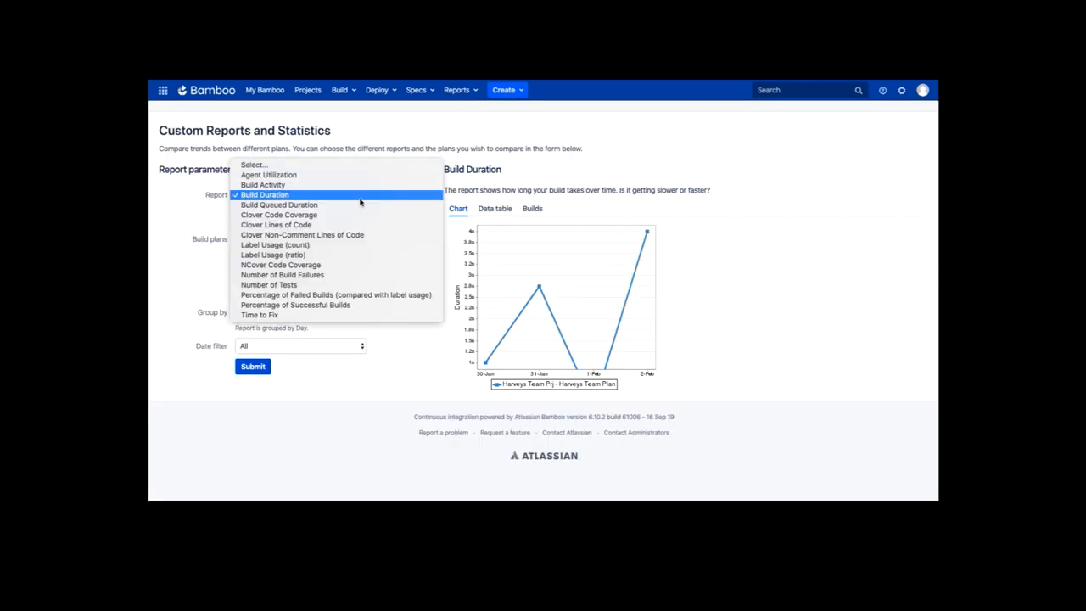
pyautogui.moveTo(289, 185)
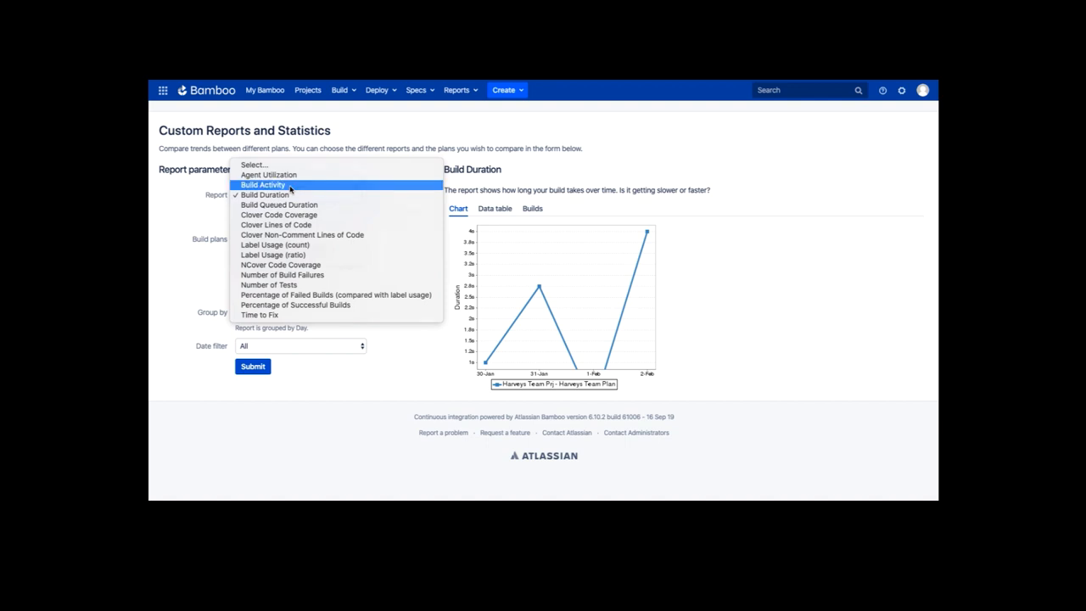
pyautogui.click(261, 184)
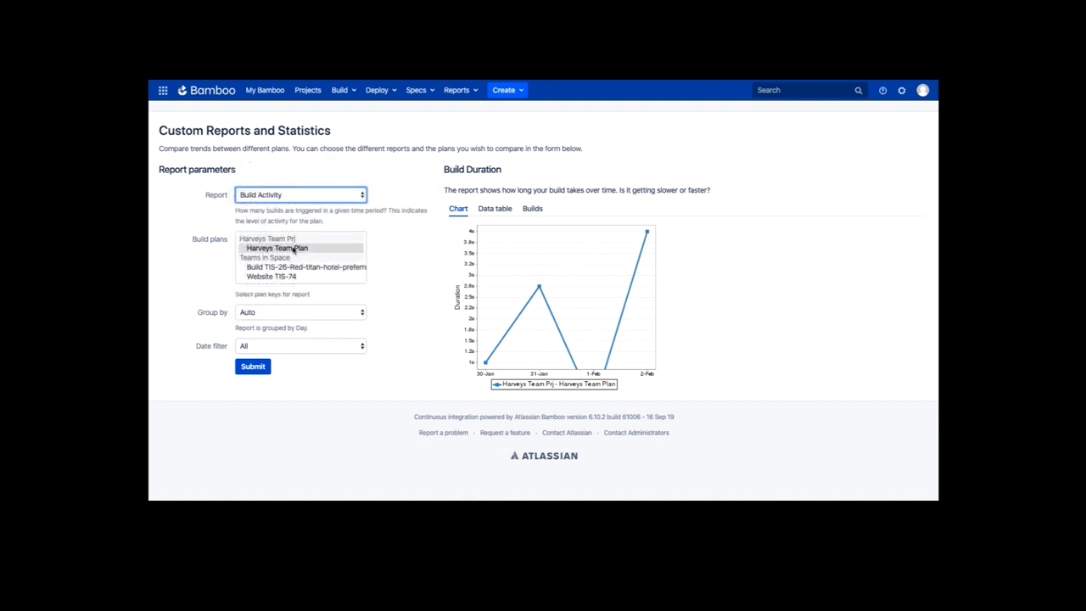
pyautogui.click(278, 248)
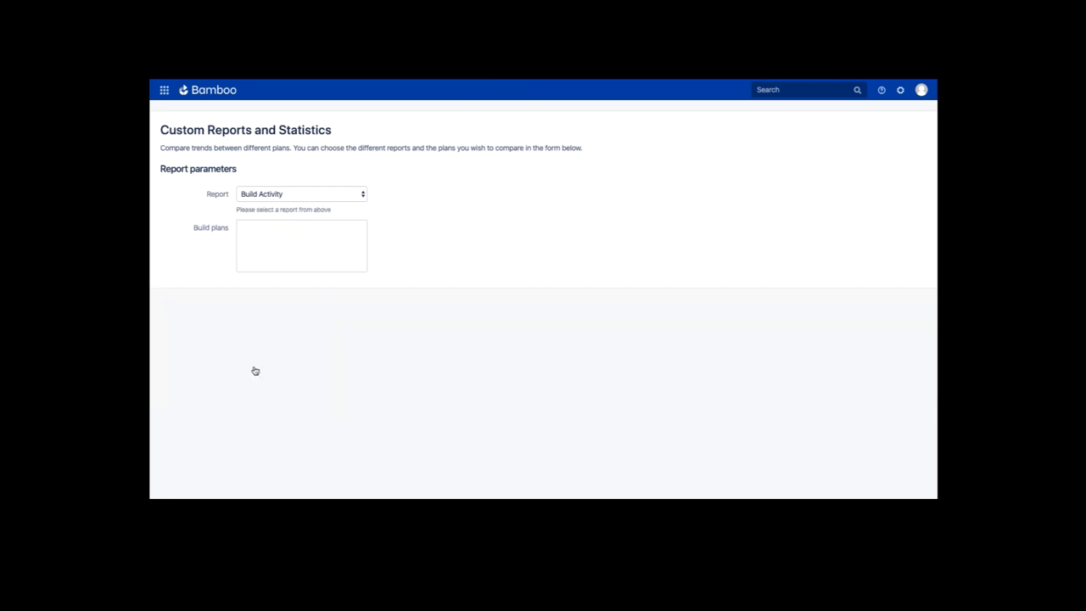
pyautogui.click(255, 365)
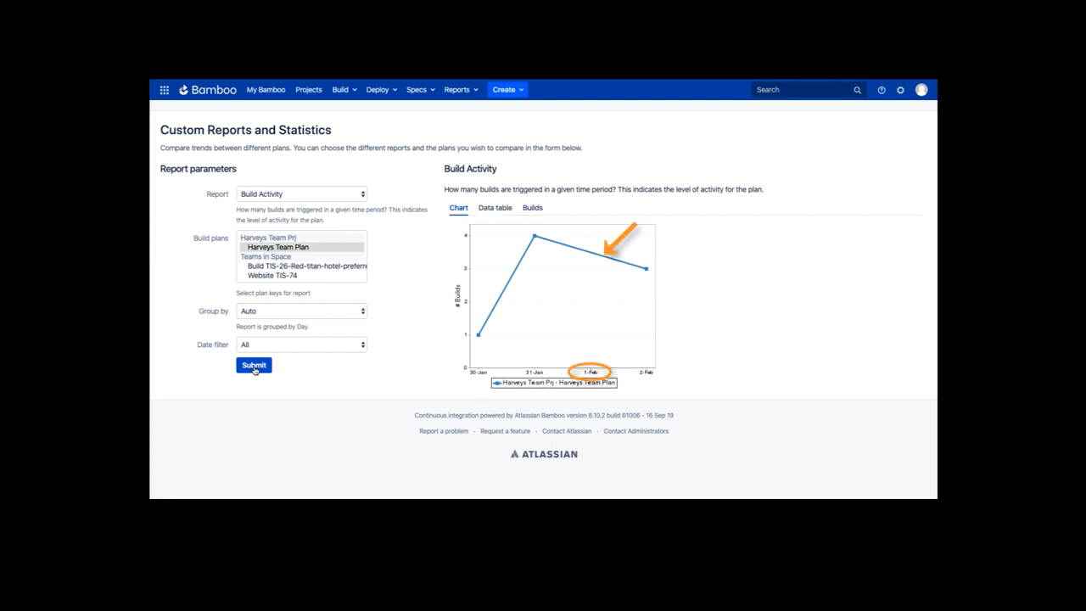
pyautogui.moveTo(475, 224)
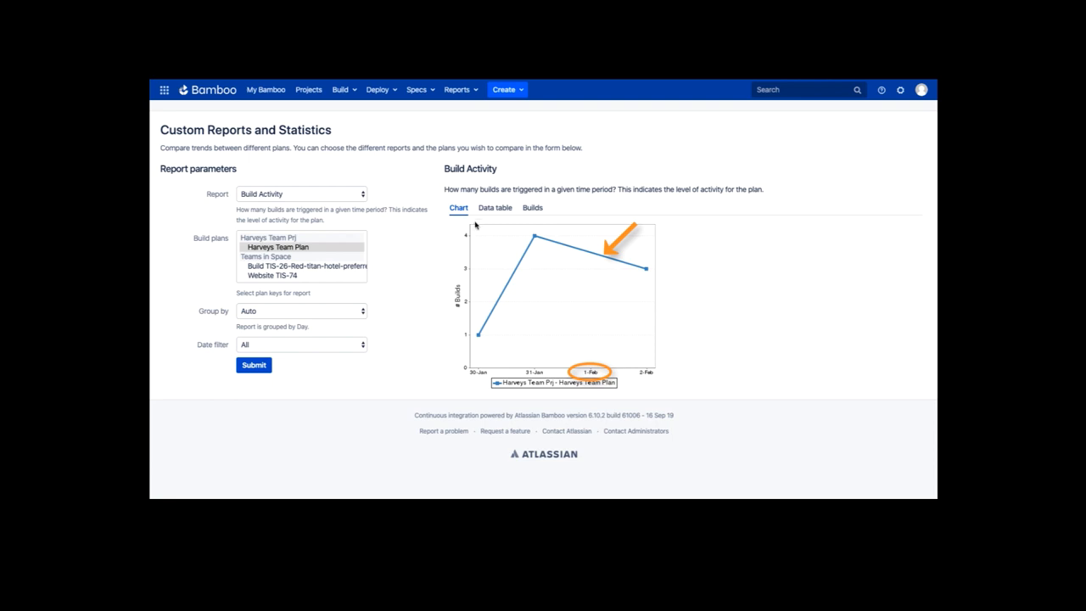
pyautogui.click(495, 207)
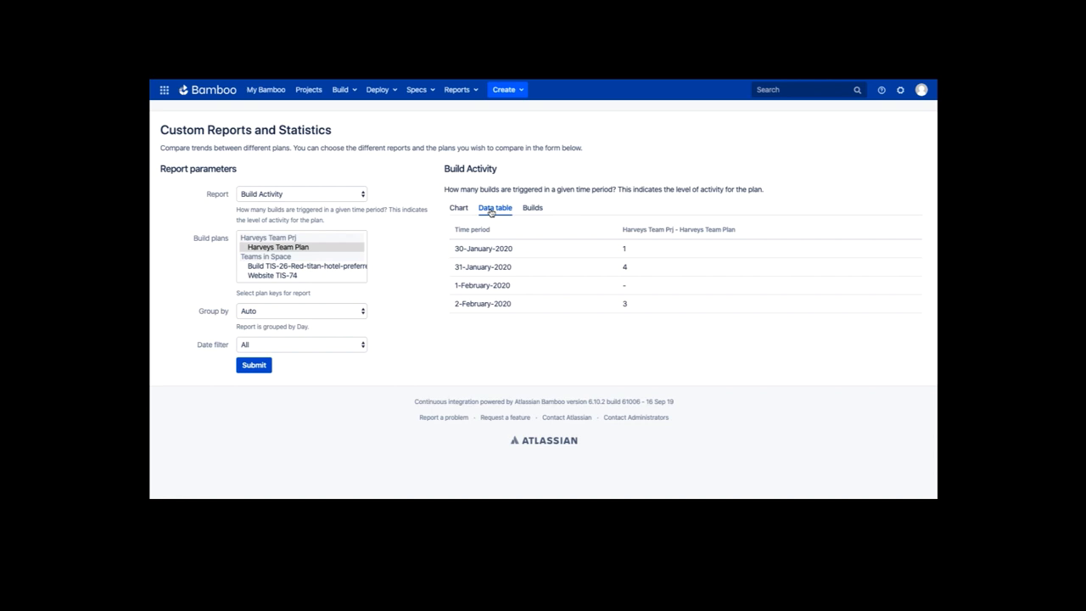
pyautogui.click(302, 194)
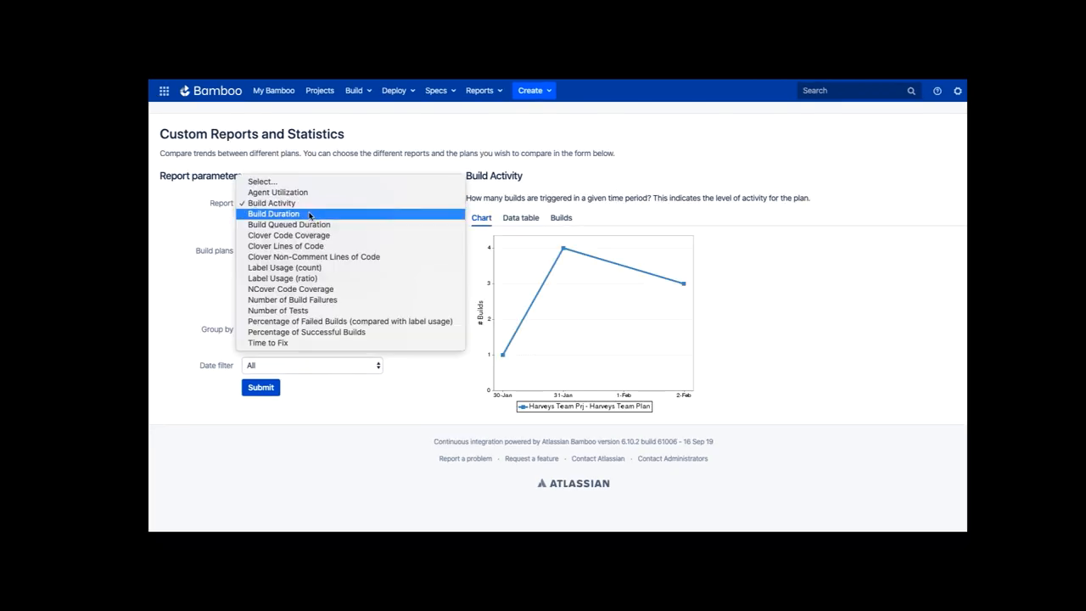
# Step: Switch the report to Build Duration for Harveys Team Plan and generate it
pyautogui.click(272, 203)
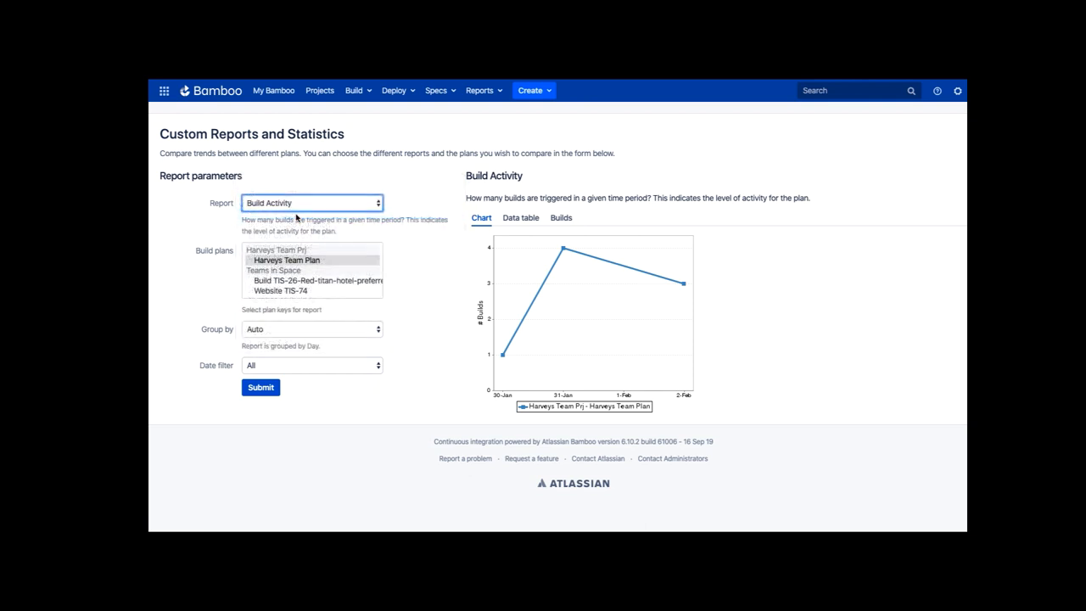
pyautogui.click(312, 202)
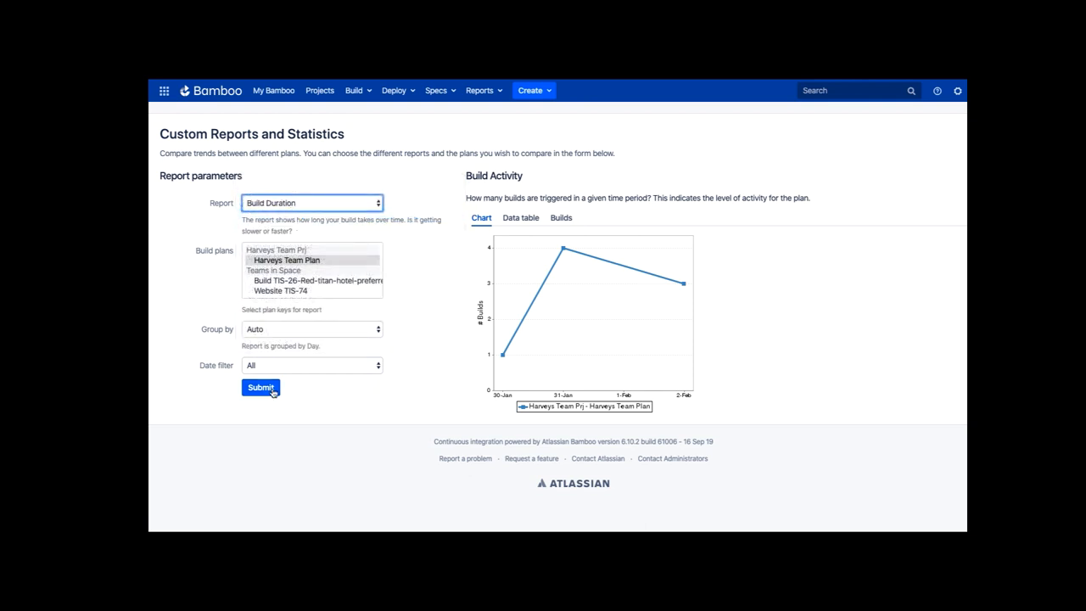
pyautogui.click(261, 387)
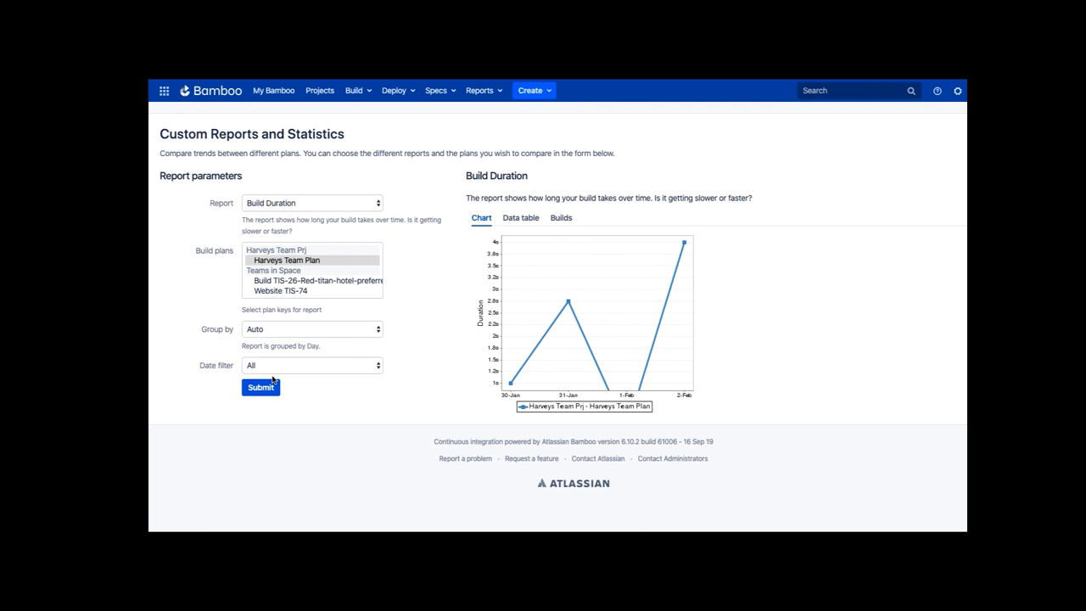